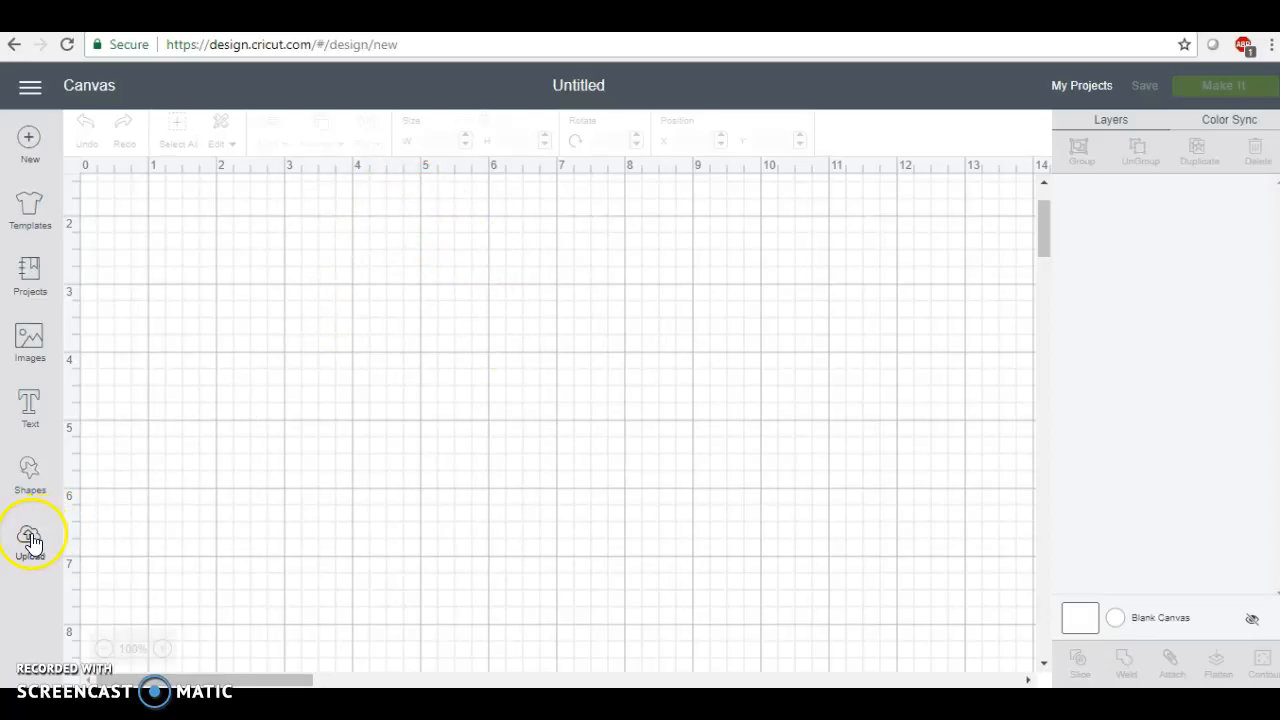
Start an image upload in Cricut Design Space and browse for the Girl Boss file.
click(28, 536)
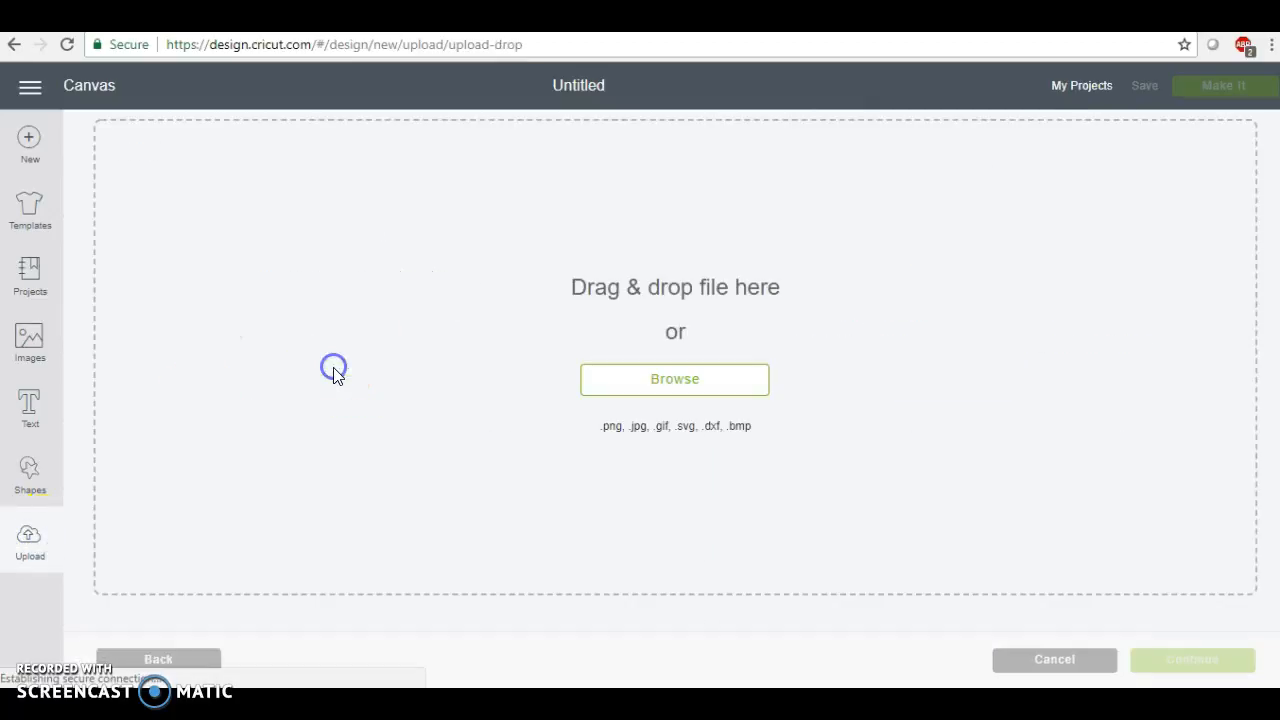
click(674, 378)
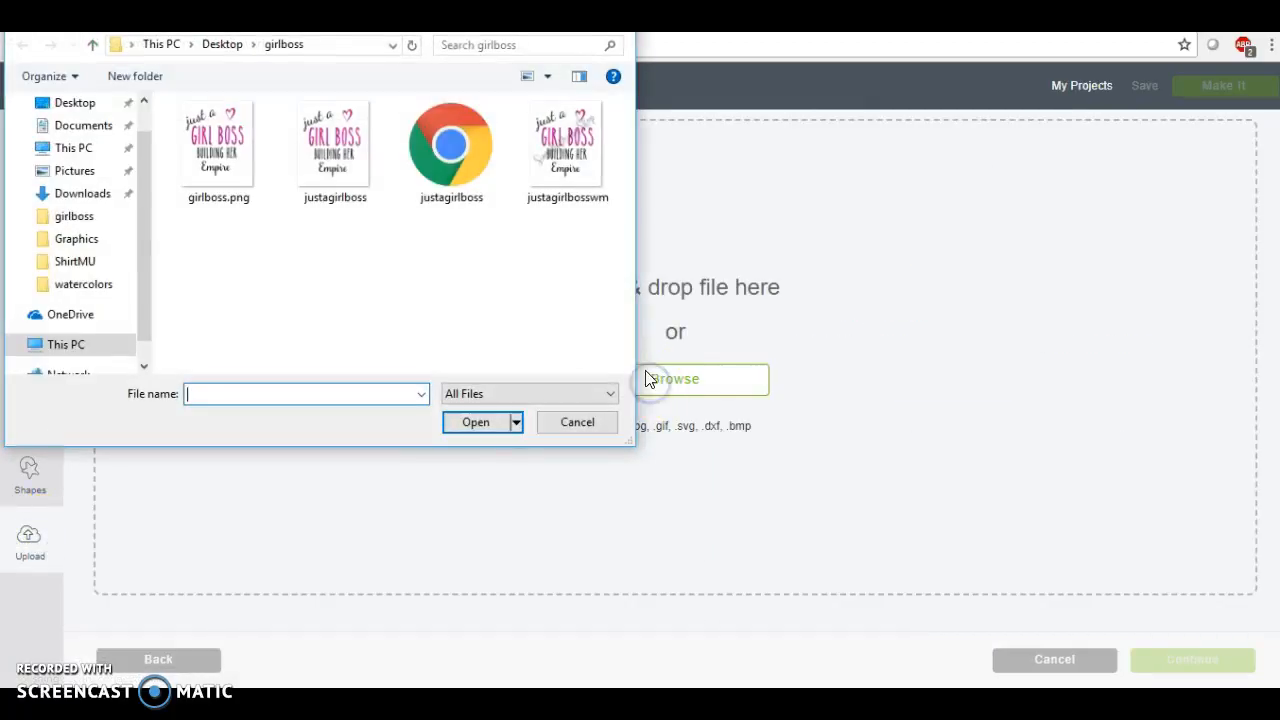
mouse_move(490, 262)
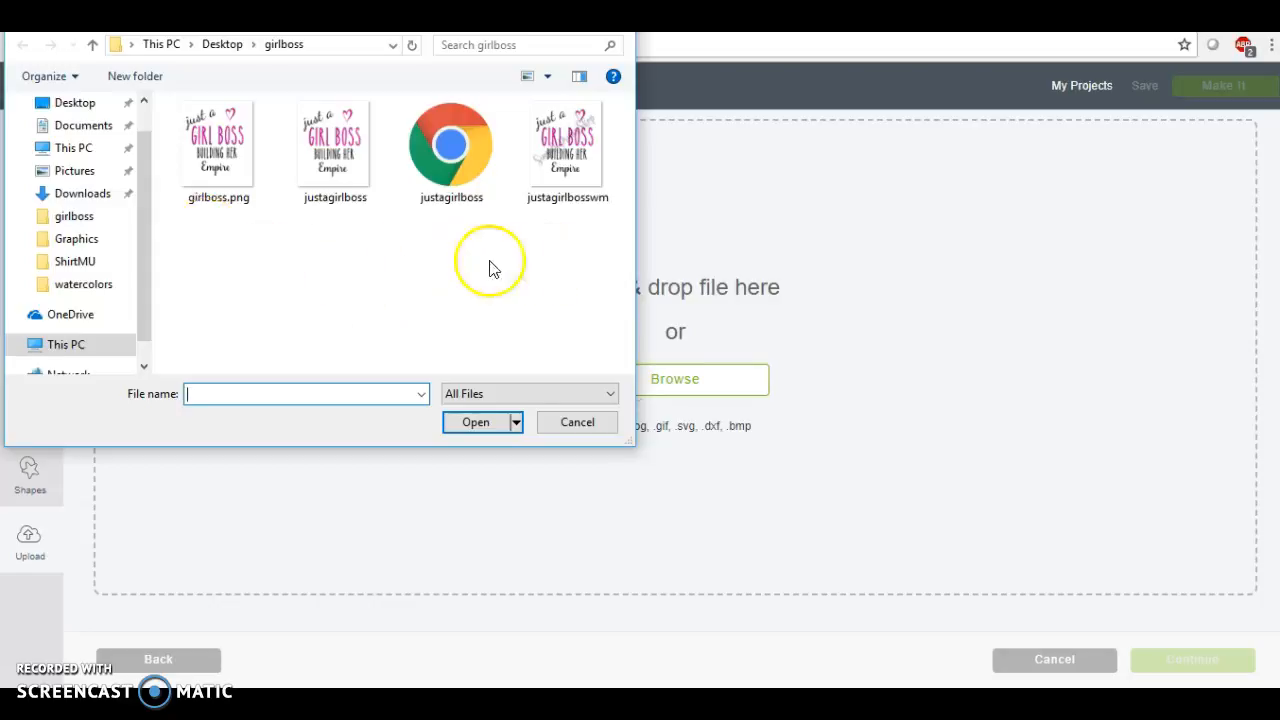
mouse_move(236, 236)
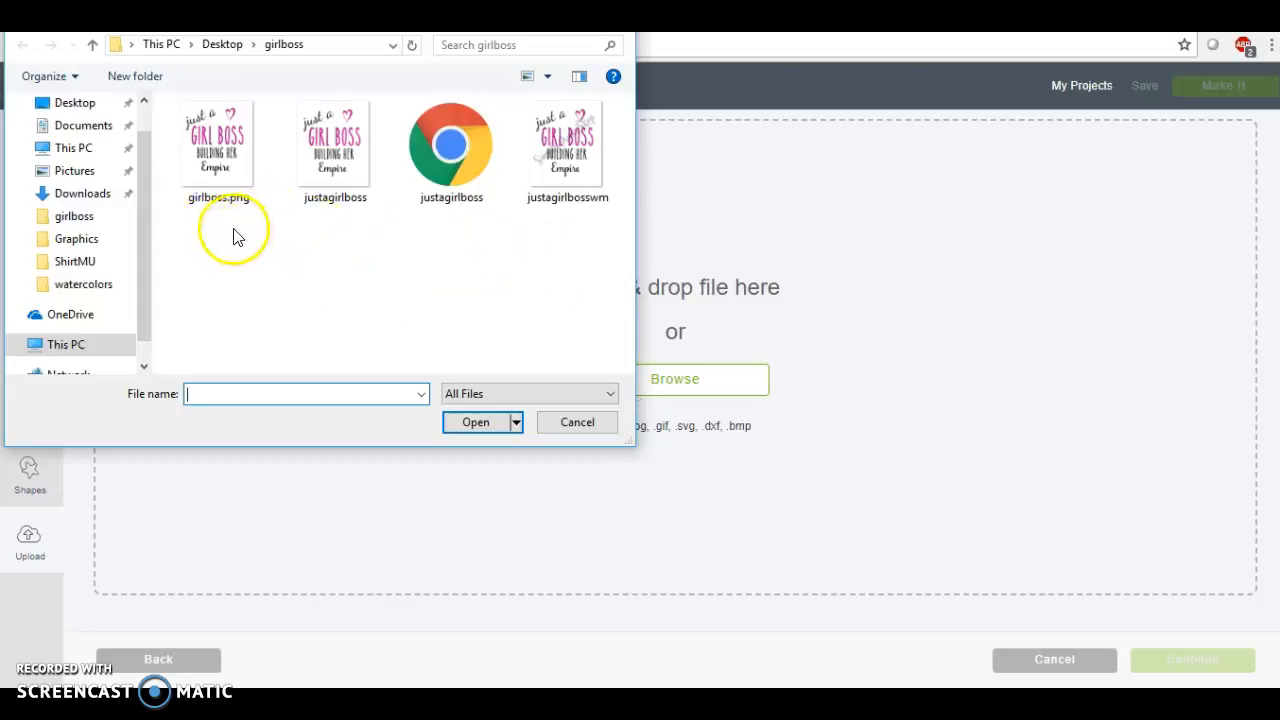
mouse_move(370, 238)
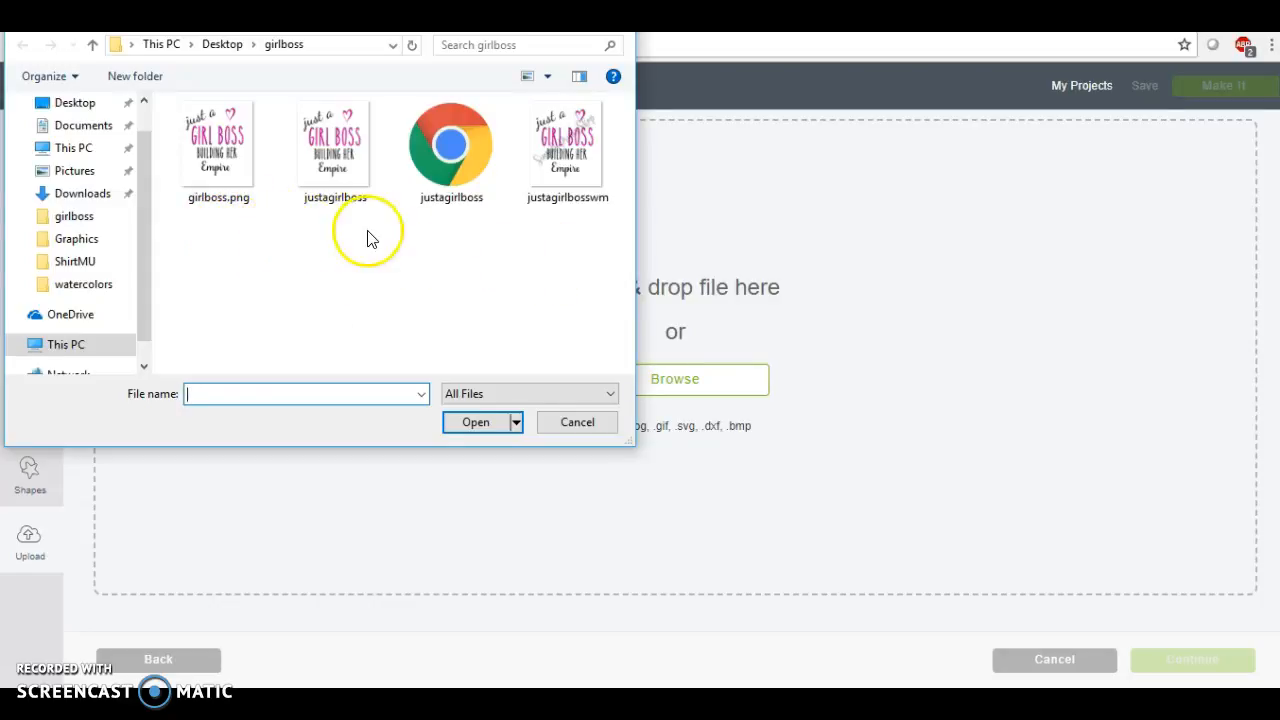
mouse_move(398, 232)
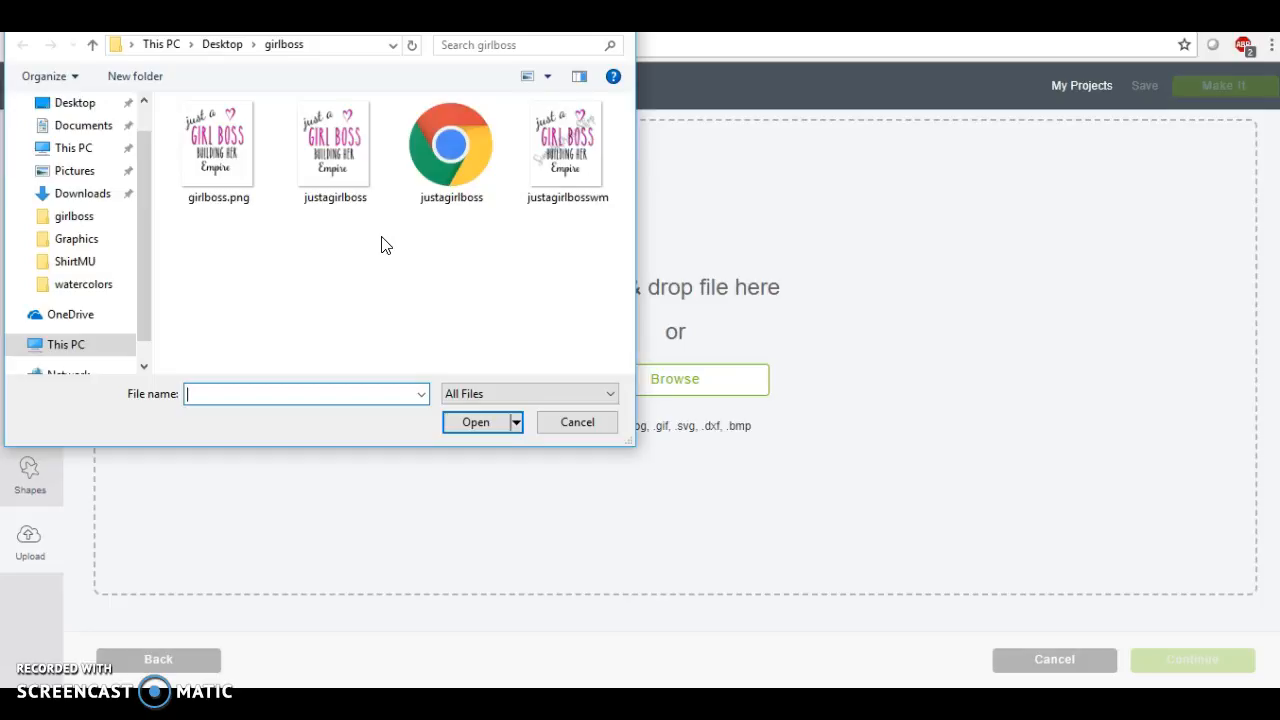
mouse_move(450, 150)
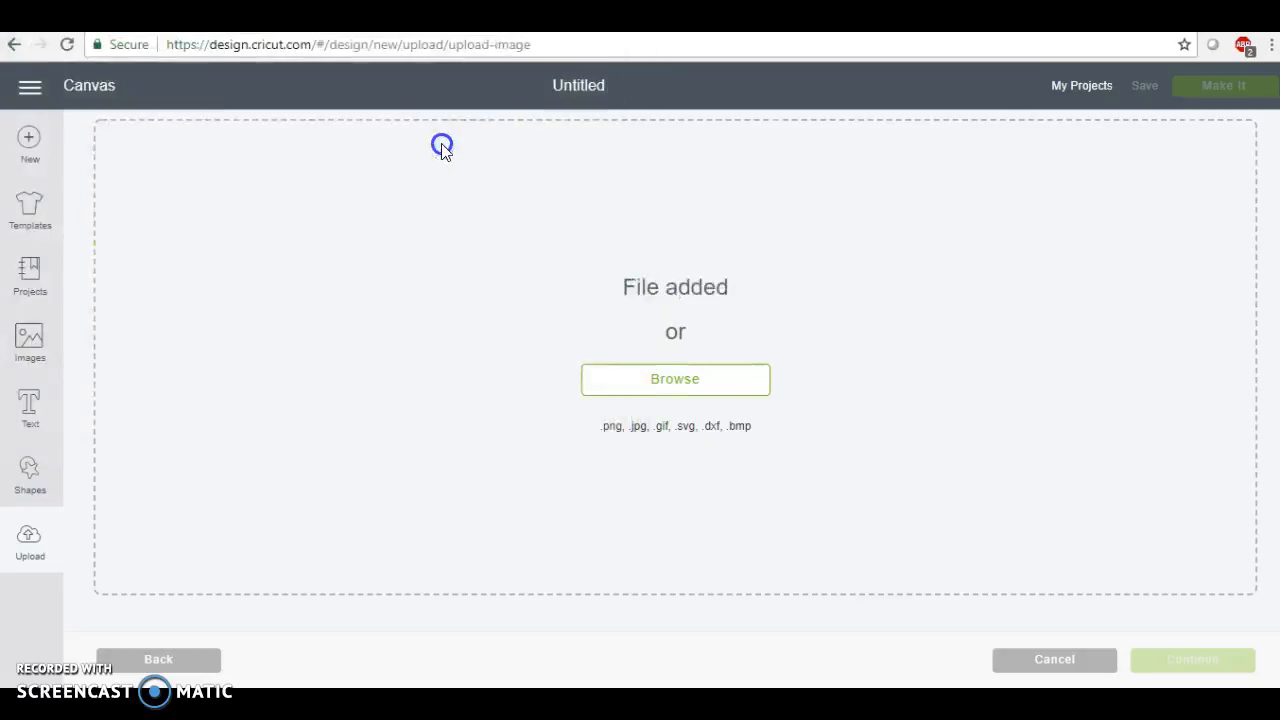
Save the upload as justagirlboss and insert the Girl Boss design onto the canvas.
click(676, 378)
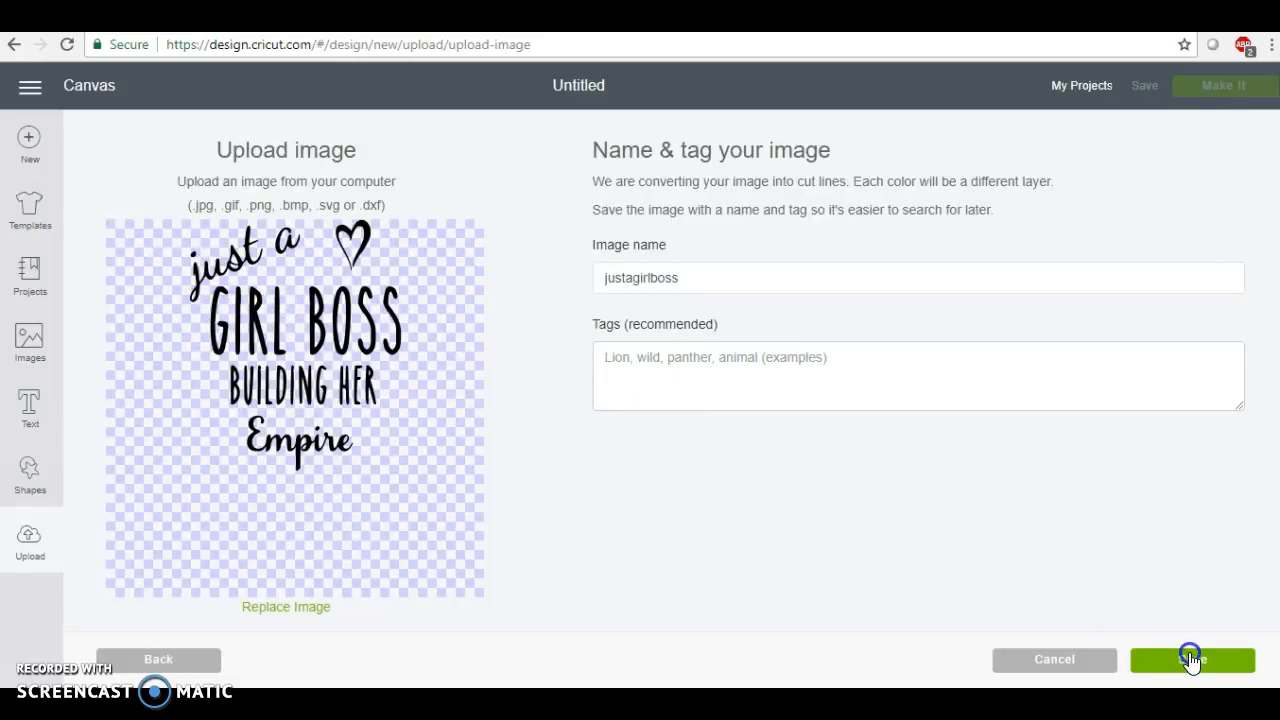
click(1192, 660)
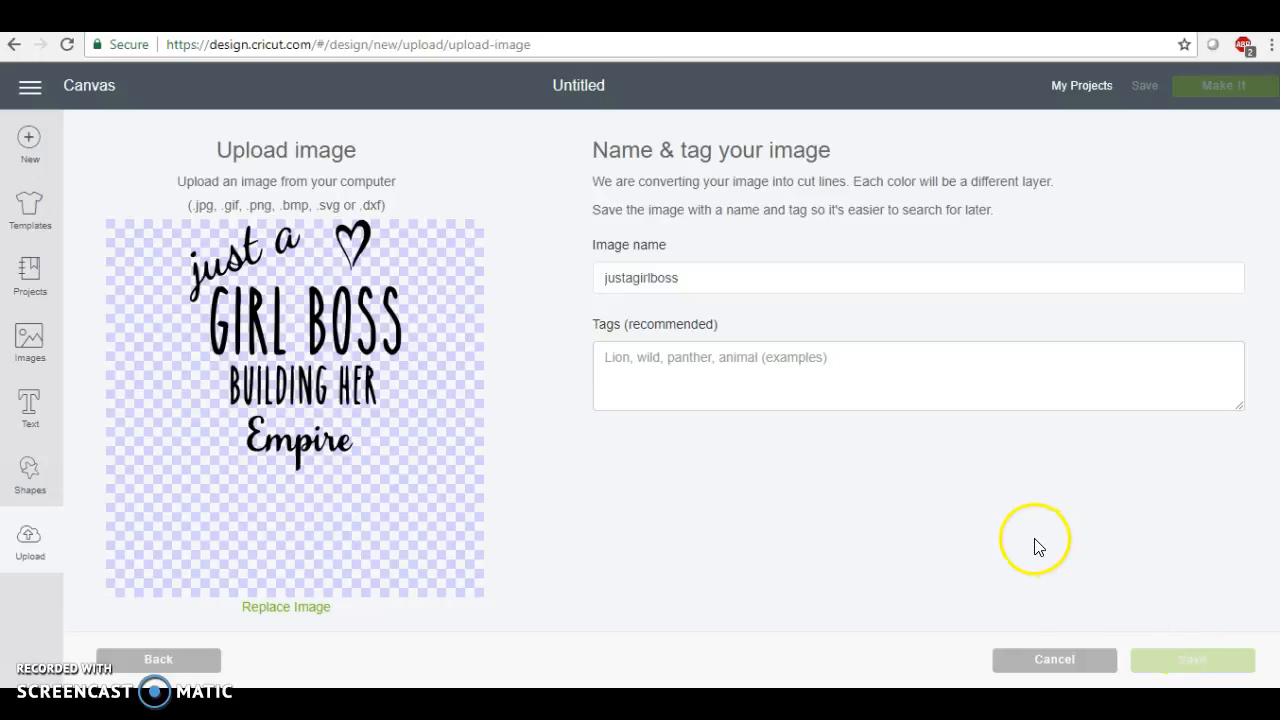
click(1192, 660)
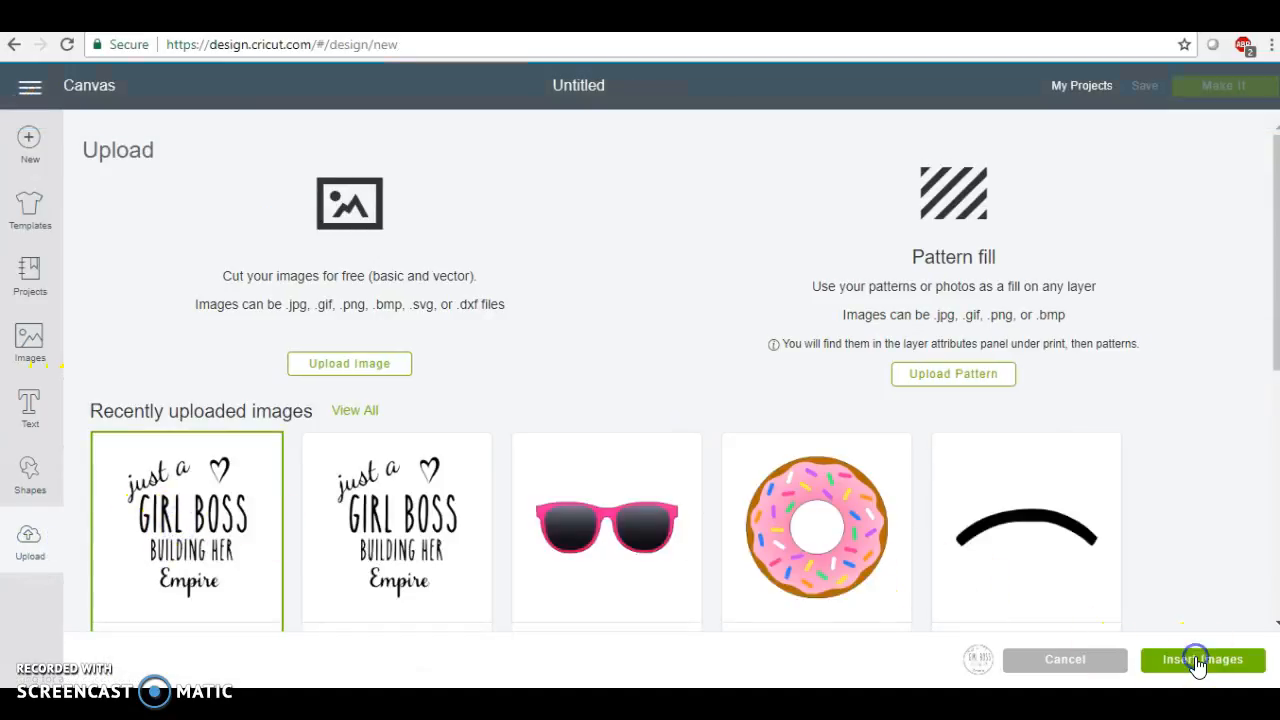
click(1202, 660)
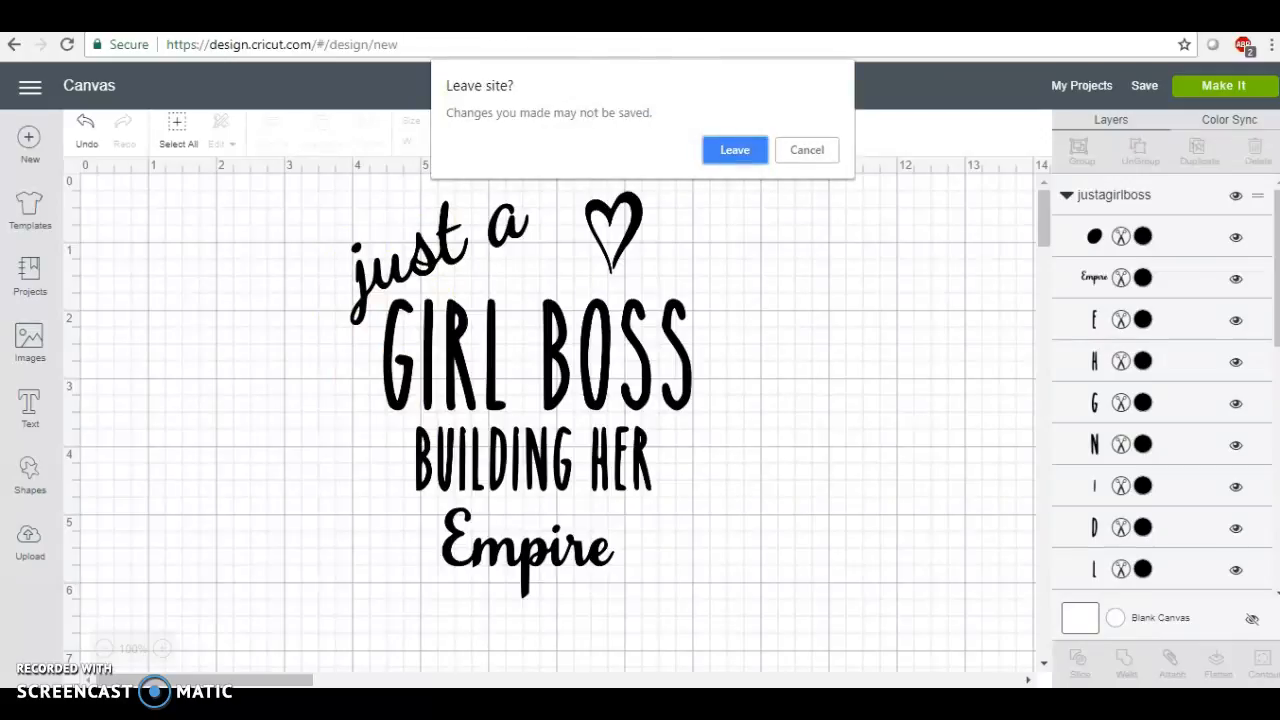
Leave the Cricut page and go to Etsy's Add a new listing form.
click(734, 148)
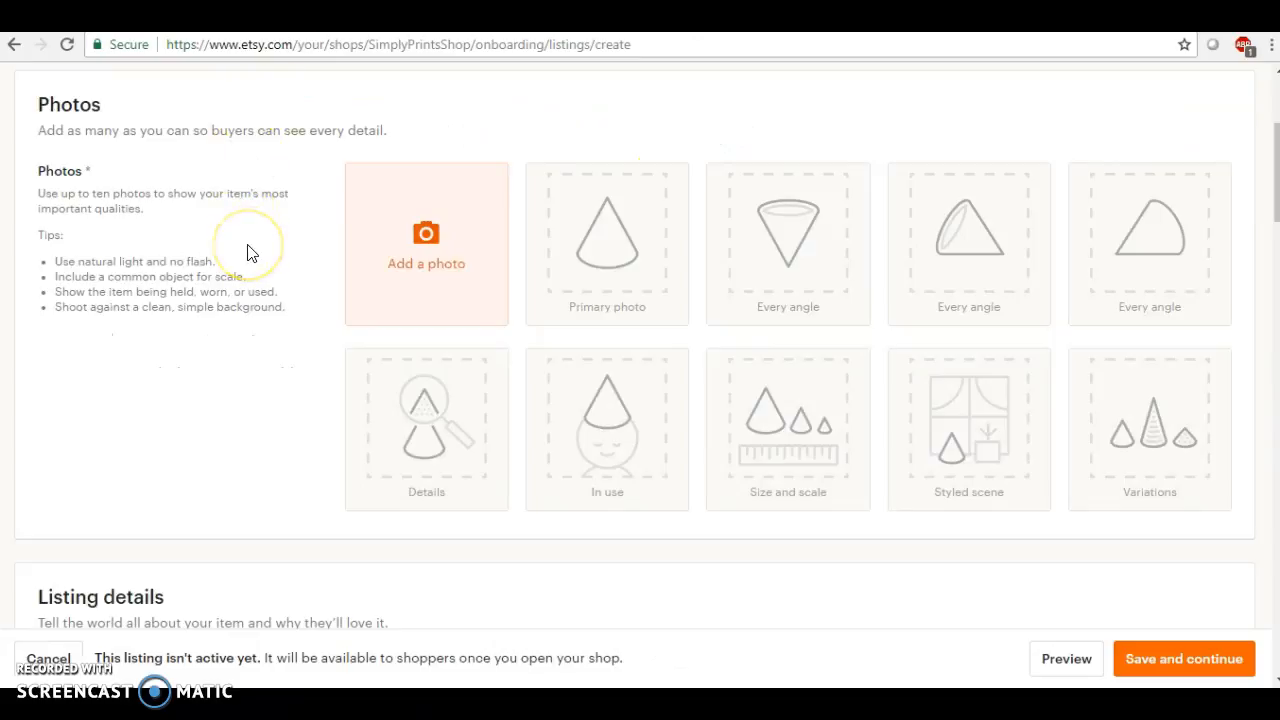
mouse_move(396, 222)
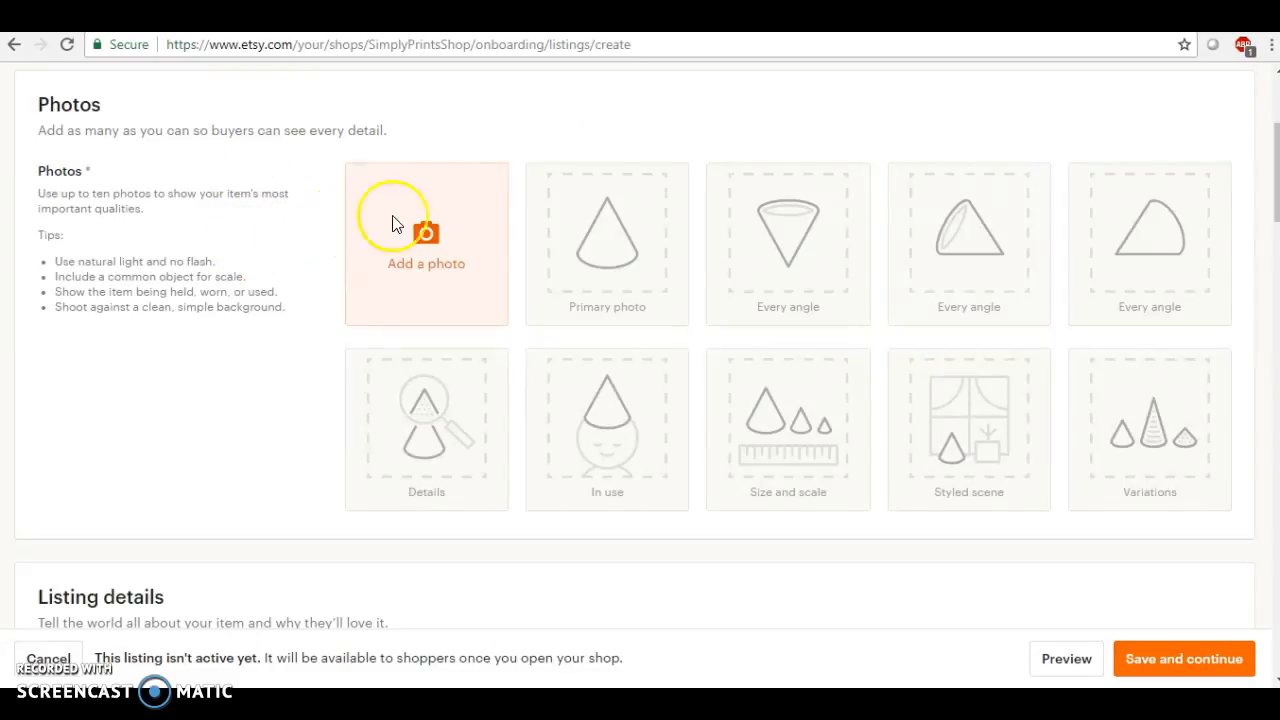
mouse_move(224, 340)
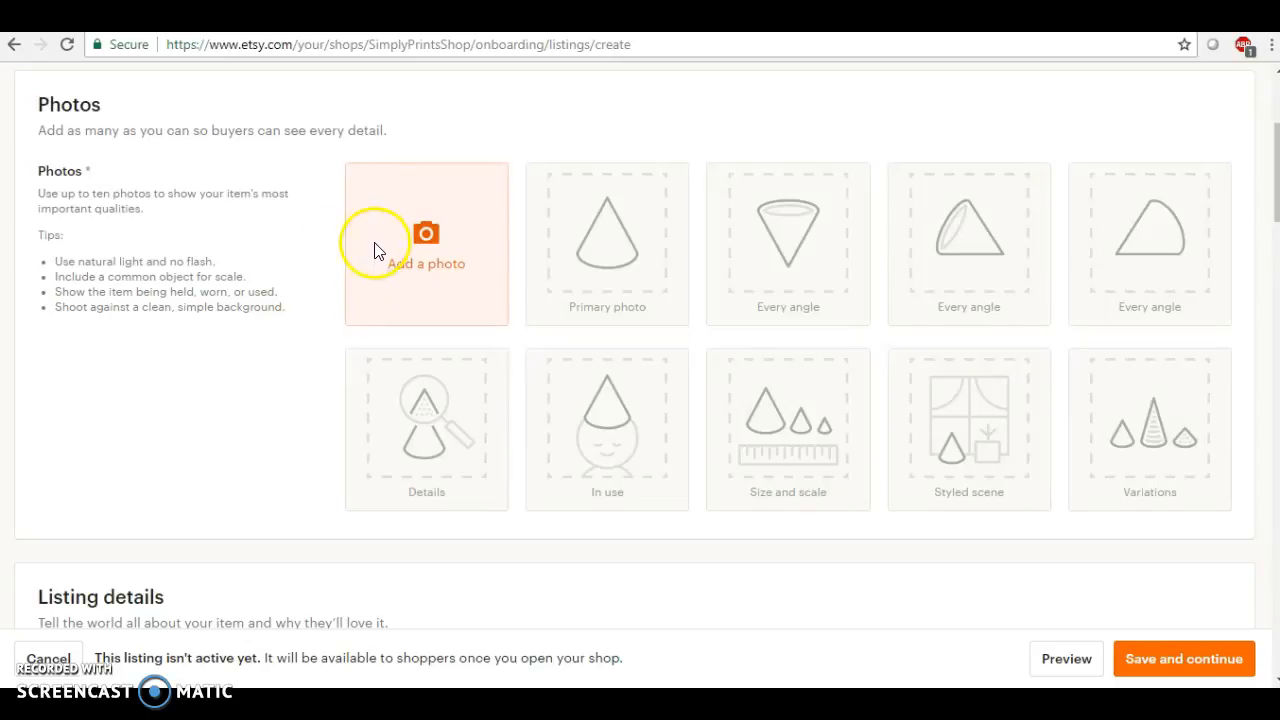
mouse_move(250, 336)
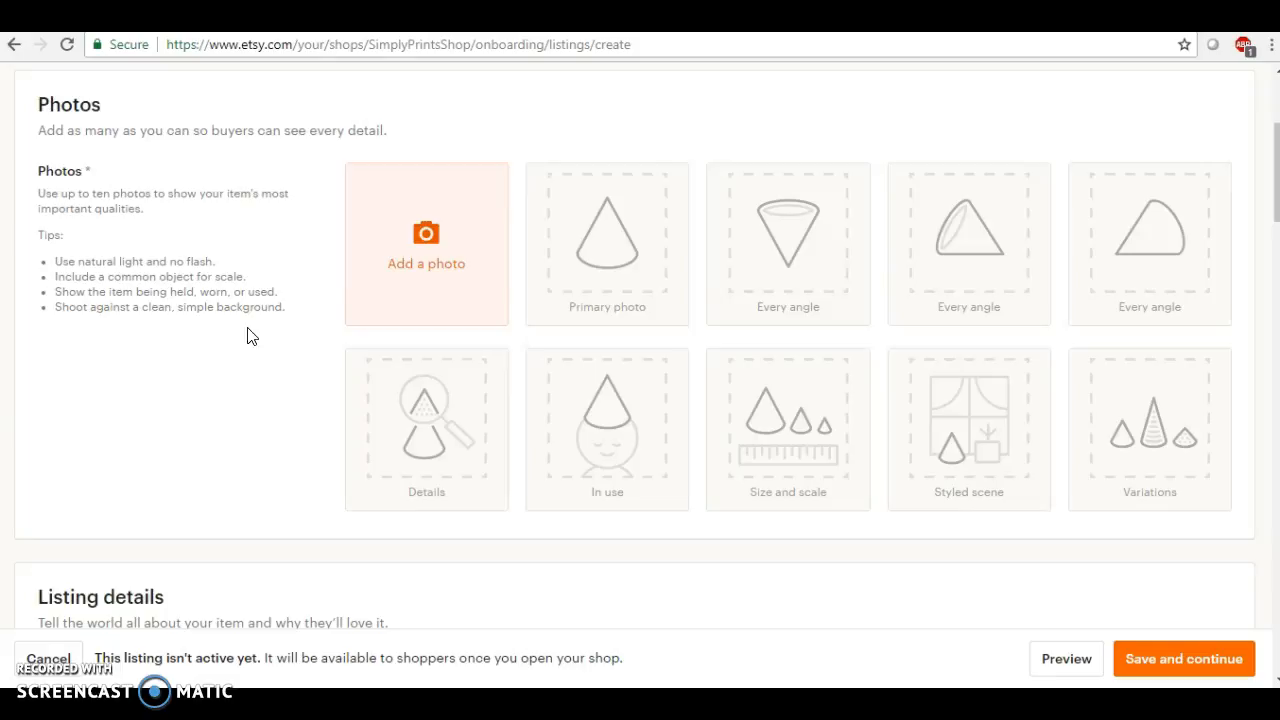
mouse_move(388, 244)
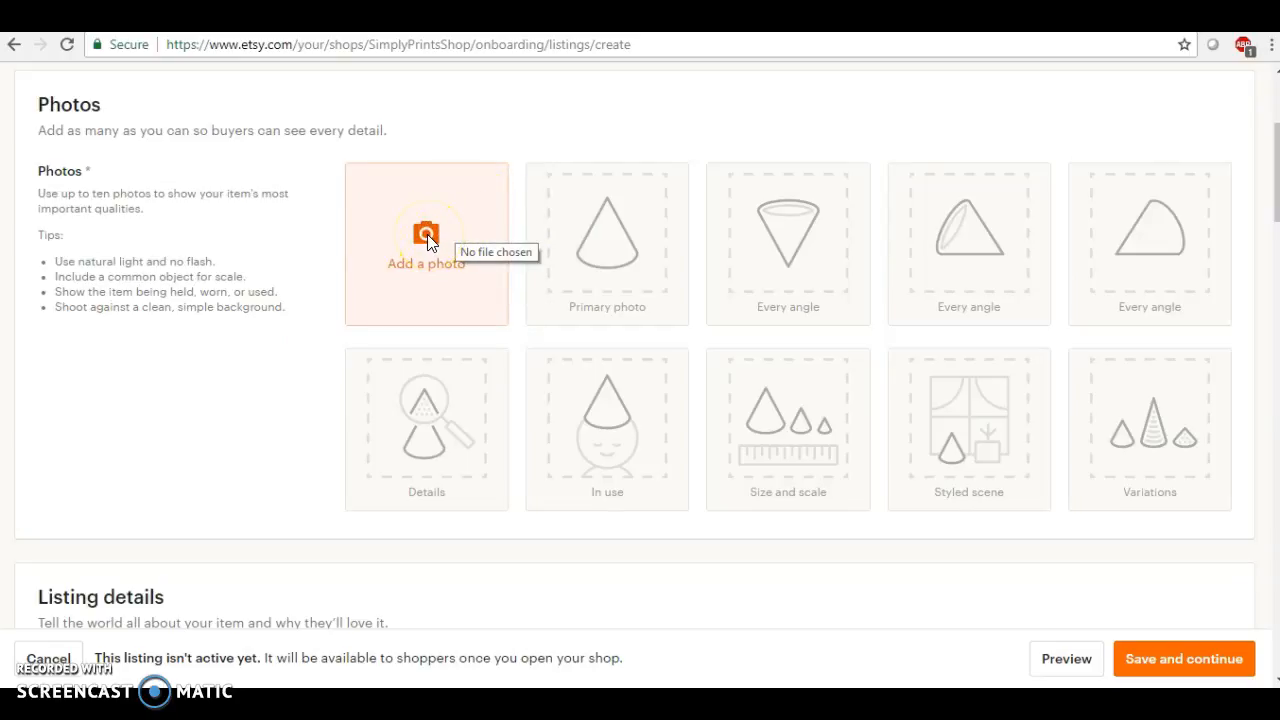
Upload the watermarked Girl Boss image as the listing's primary photo.
click(424, 240)
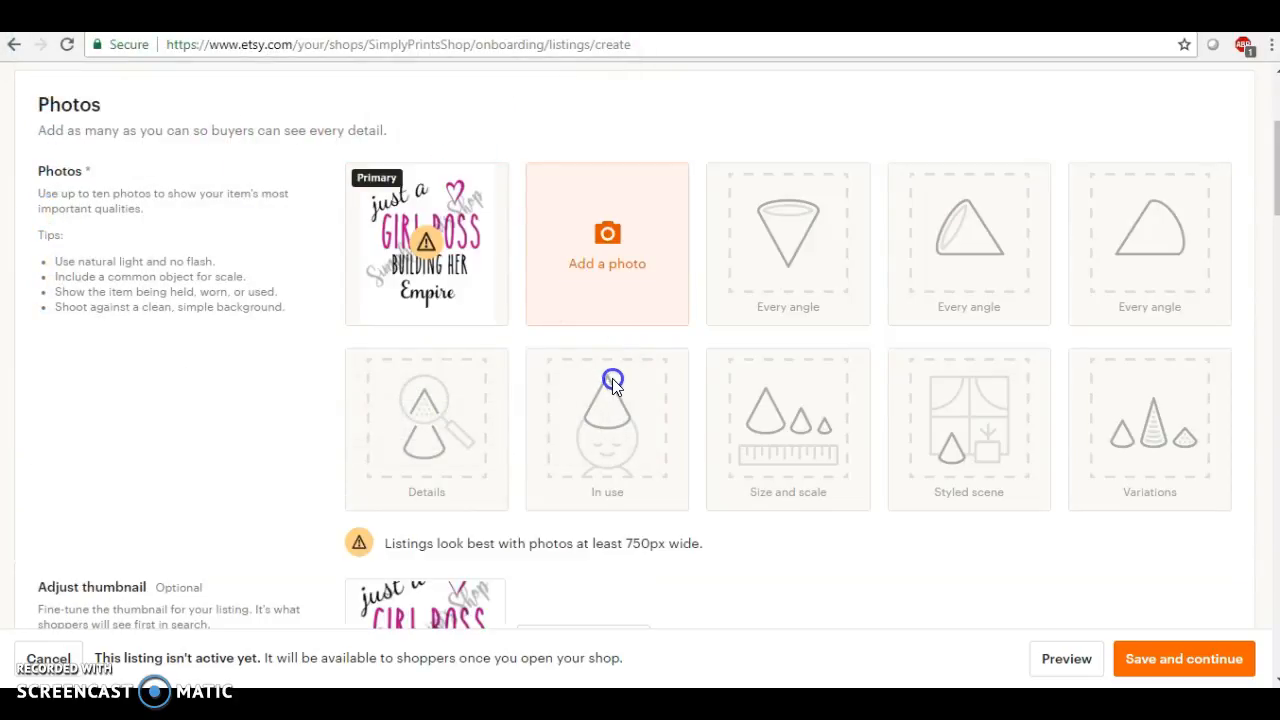
mouse_move(480, 568)
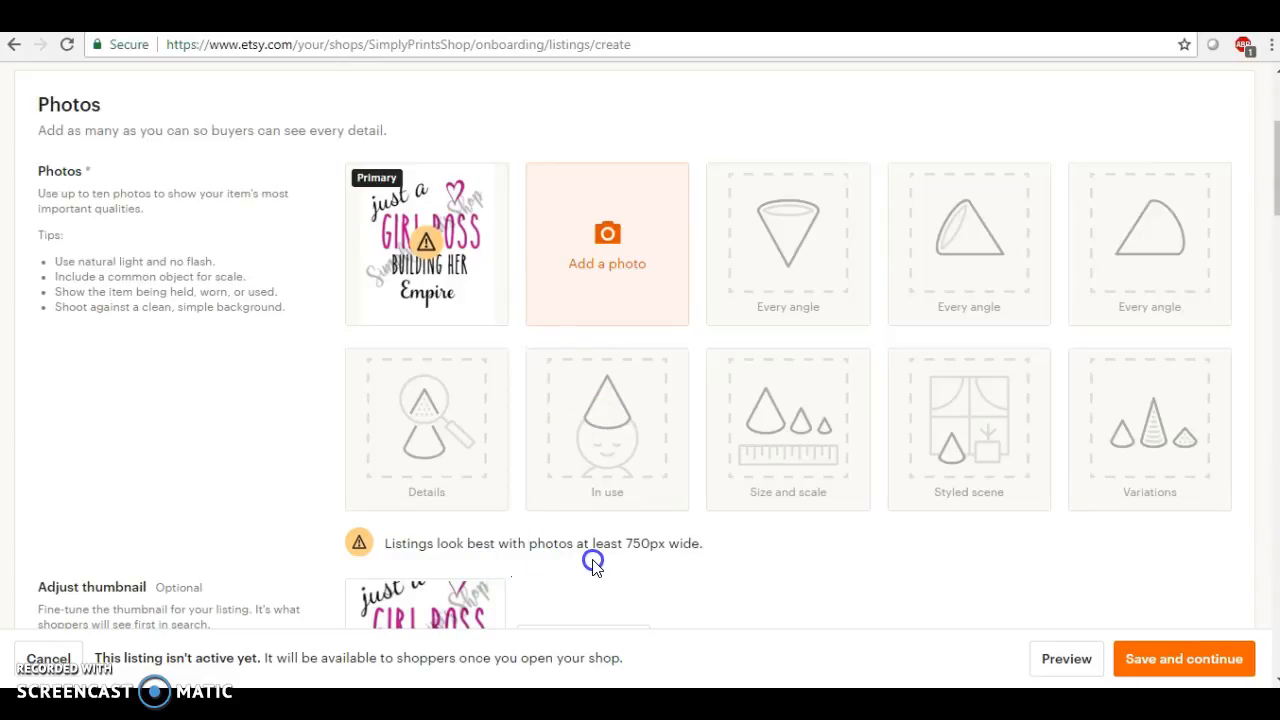
mouse_move(648, 556)
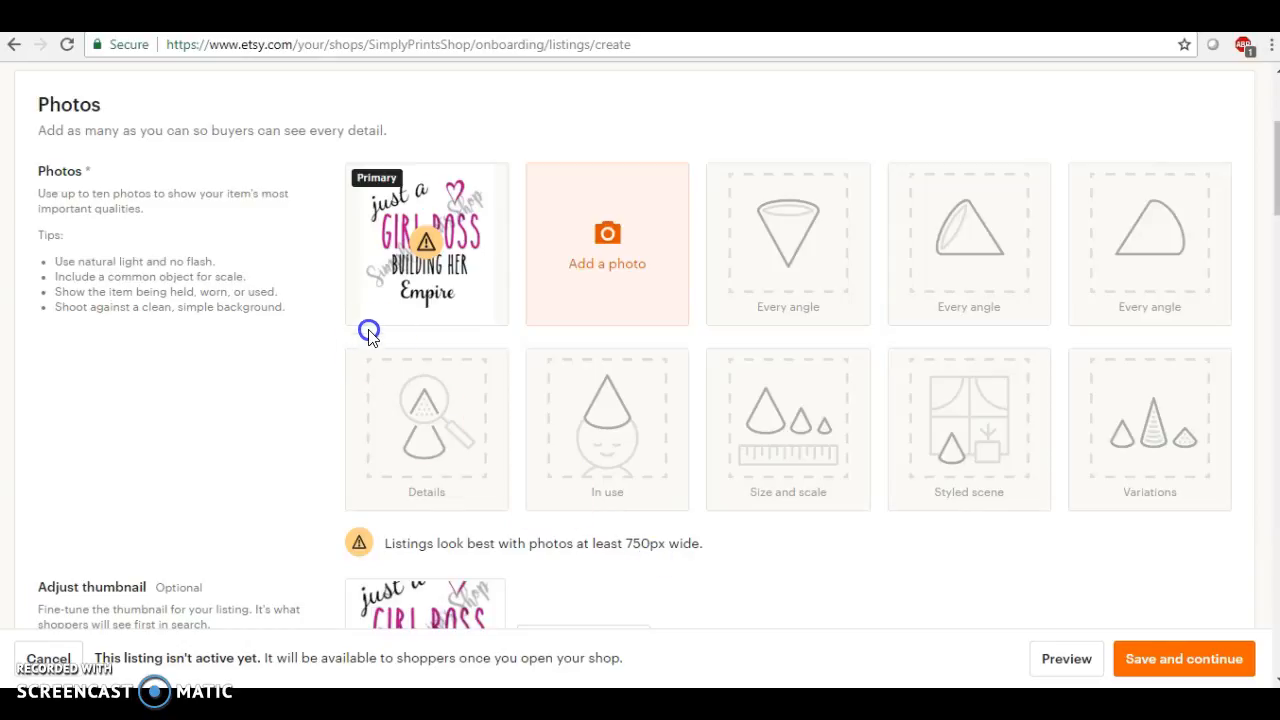
mouse_move(542, 332)
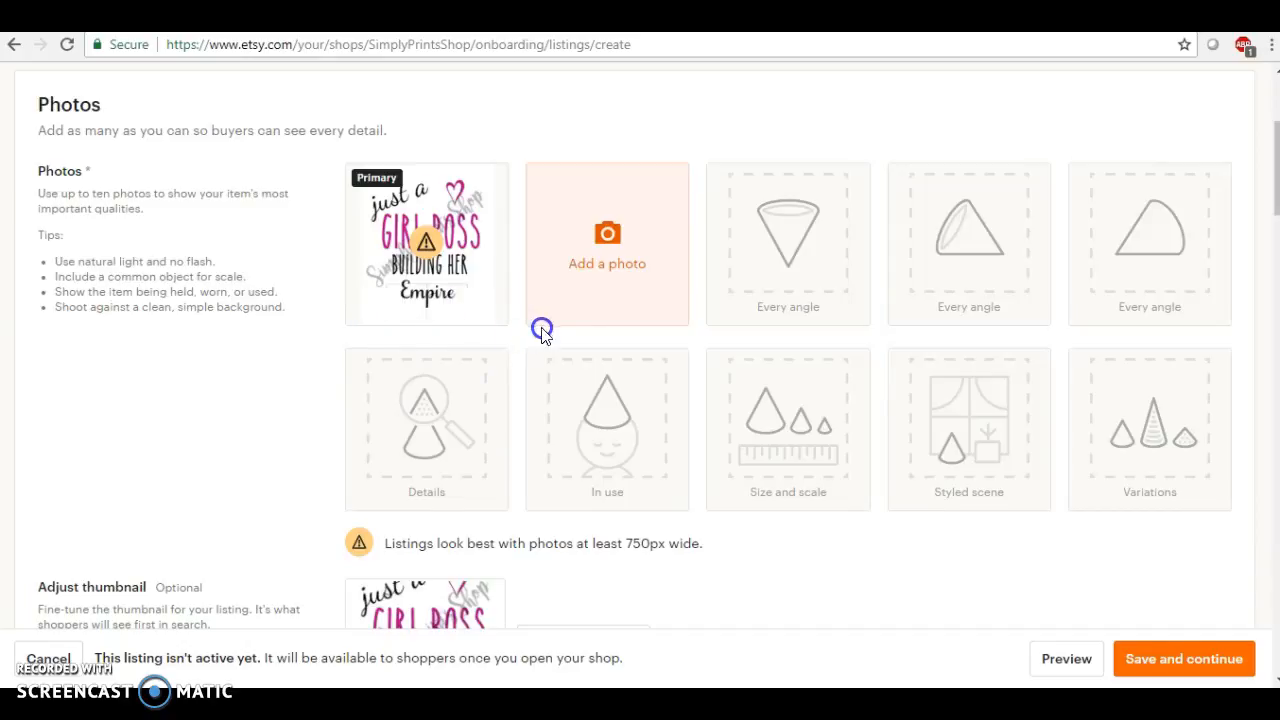
mouse_move(338, 368)
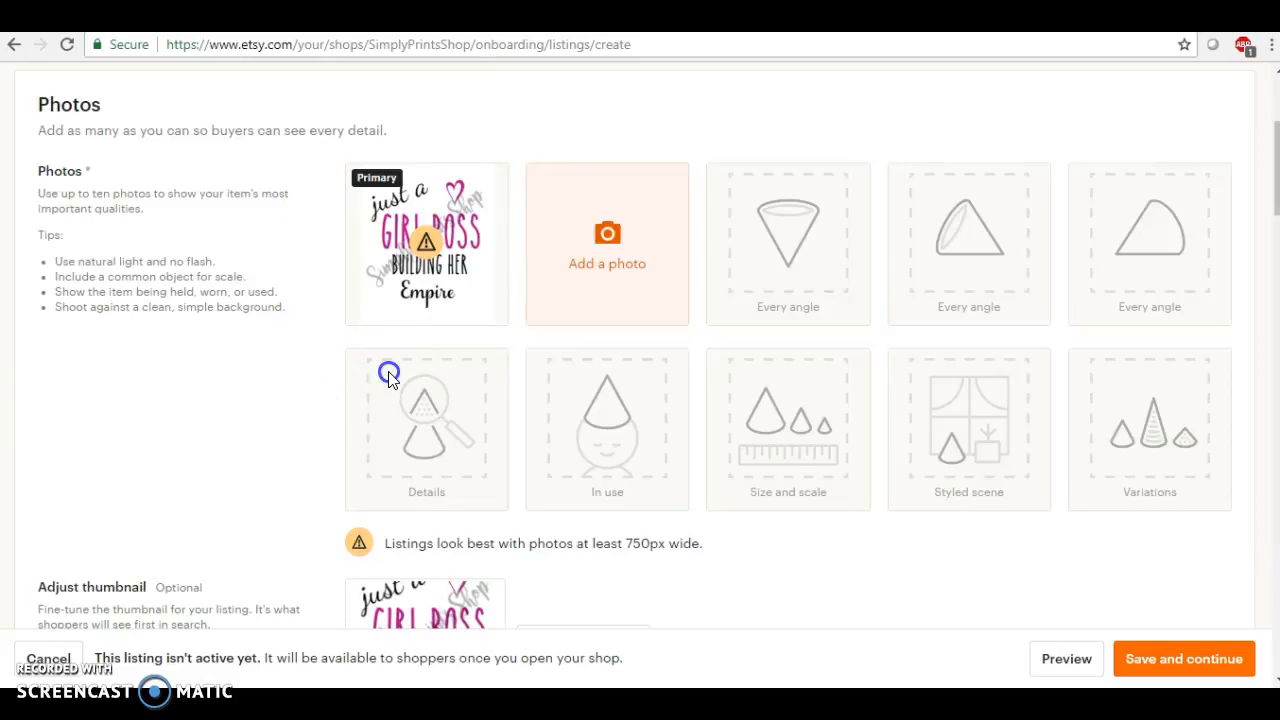
mouse_move(578, 362)
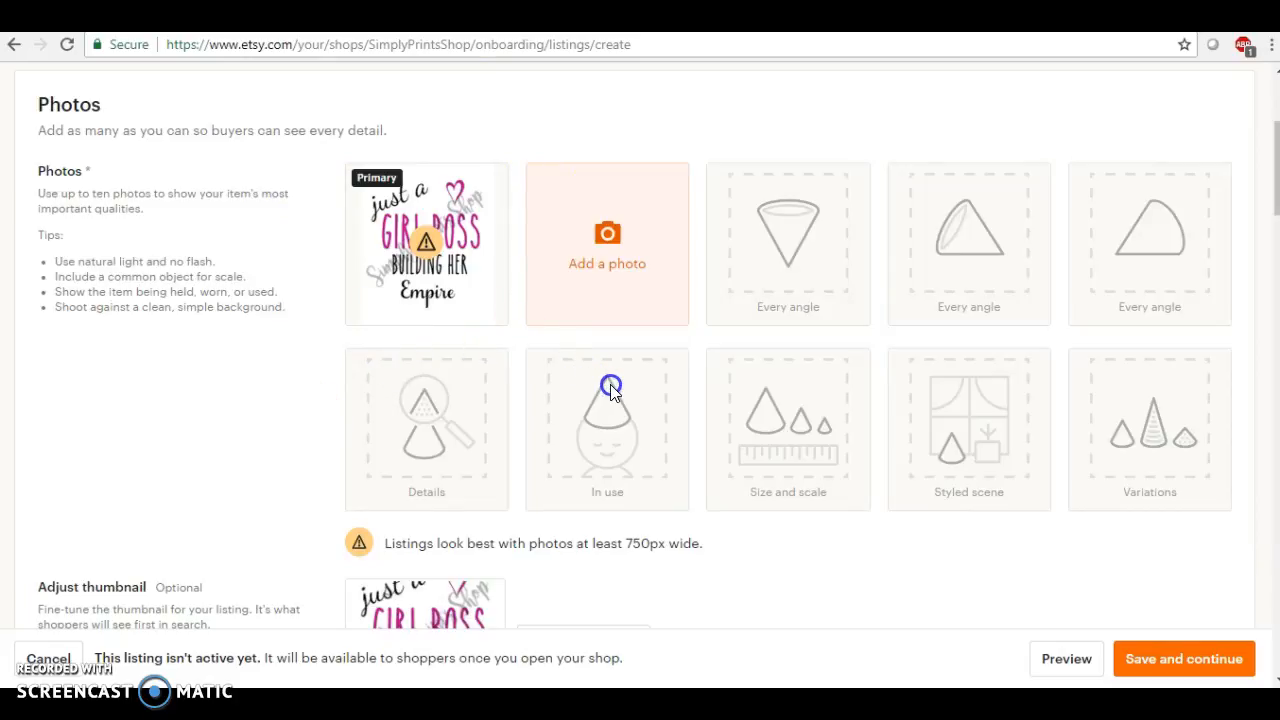
mouse_move(460, 224)
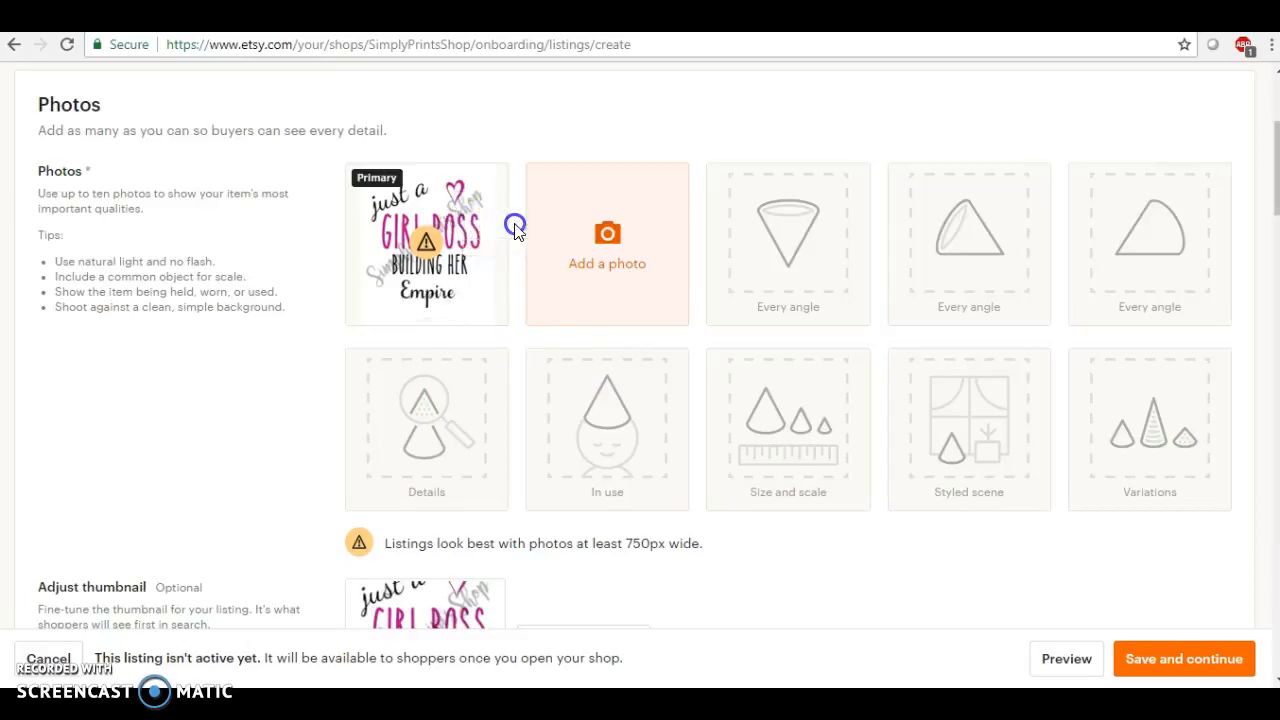
mouse_move(558, 496)
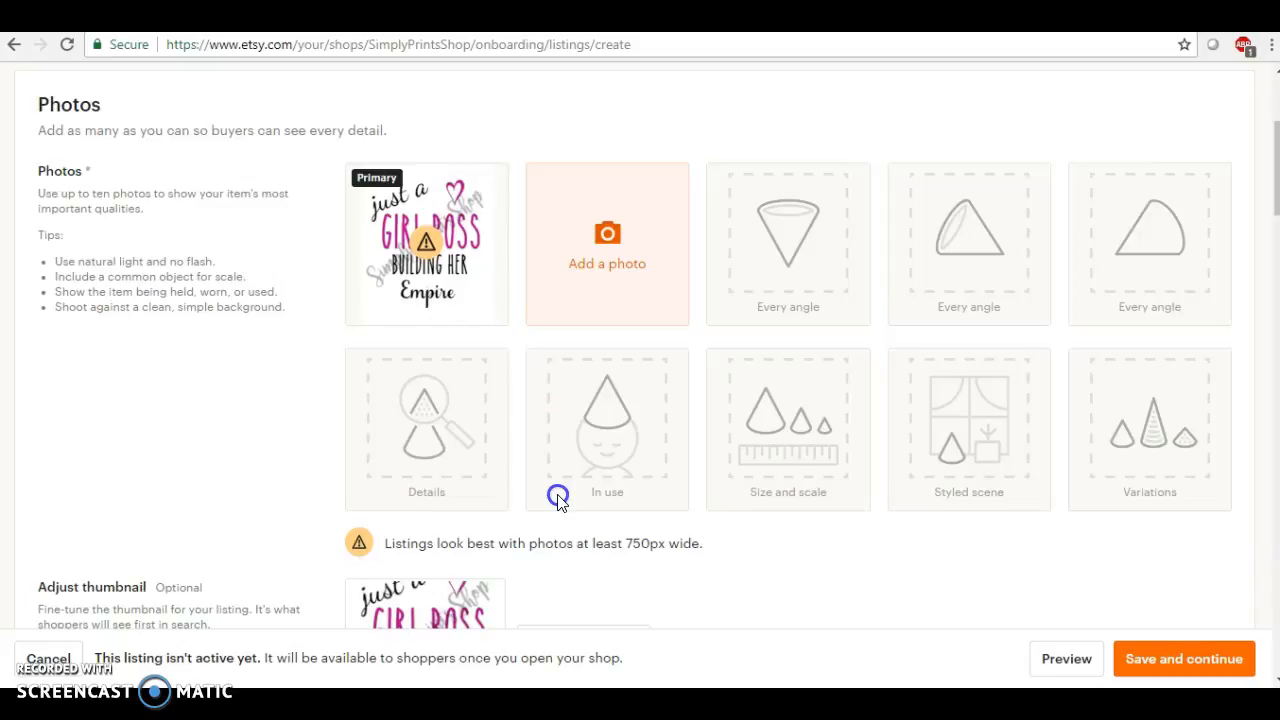
Adjust and save the primary photo's thumbnail crop.
scroll(down, 3)
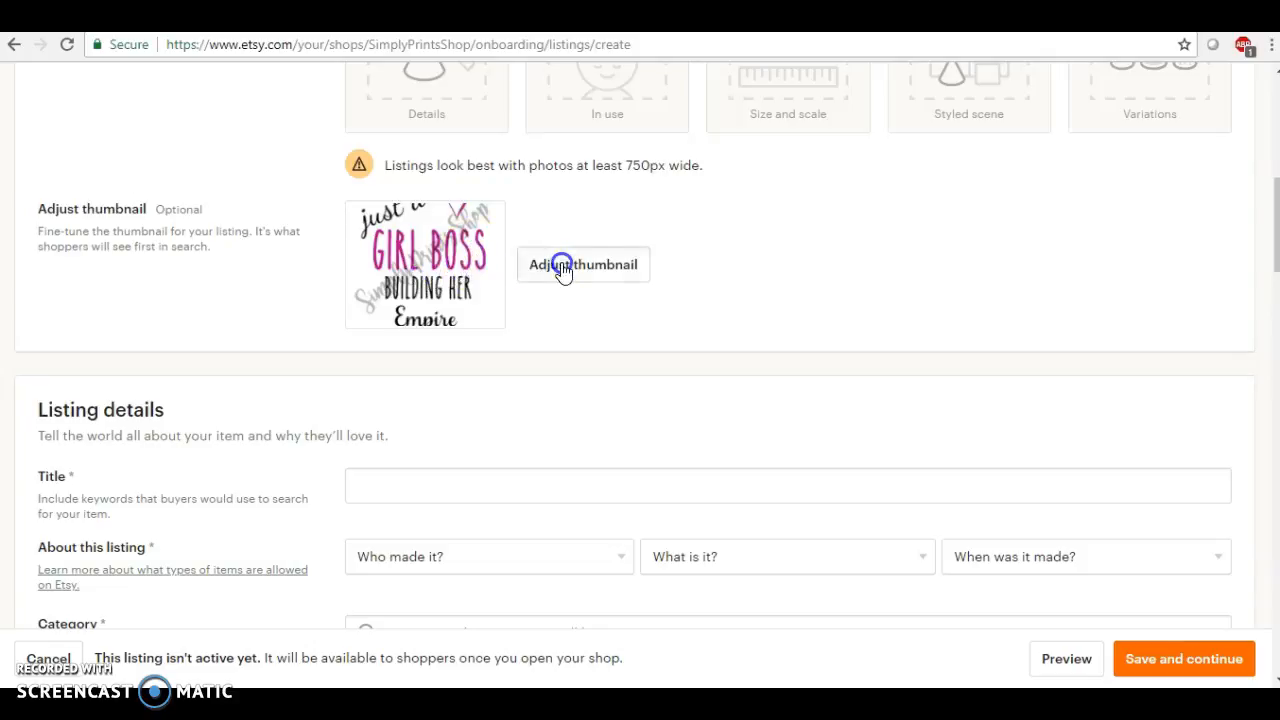
click(584, 264)
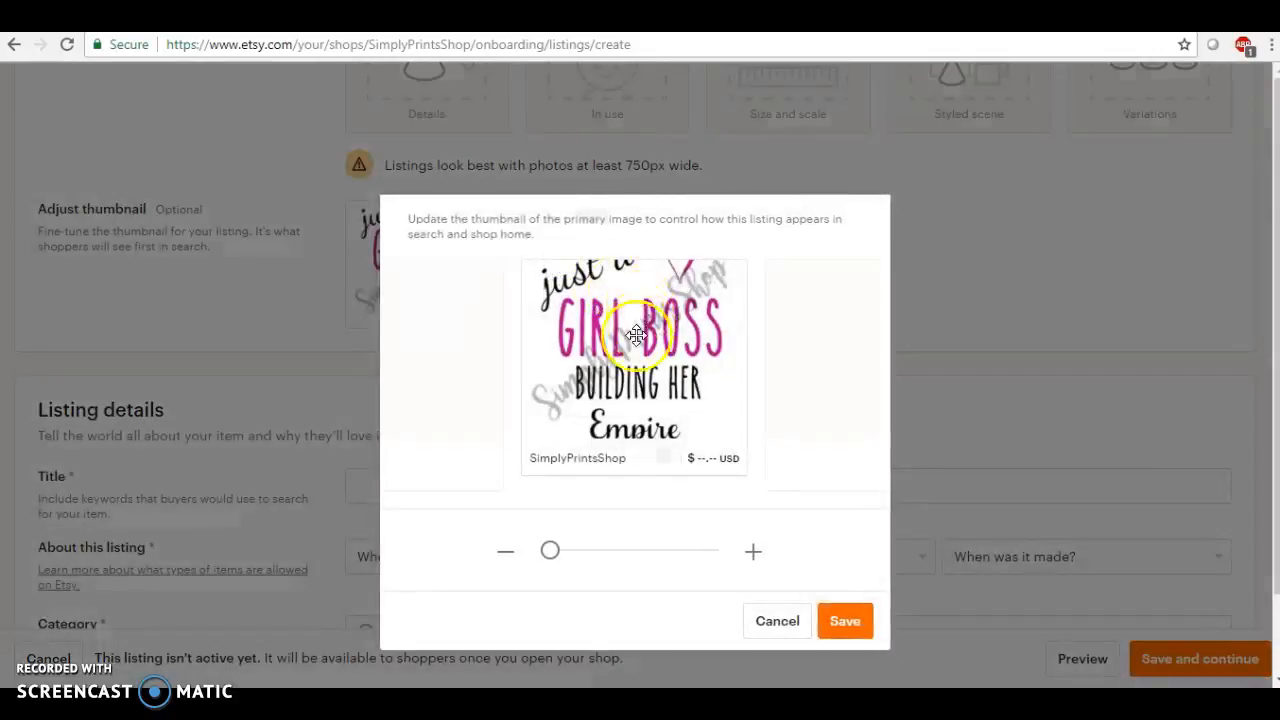
click(504, 552)
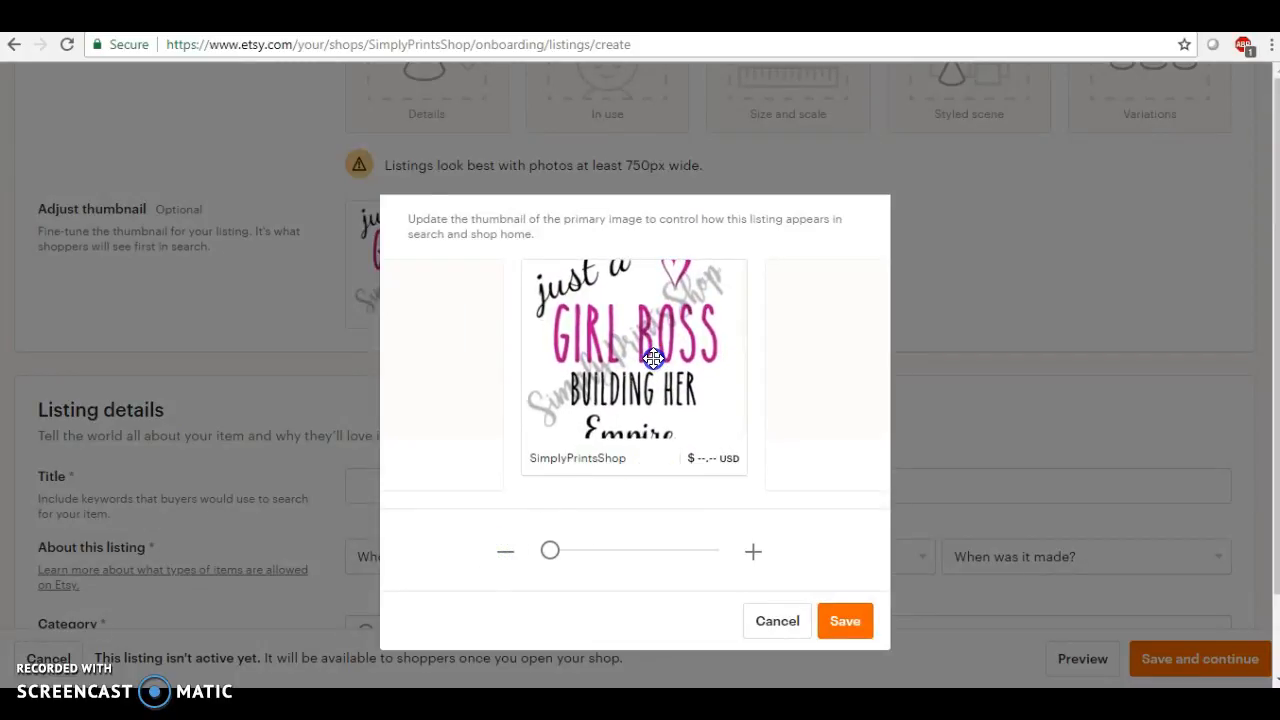
click(844, 620)
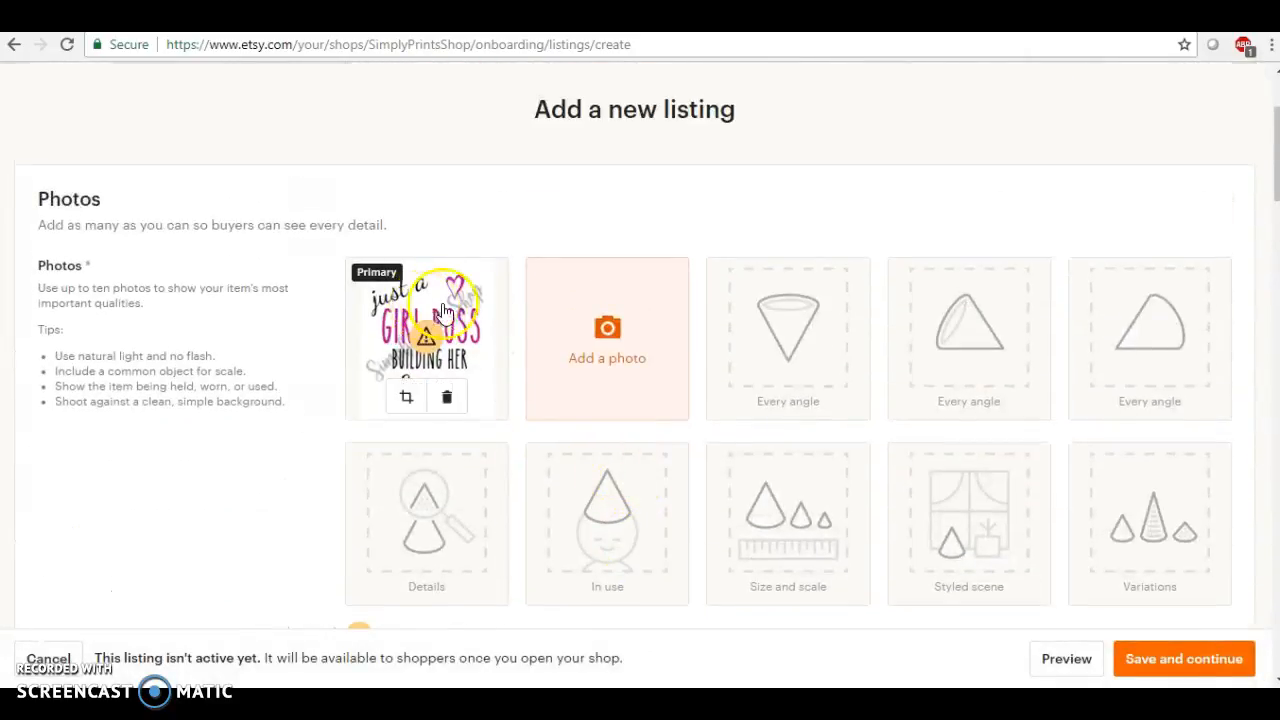
Preview the Girl Boss photo enlarged and close the preview.
click(428, 320)
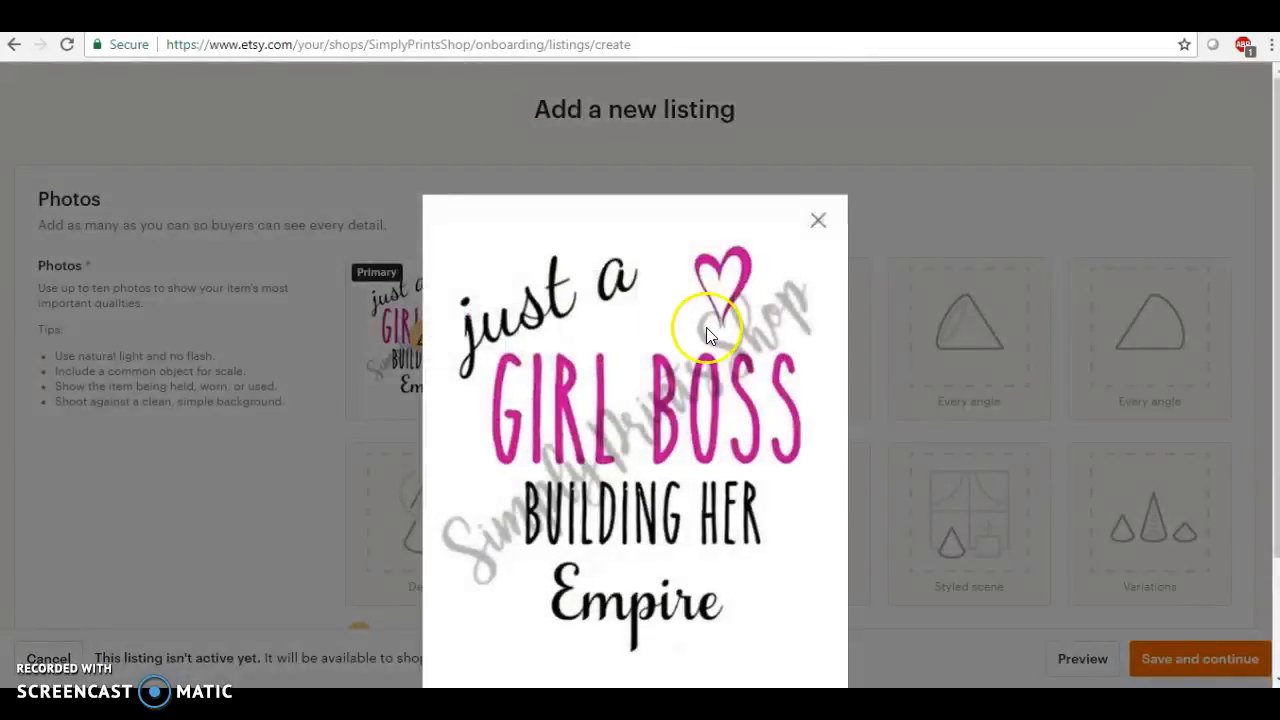
mouse_move(820, 220)
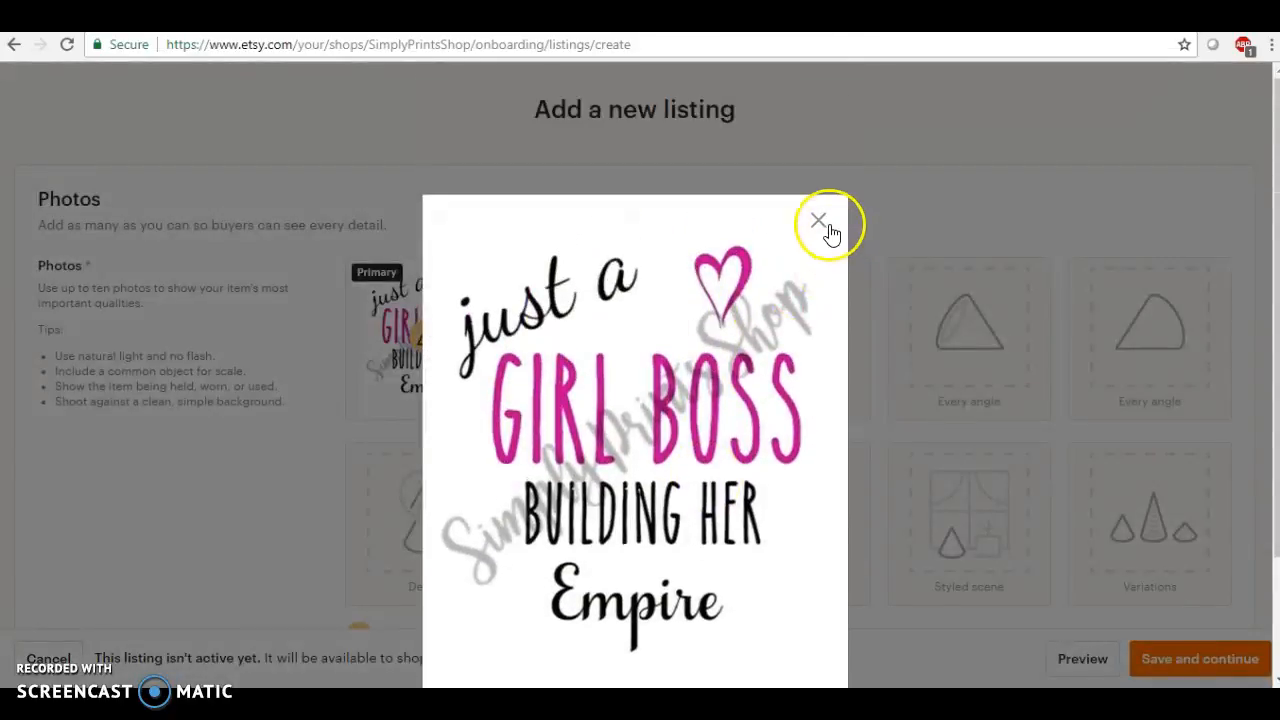
click(820, 220)
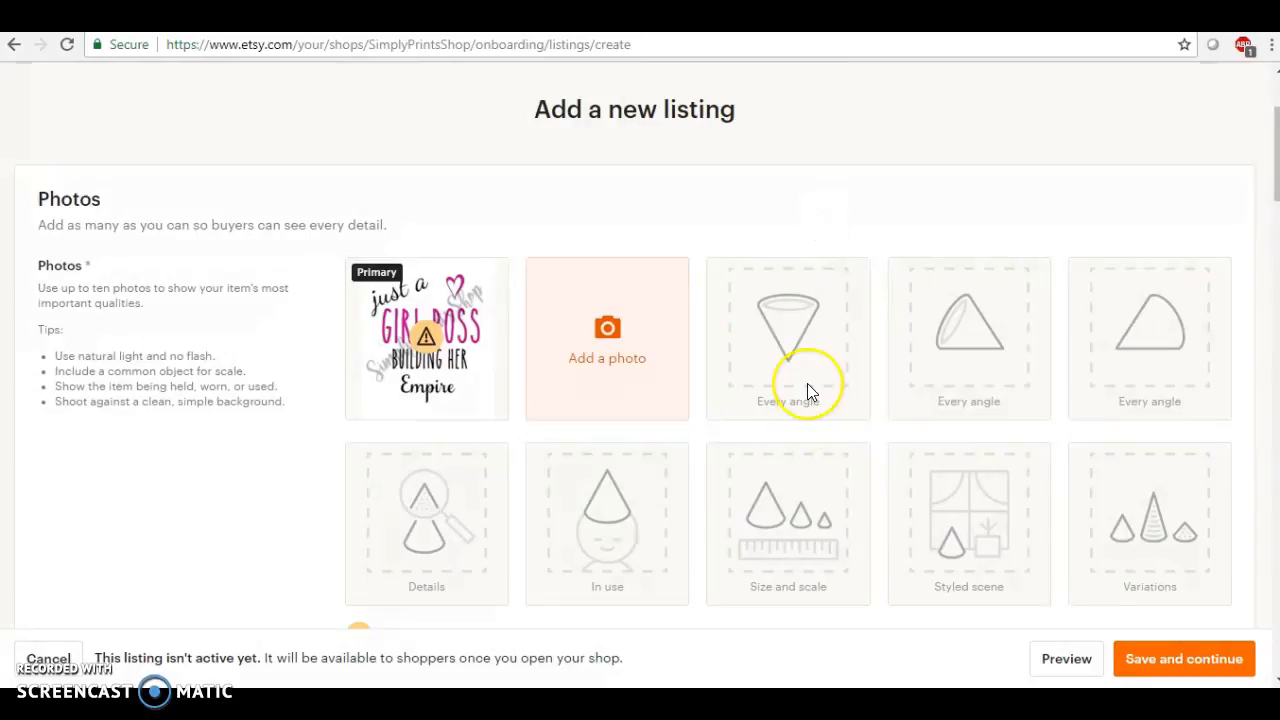
mouse_move(608, 358)
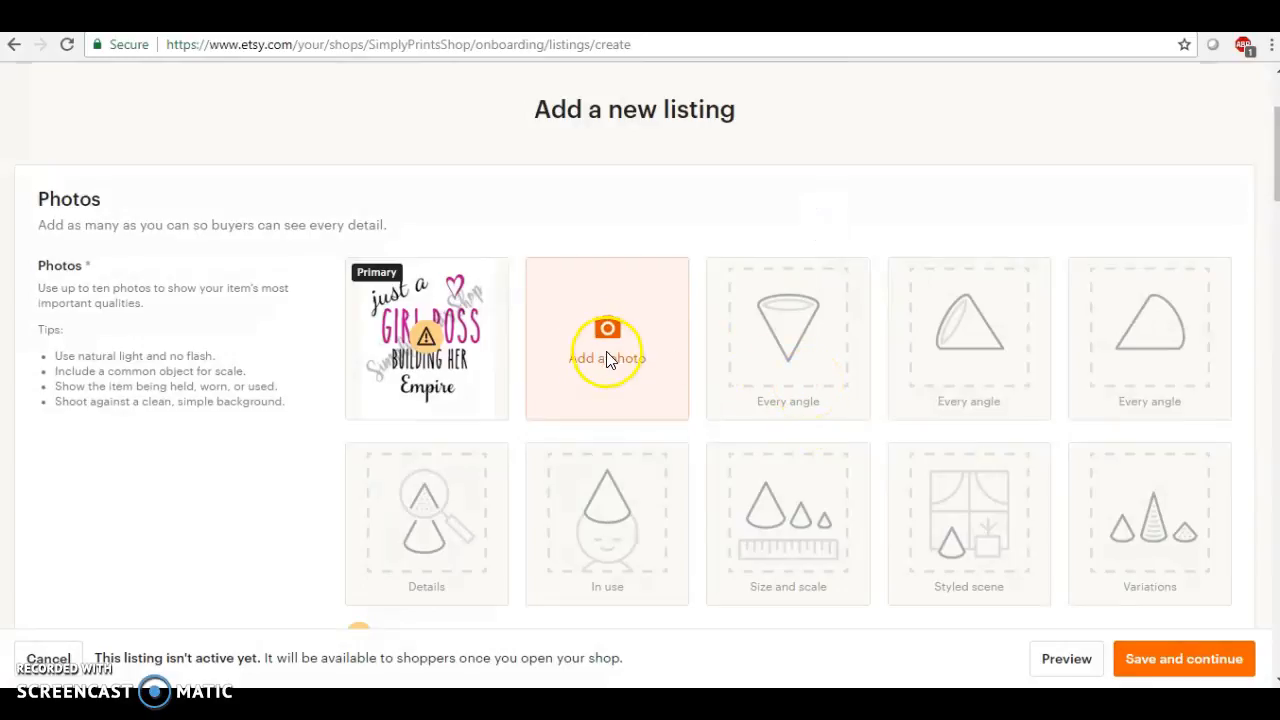
Enter the title 'Just a Girl Boss Building her Empire SVG File'.
scroll(down, 3)
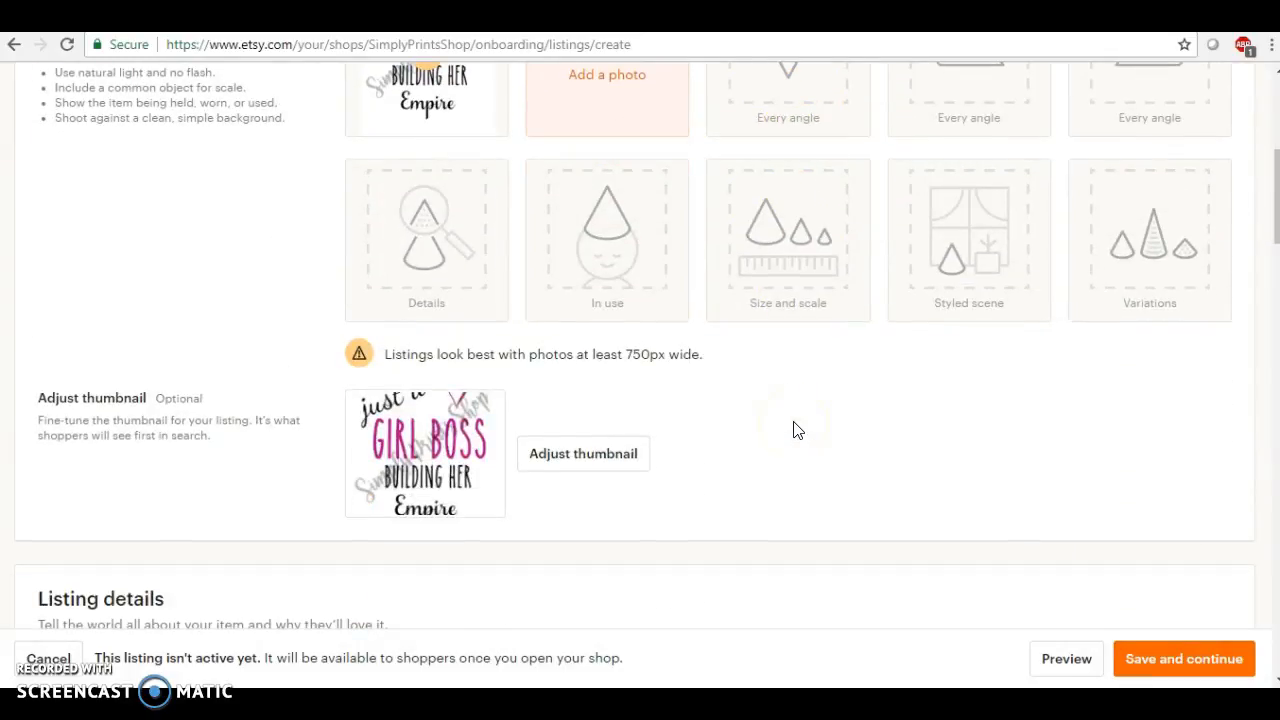
scroll(down, 3)
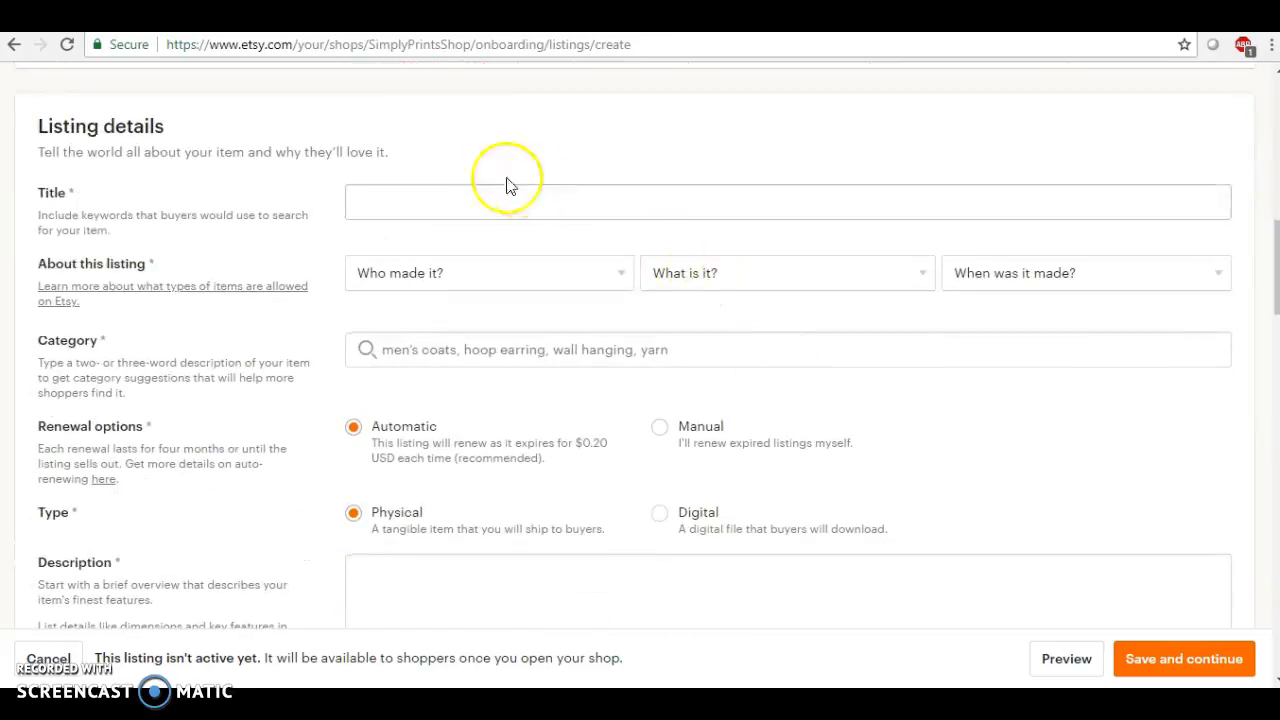
click(392, 202)
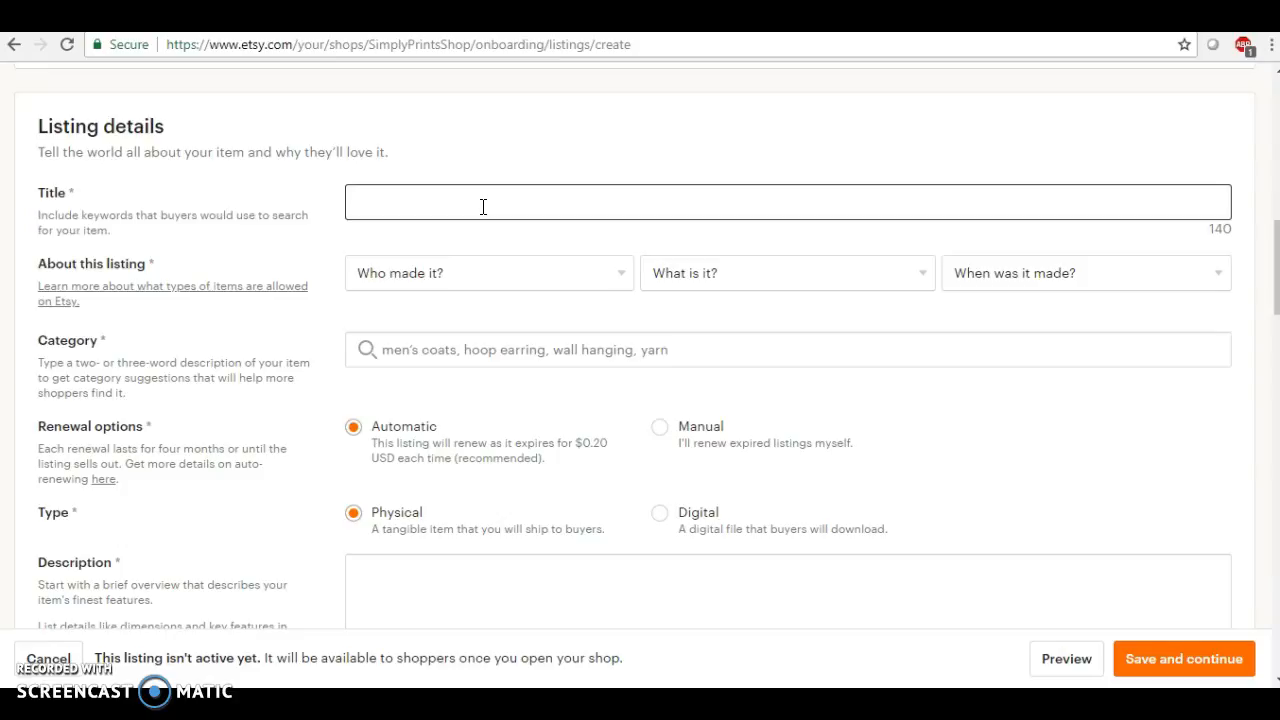
click(500, 202)
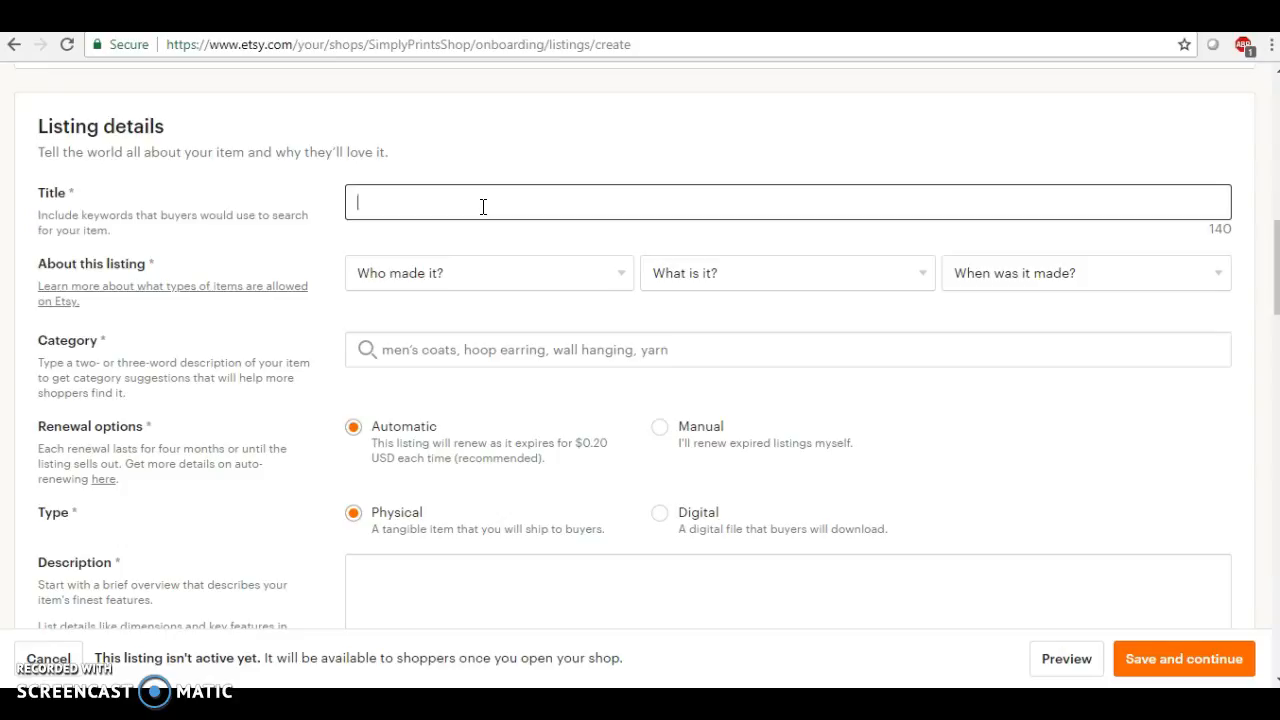
text(Just a Girl Boss)
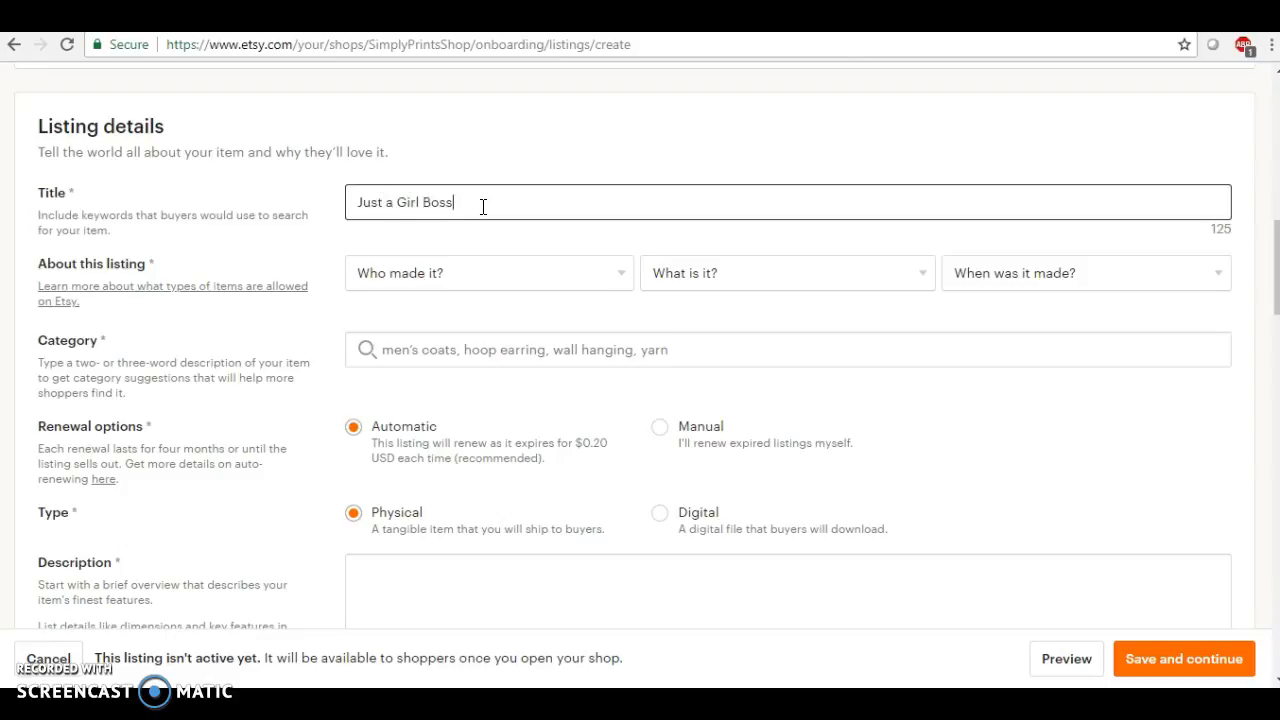
text(Building her Empire)
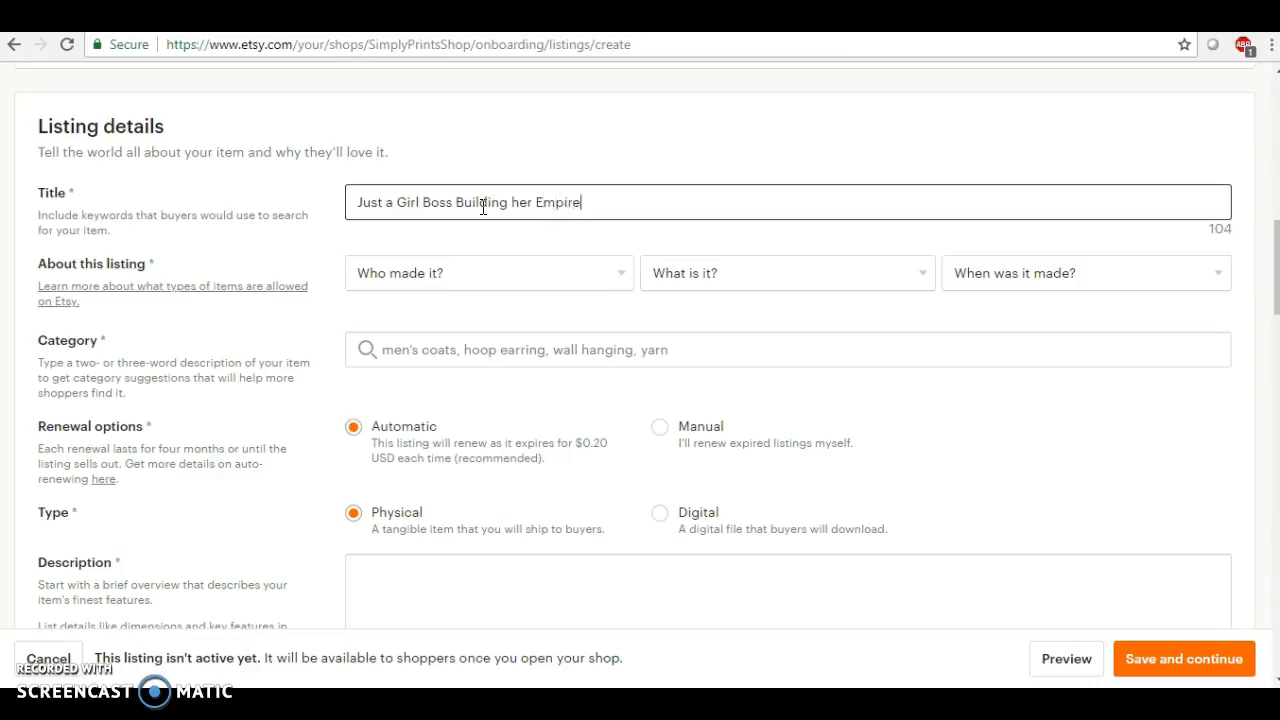
text(SVG)
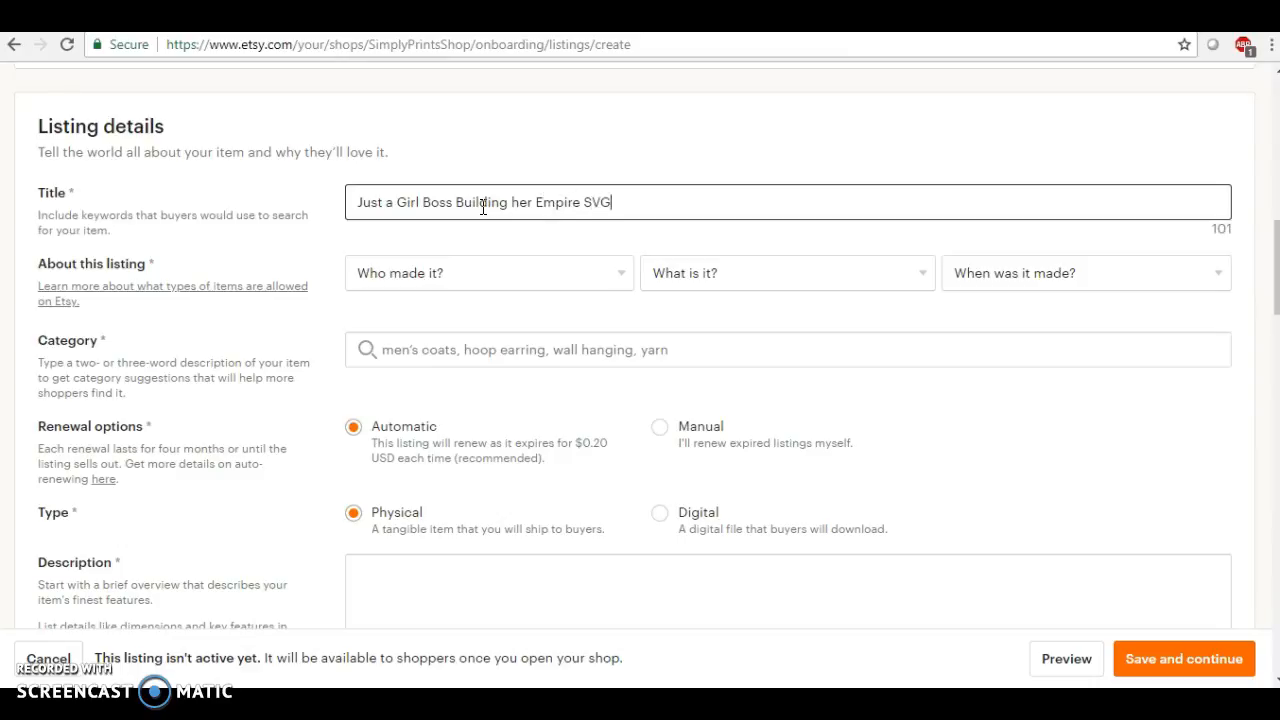
text(File)
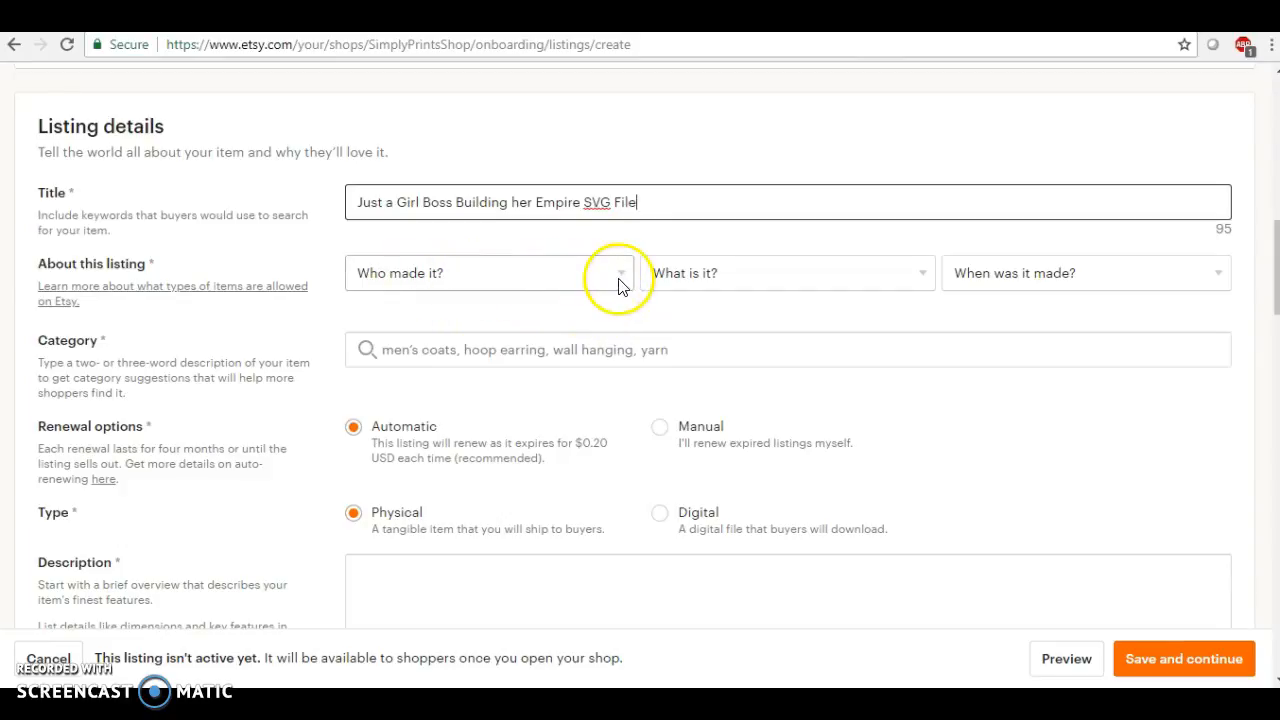
Answer About this listing: I did, A finished product, Made To Order.
click(488, 272)
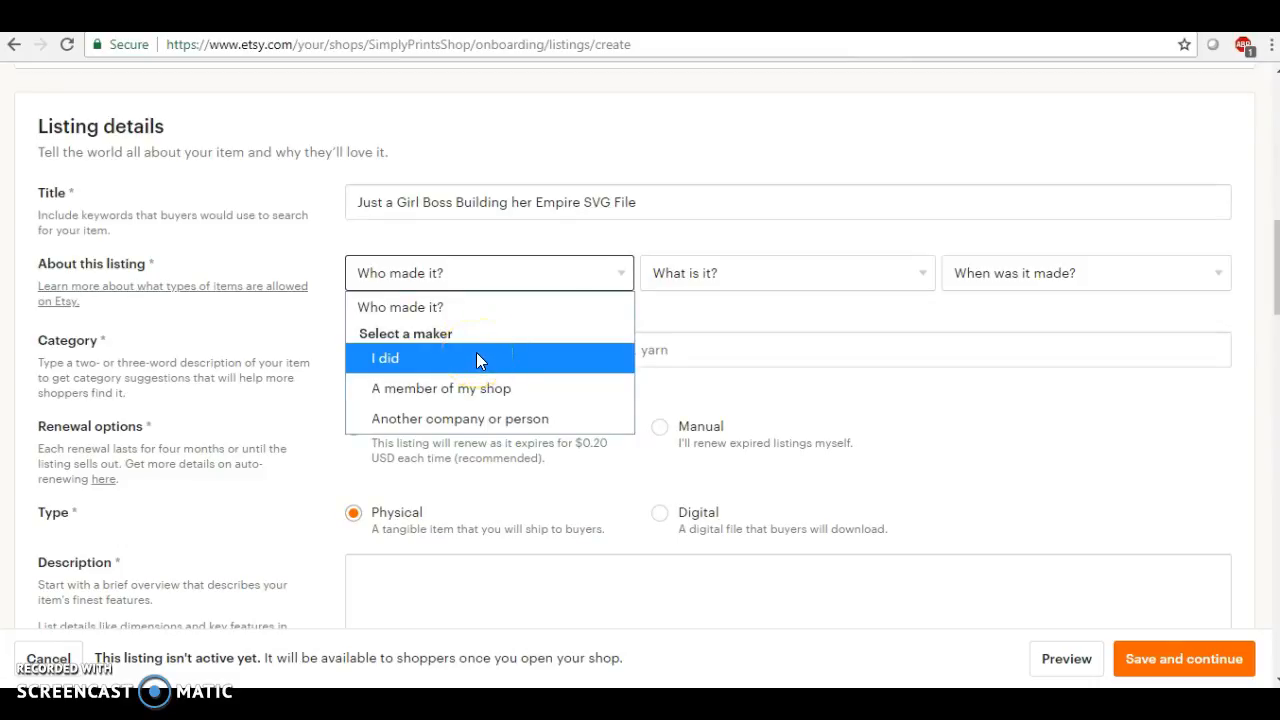
click(384, 358)
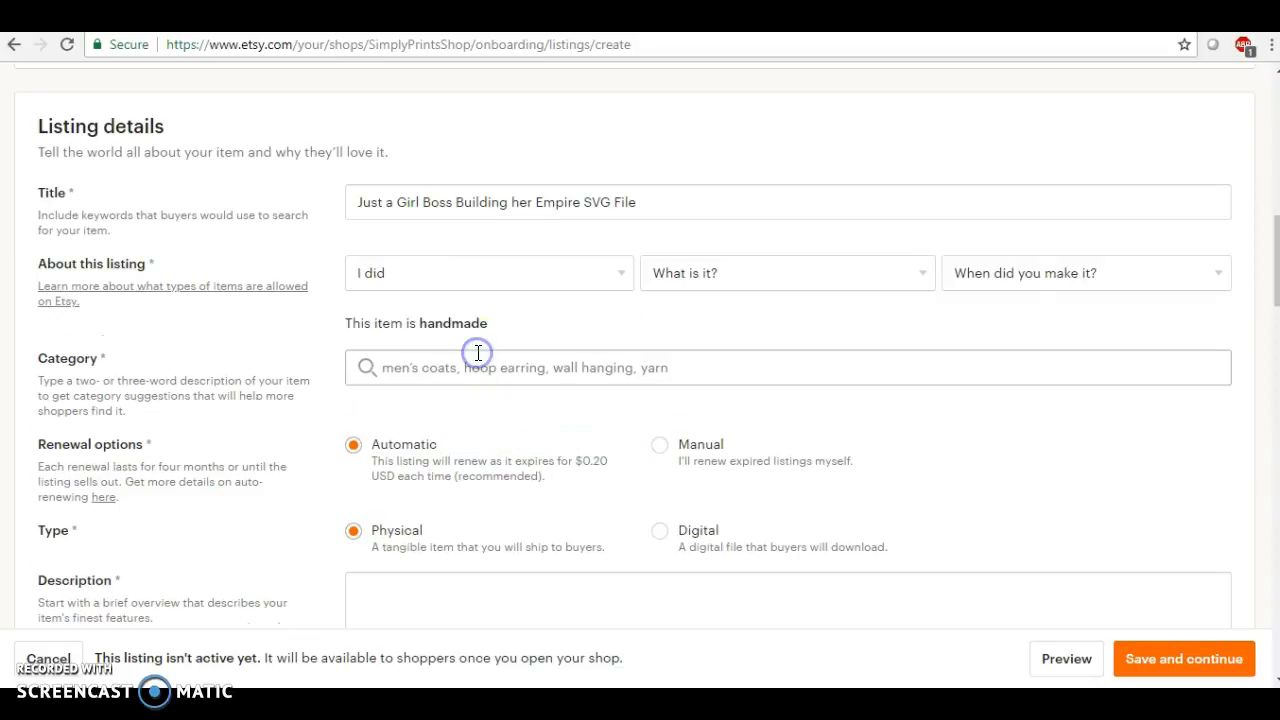
click(786, 272)
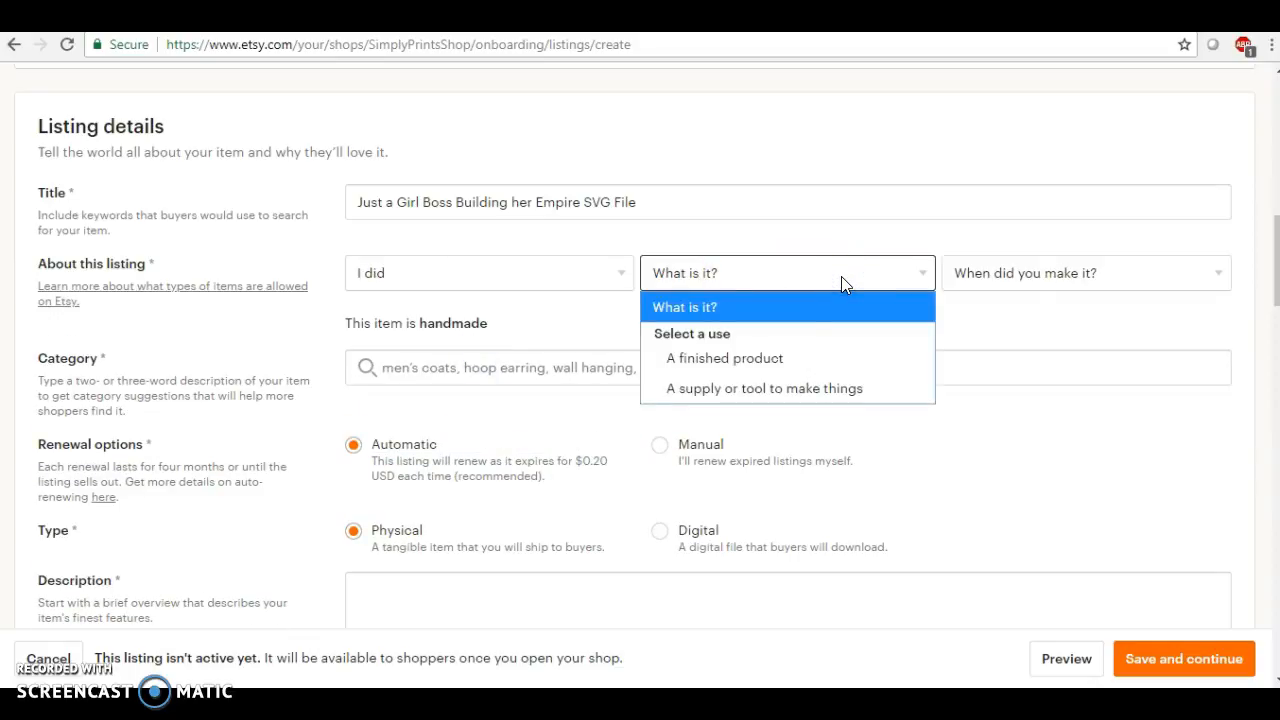
click(724, 358)
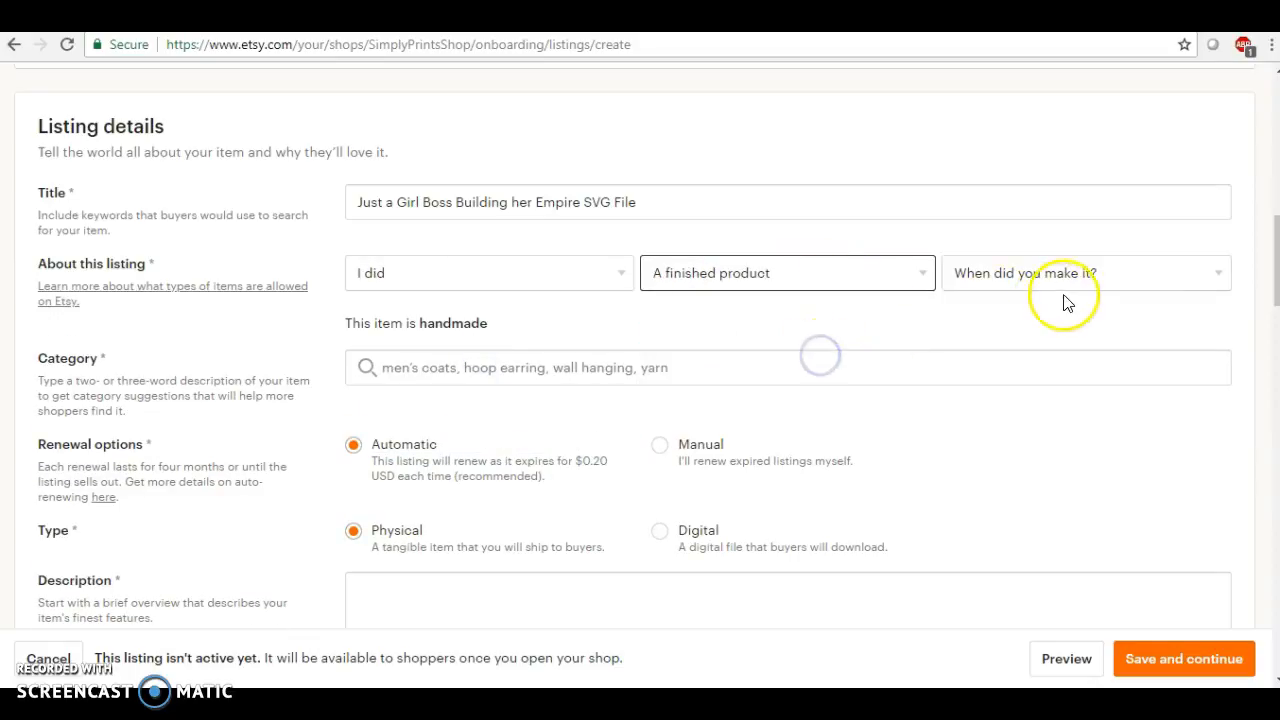
click(1084, 272)
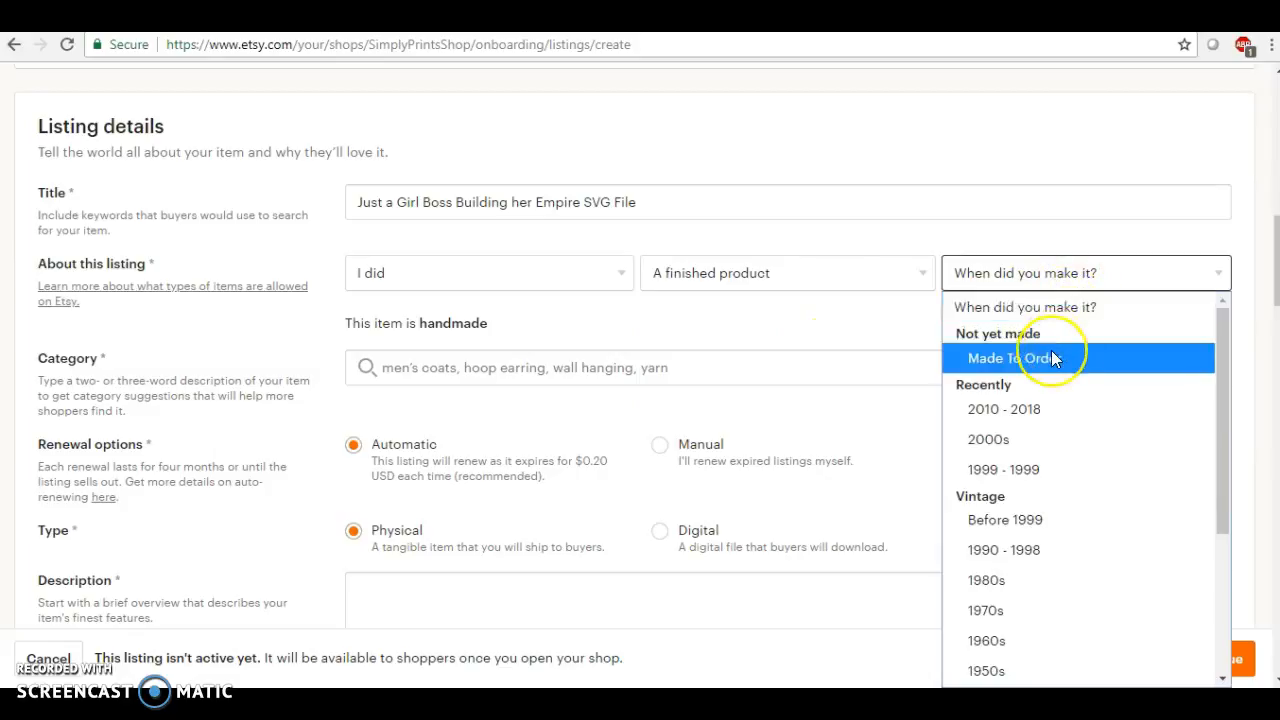
click(1012, 356)
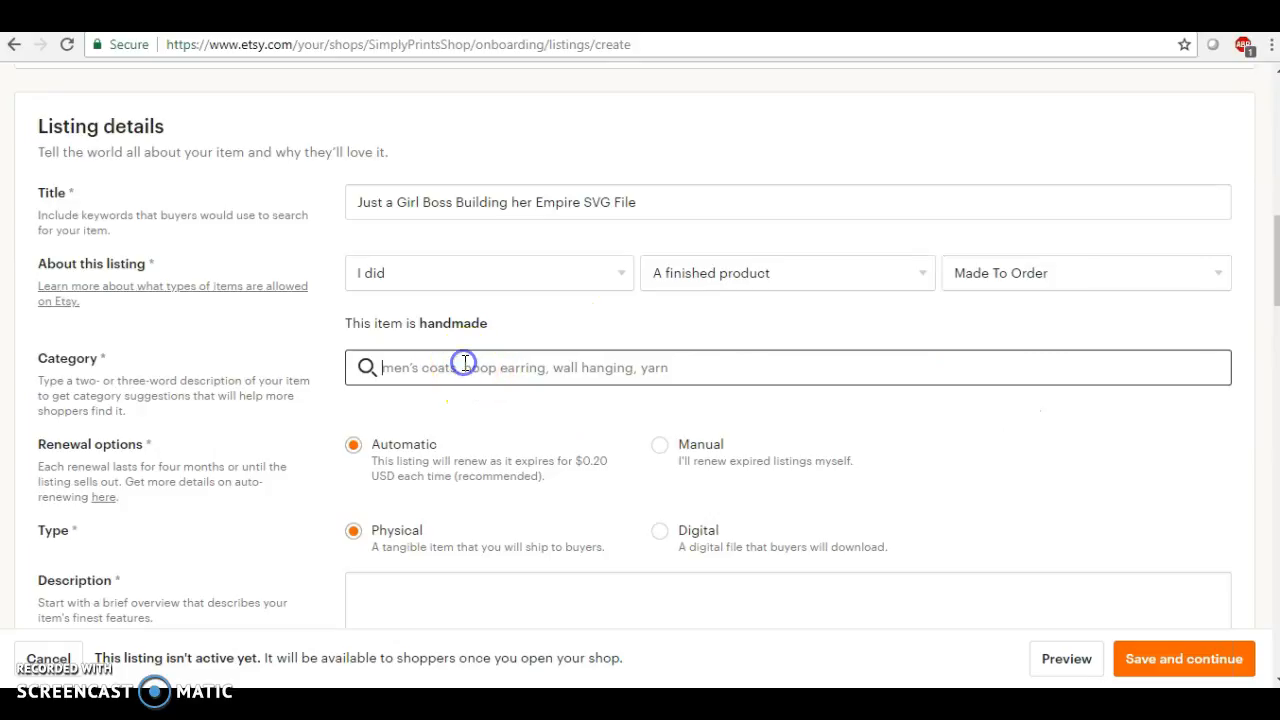
Search 'digital' and set the category to Digital.
text(digital)
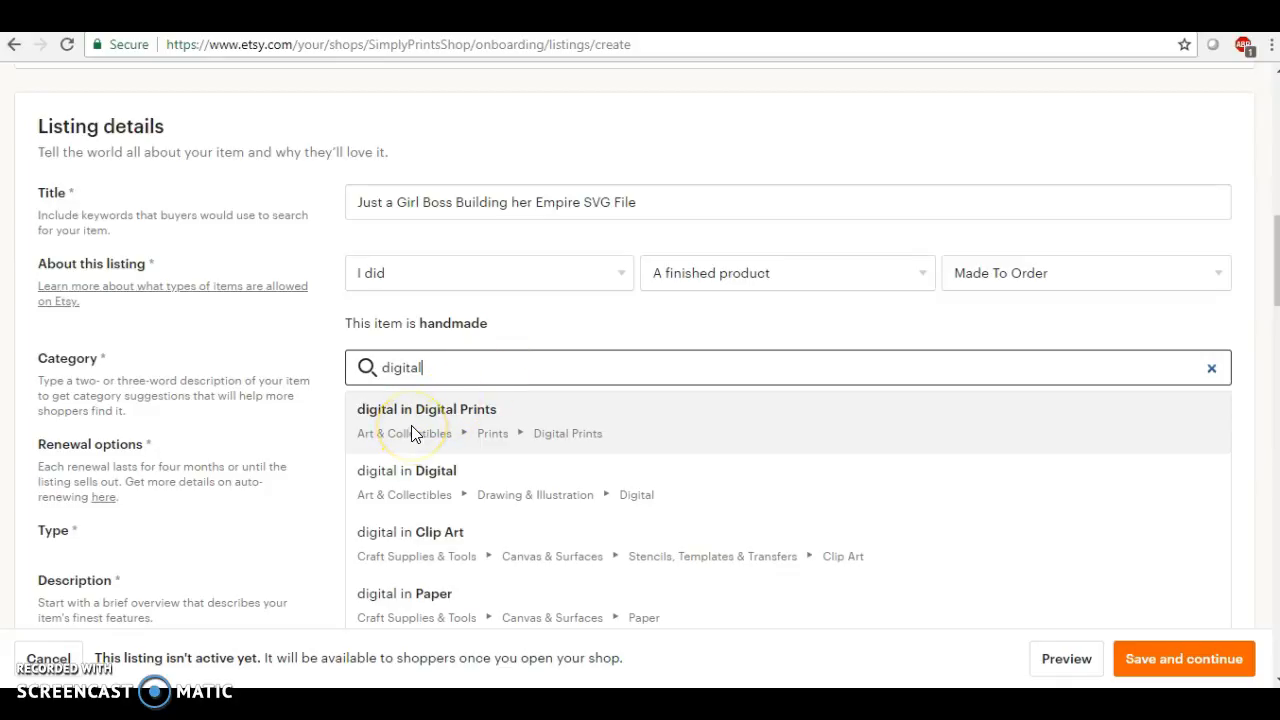
mouse_move(408, 478)
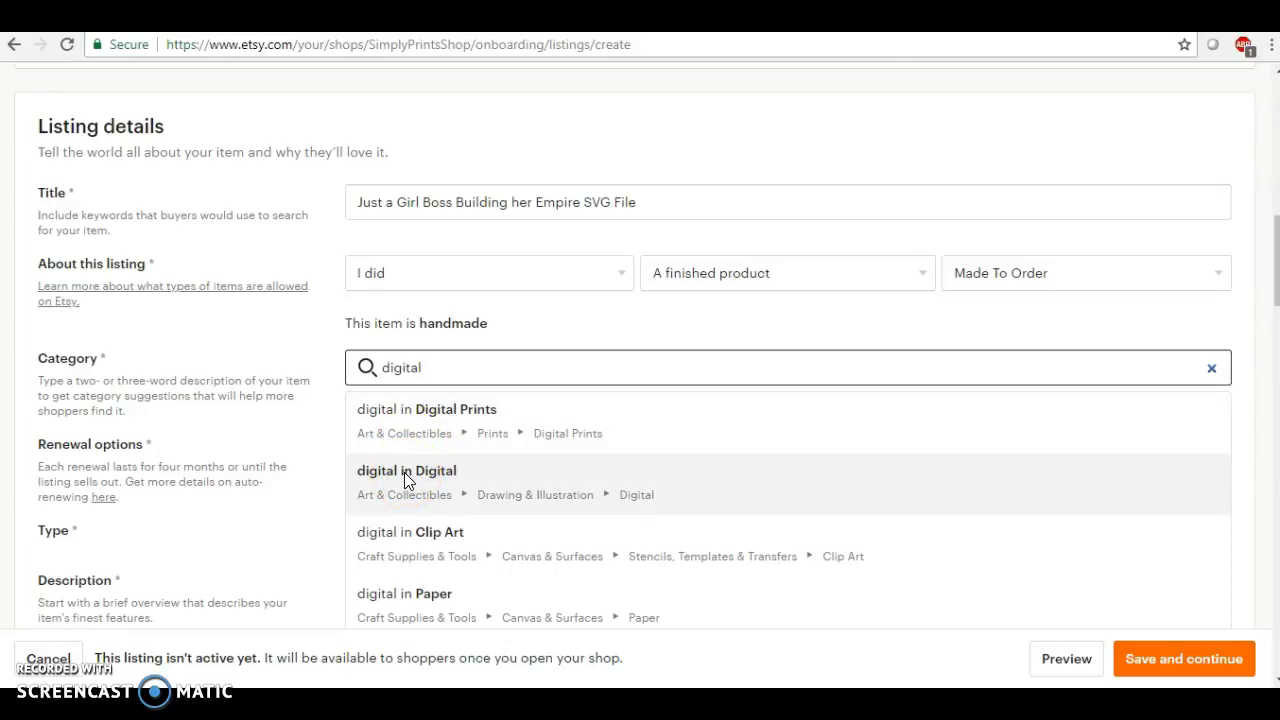
click(406, 472)
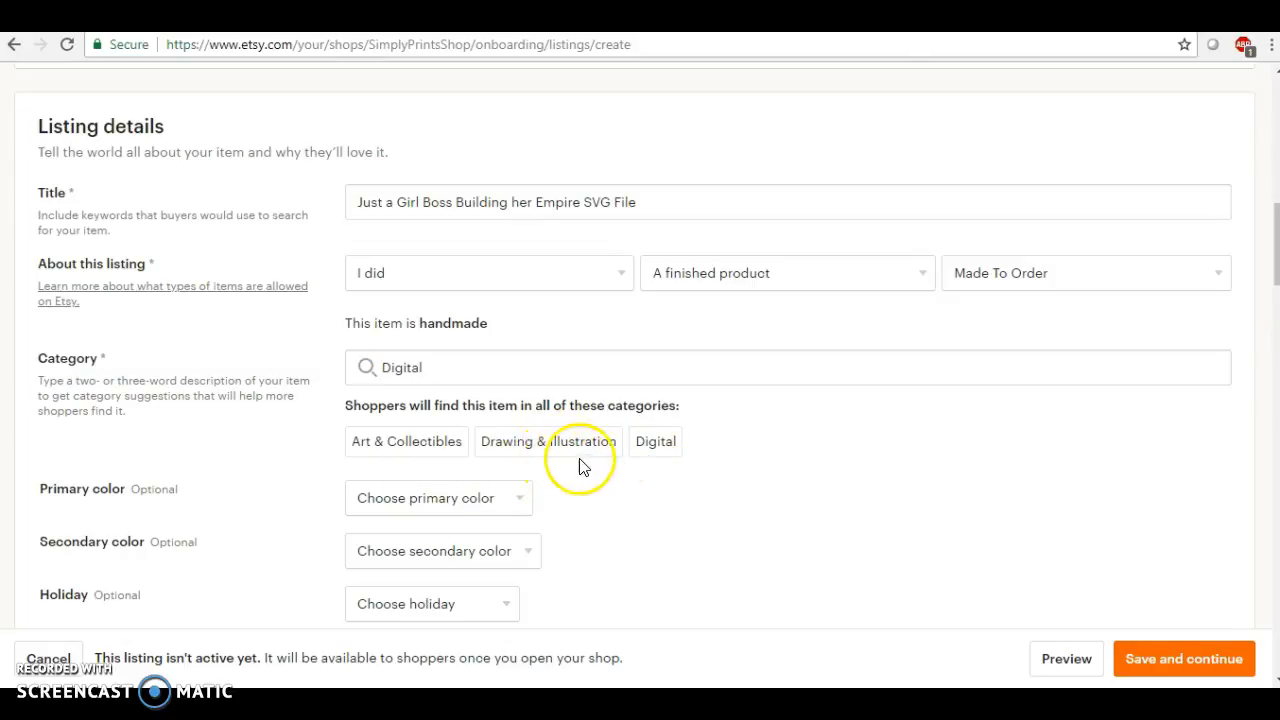
Set the listing type to Digital download instead of Physical.
scroll(down, 3)
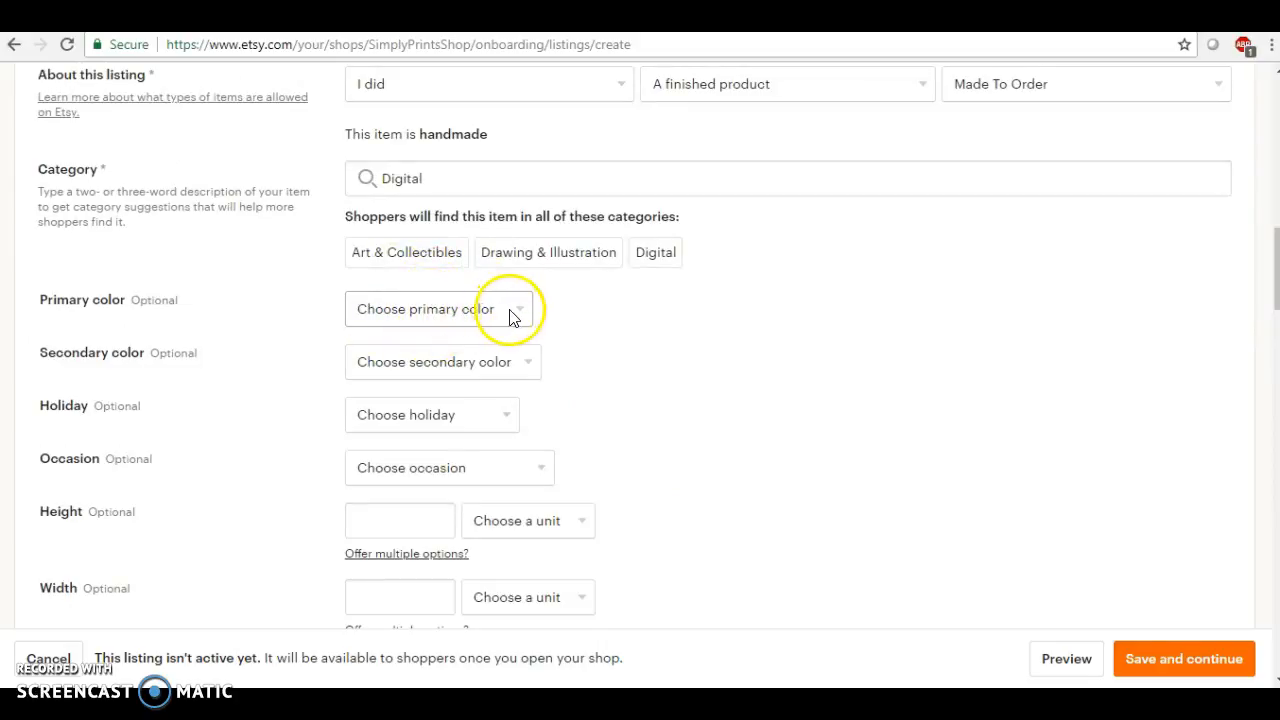
scroll(down, 3)
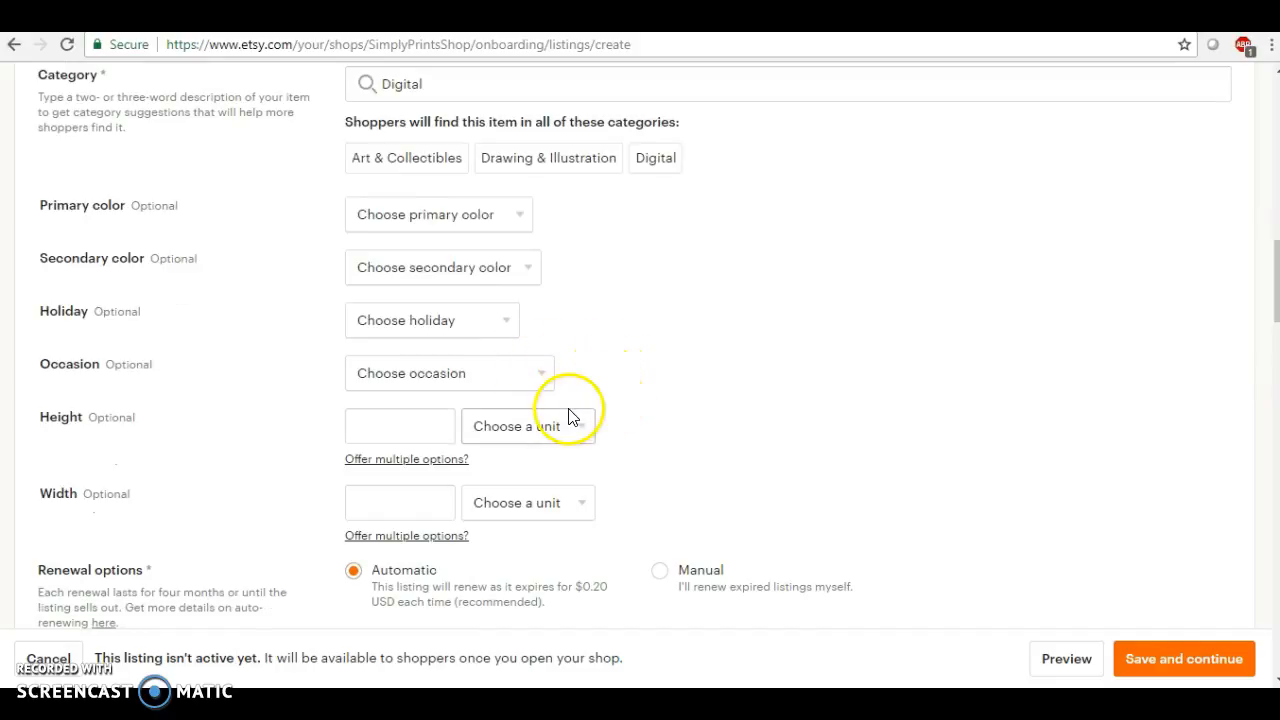
mouse_move(688, 432)
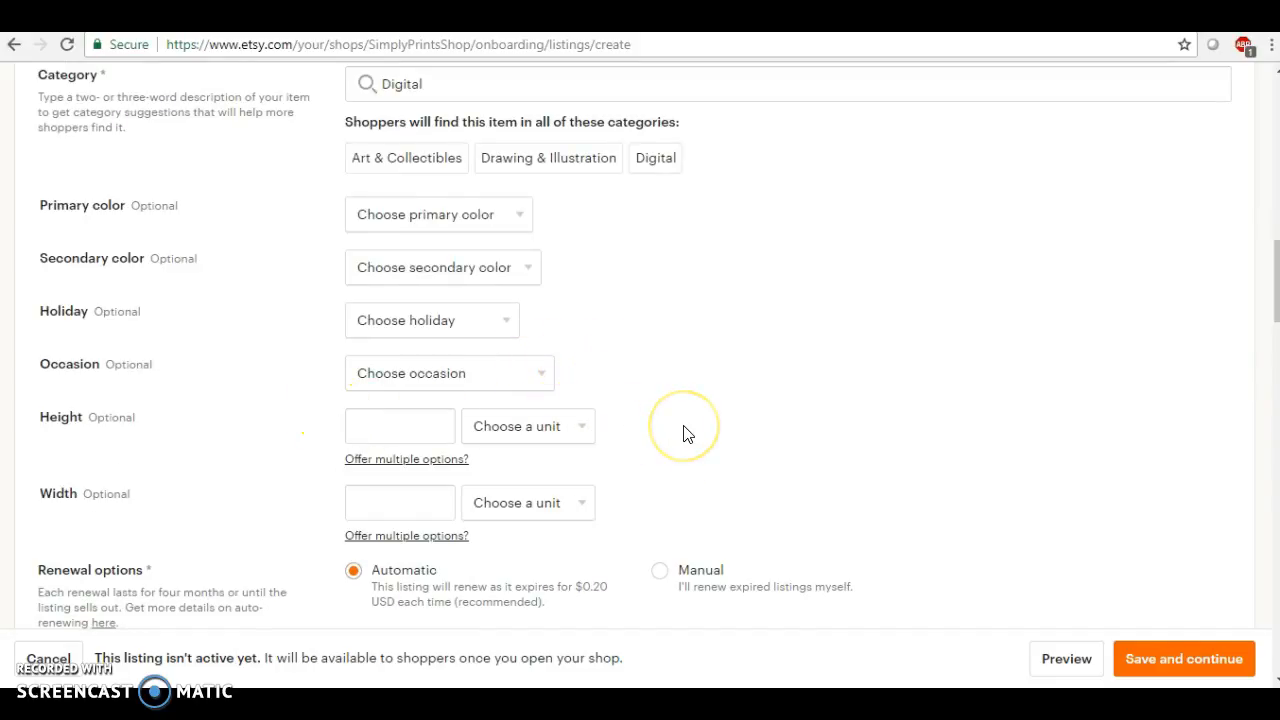
scroll(down, 3)
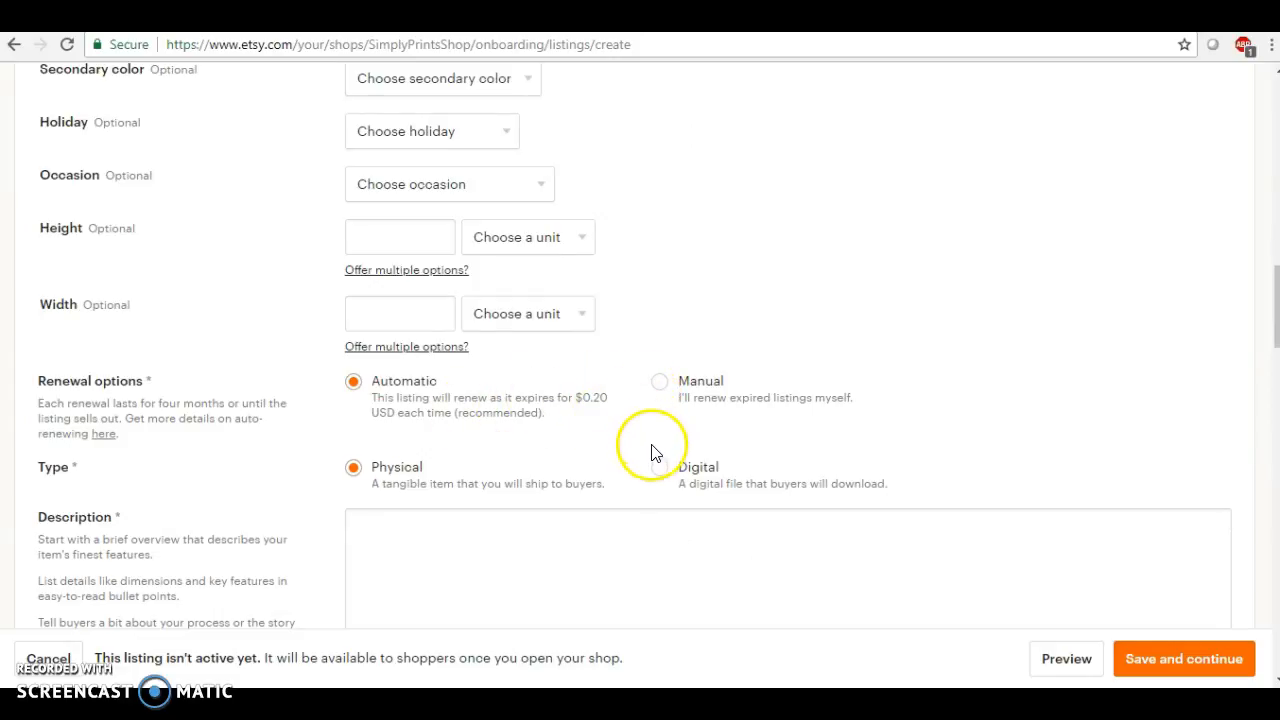
mouse_move(620, 470)
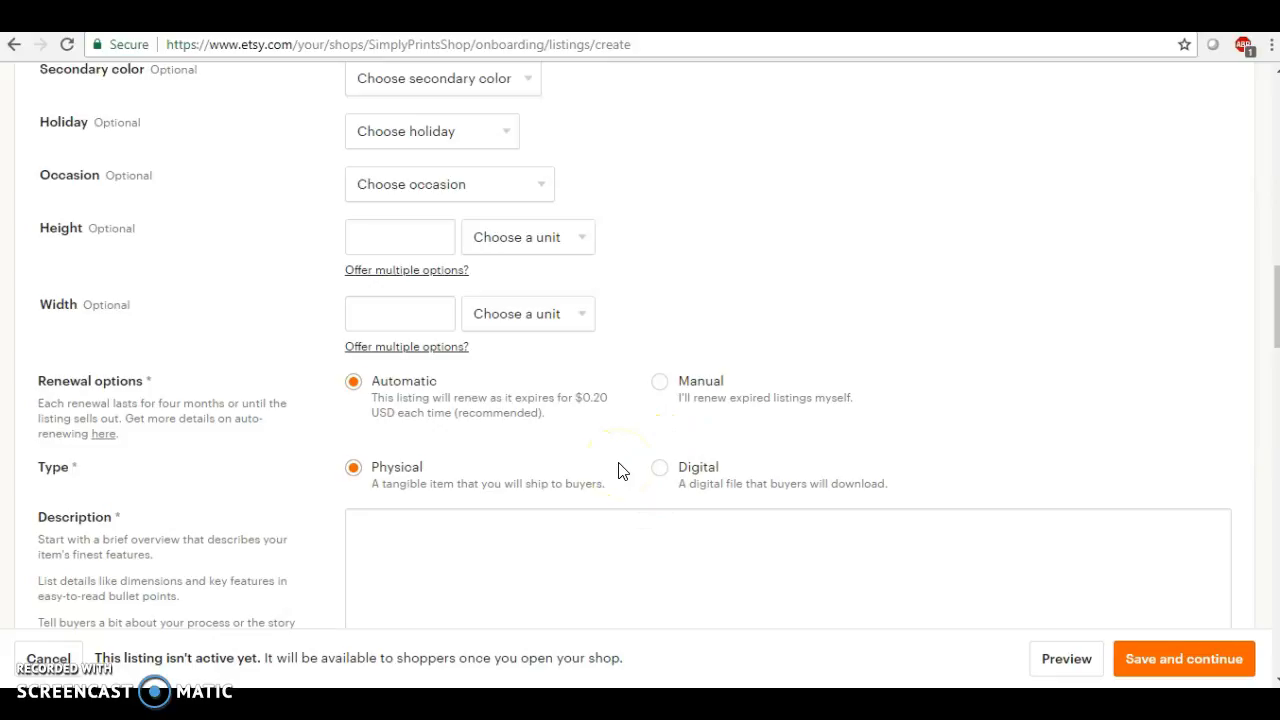
click(660, 468)
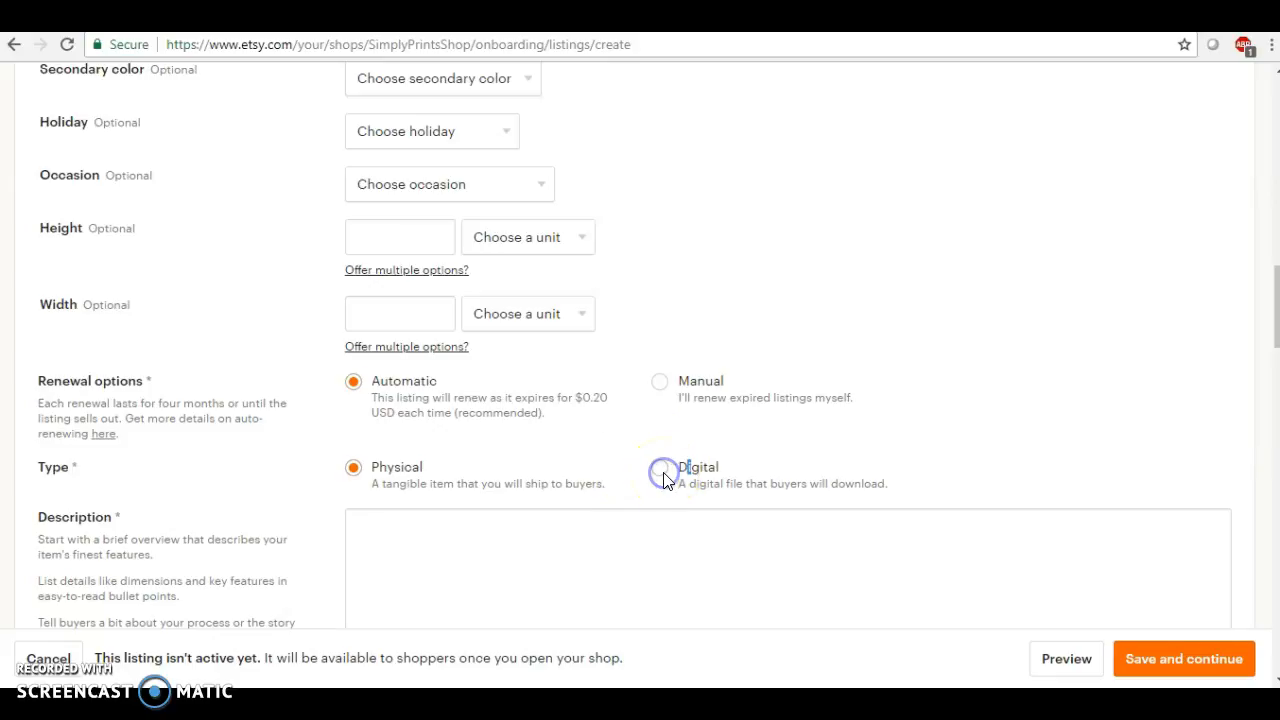
click(660, 468)
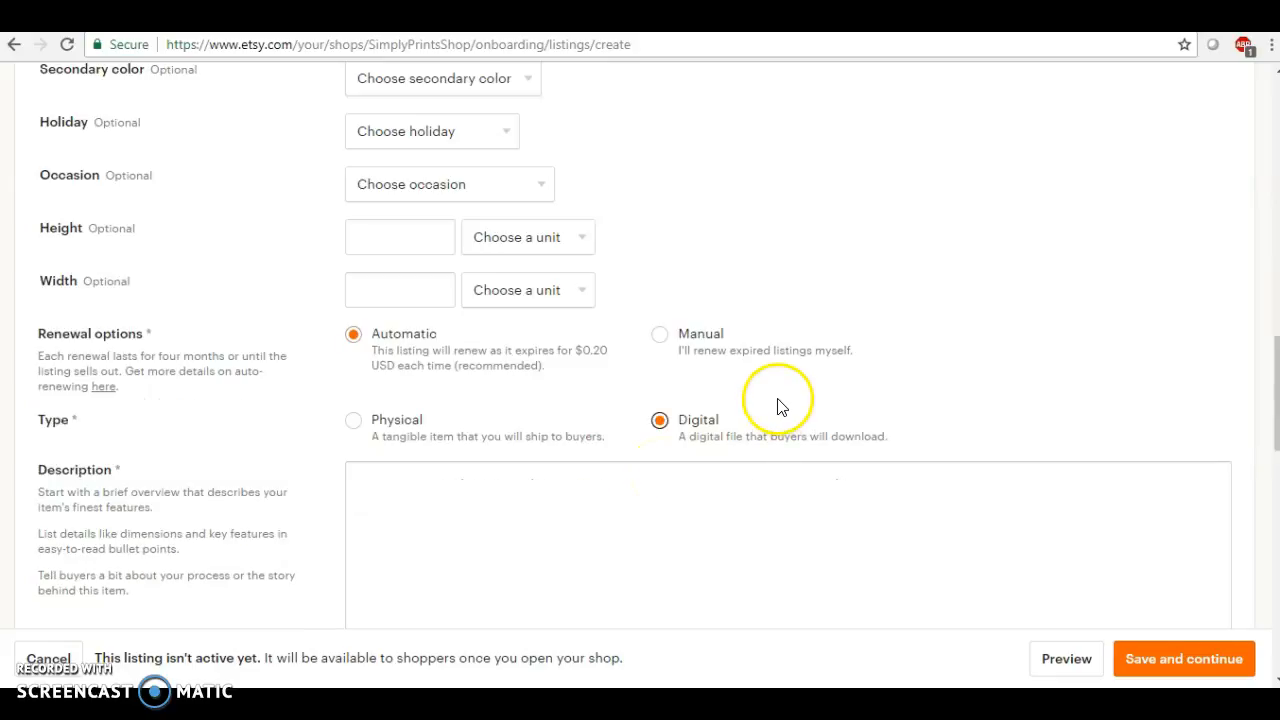
scroll(down, 3)
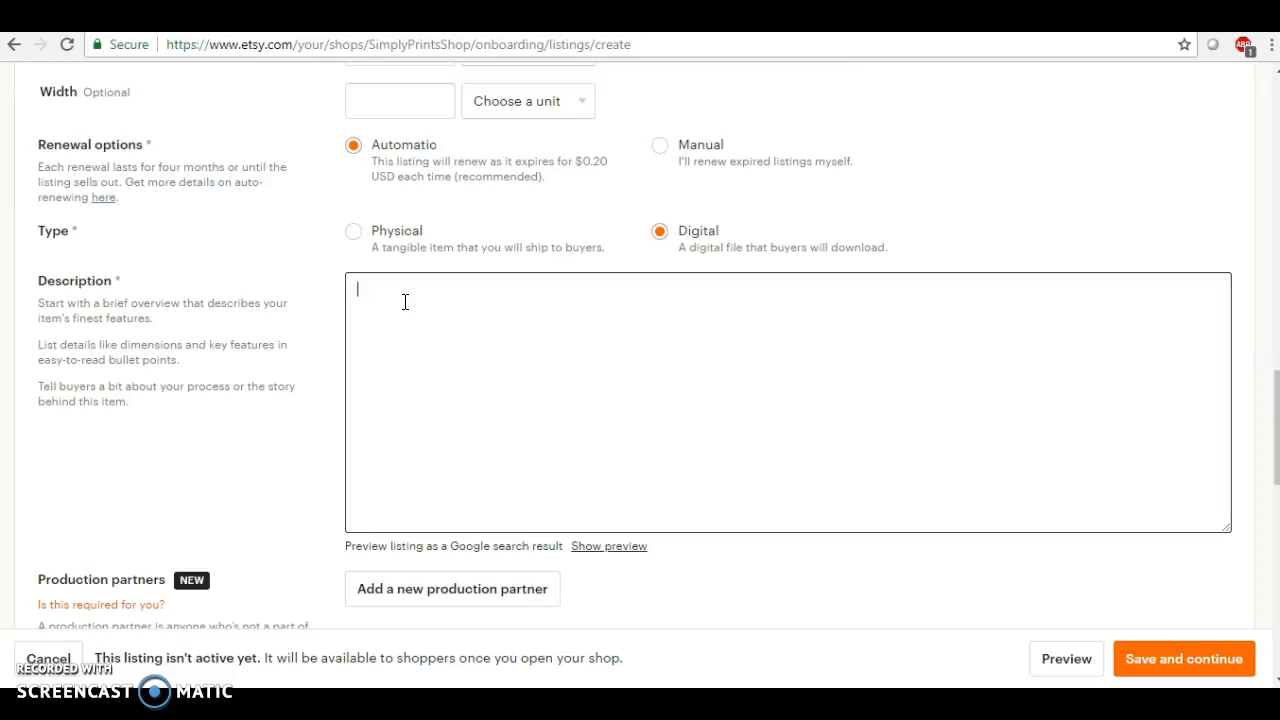
Write the description "This is a digital product, nothing will be shipped.".
text(This is a)
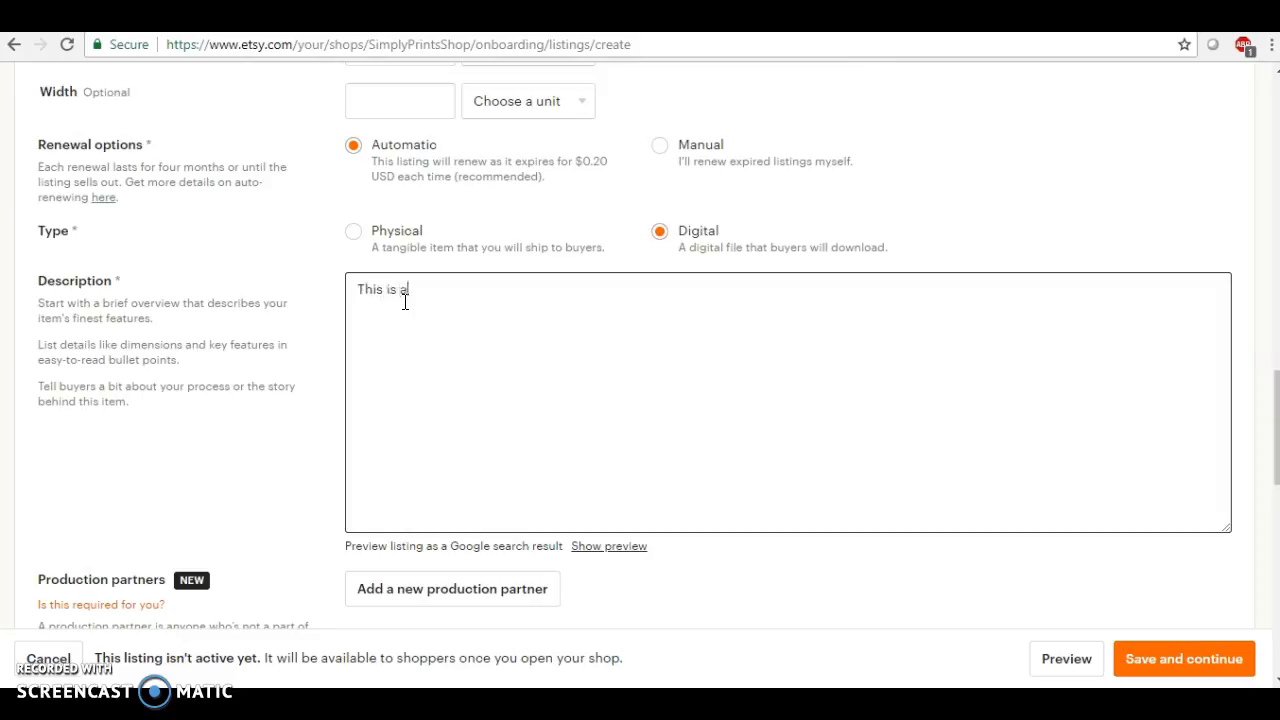
text(digitr)
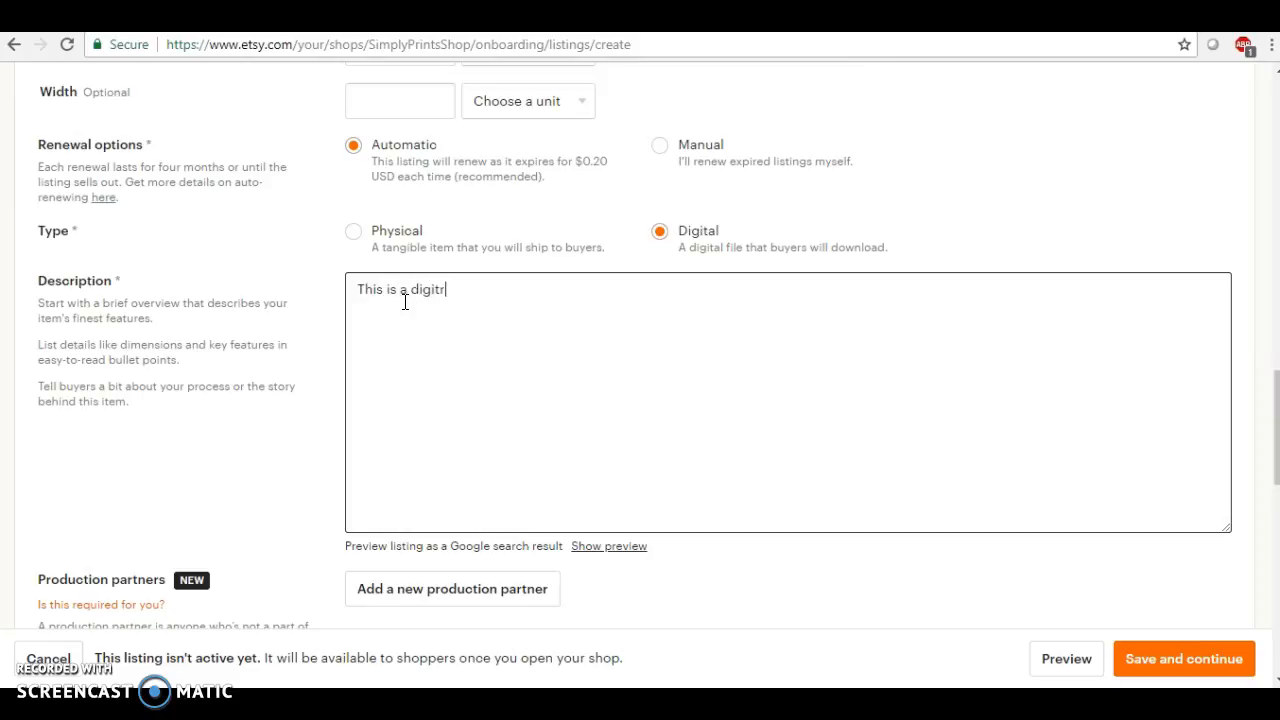
key(Backspace)
text(al prod)
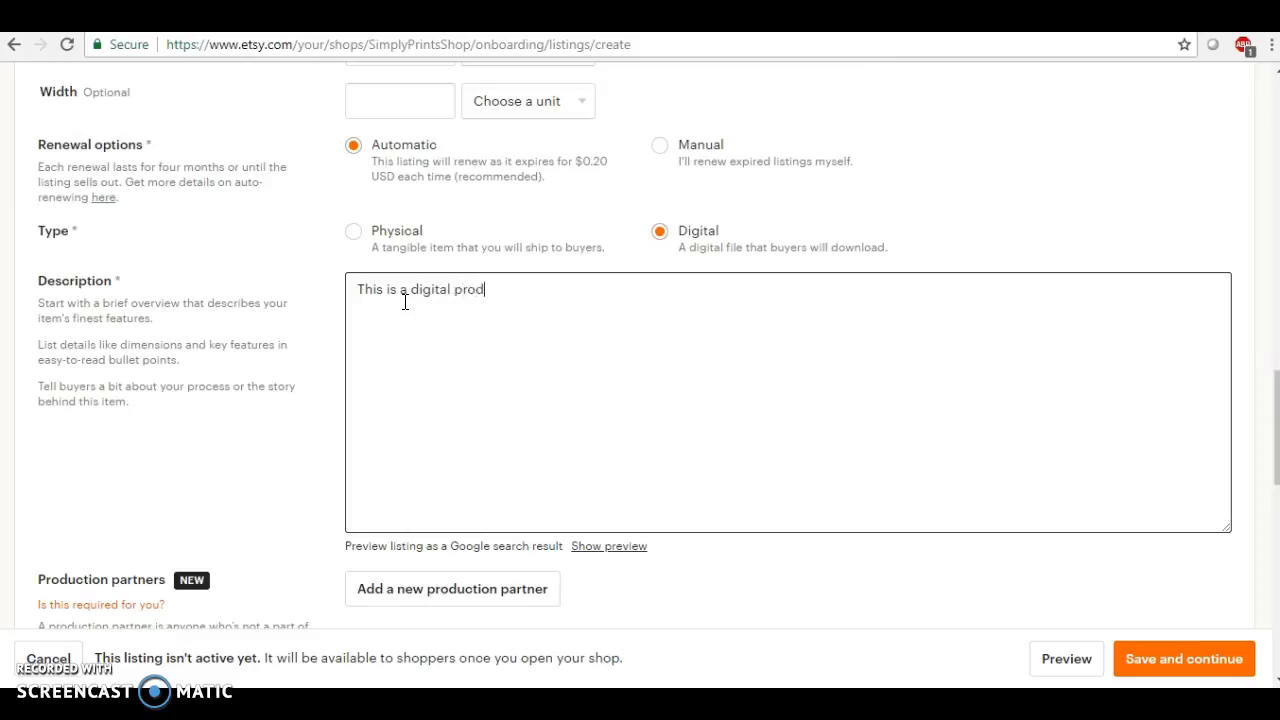
text(uct)
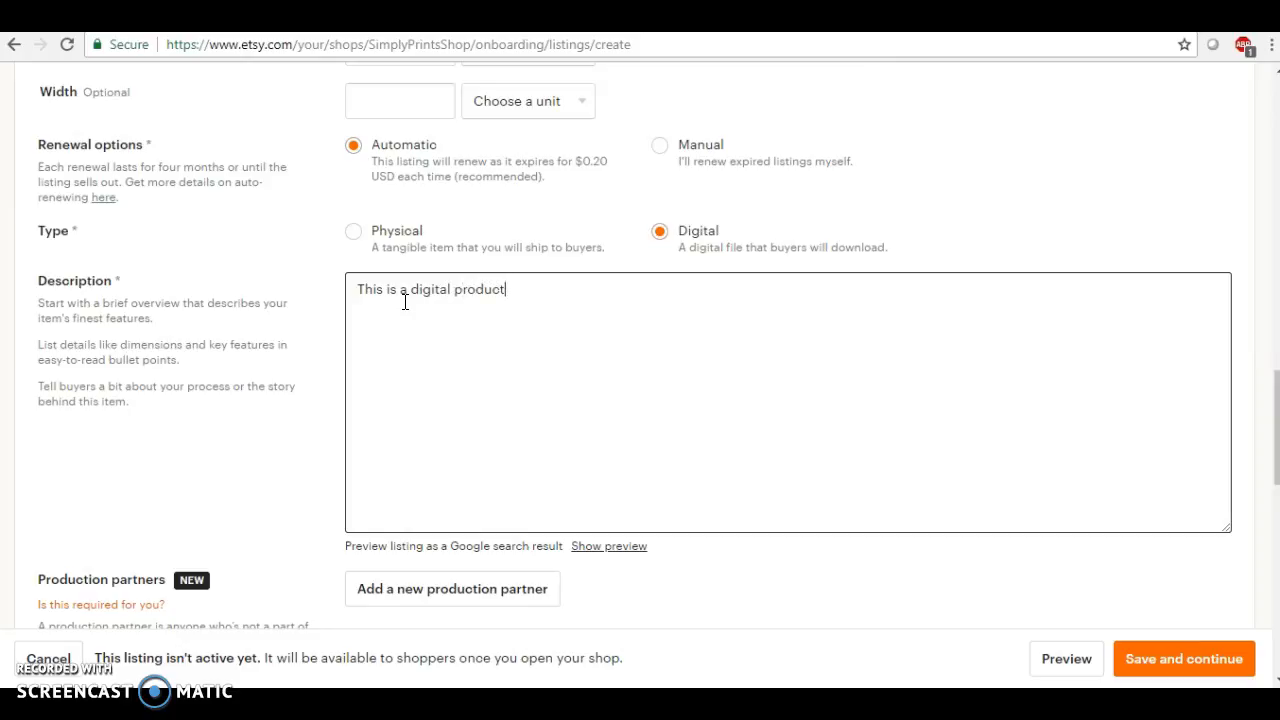
text(, nothing will be)
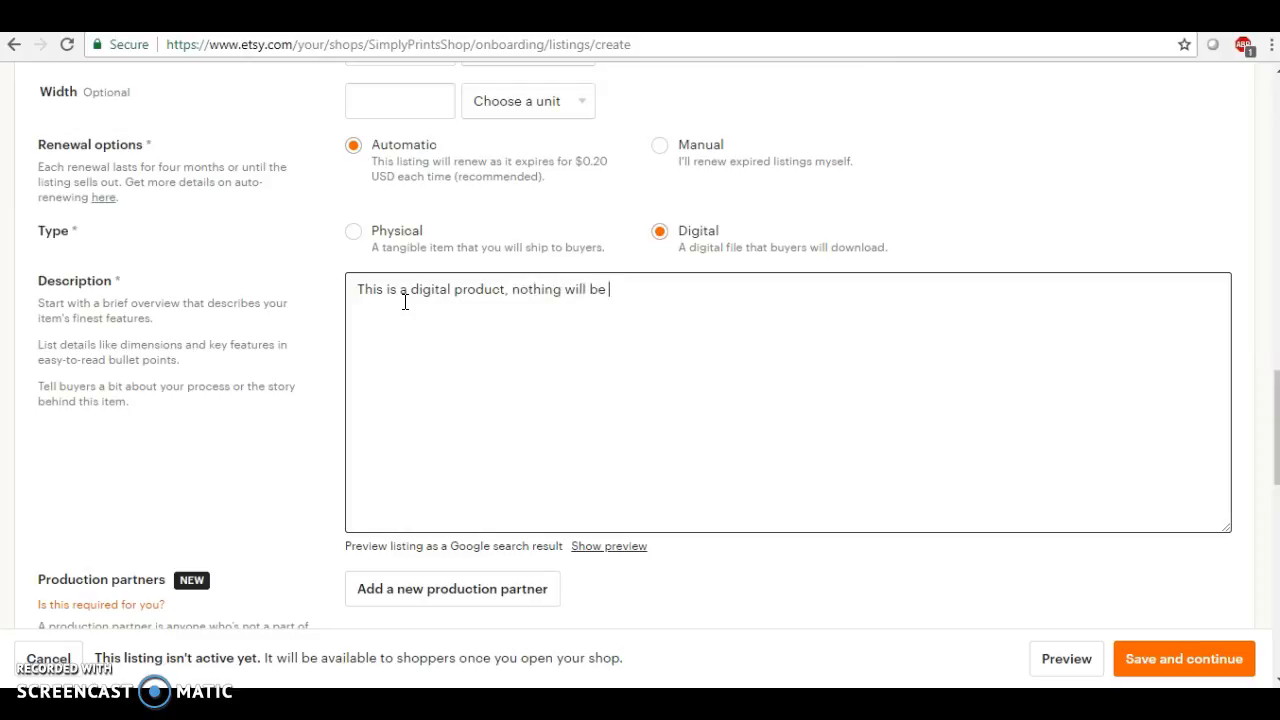
text(shipped.)
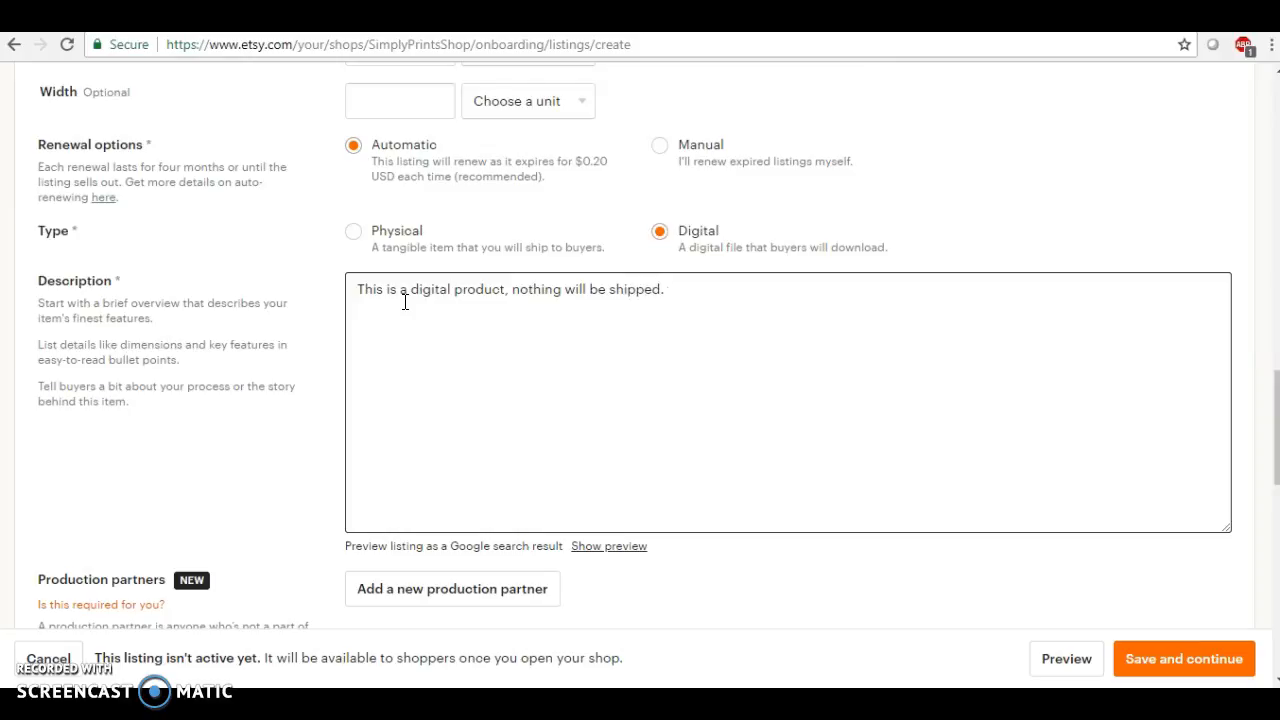
key(enter)
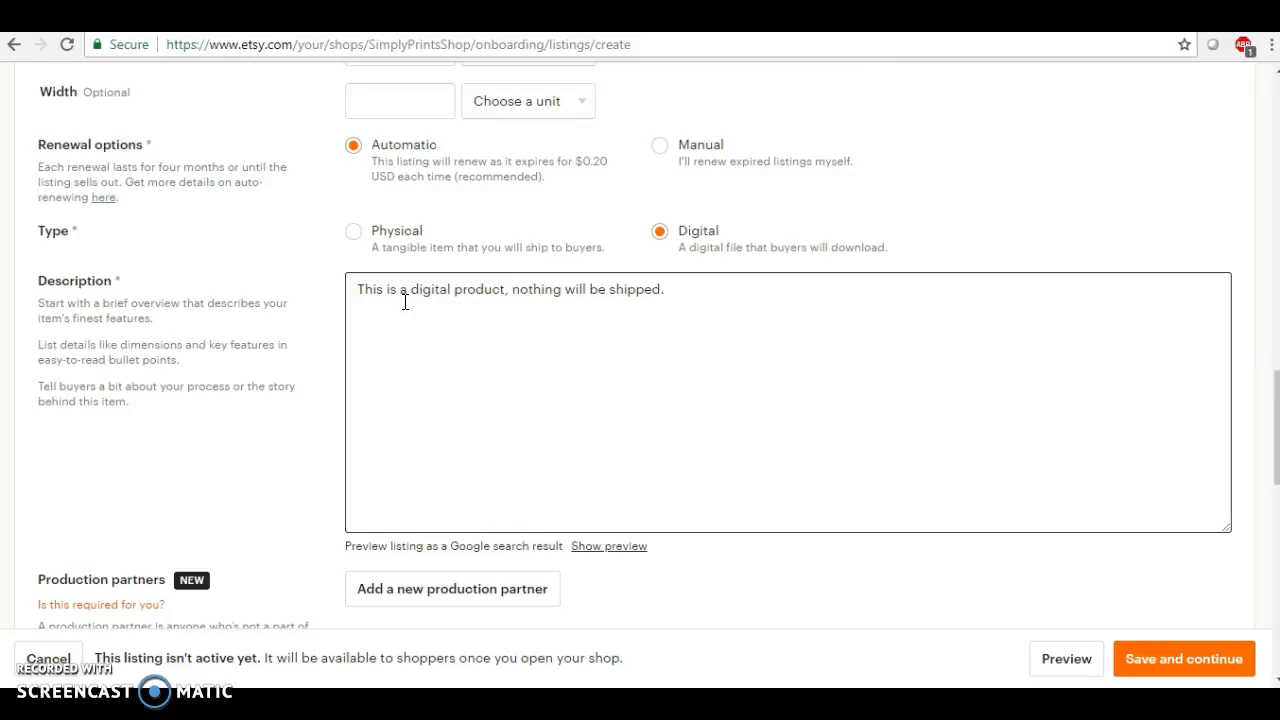
Begin a new description line: Just a girl boss building her empire SVG file.
key(enter)
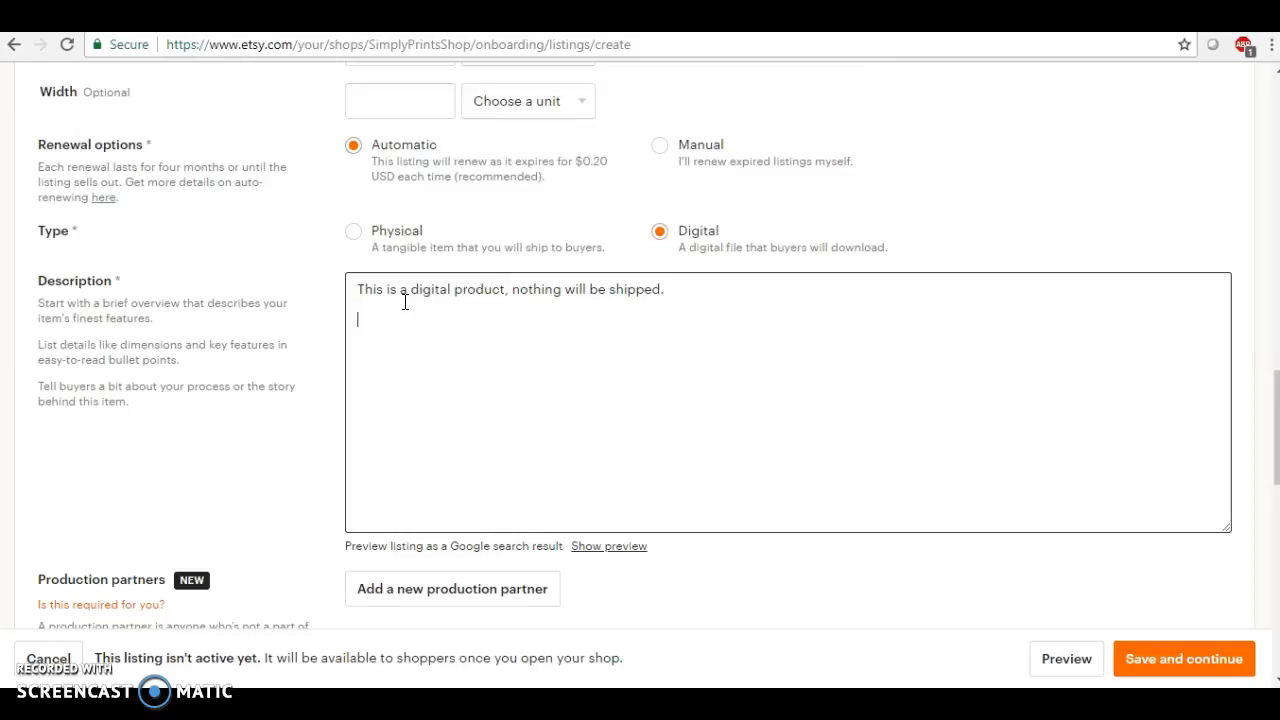
text(Just a girl b)
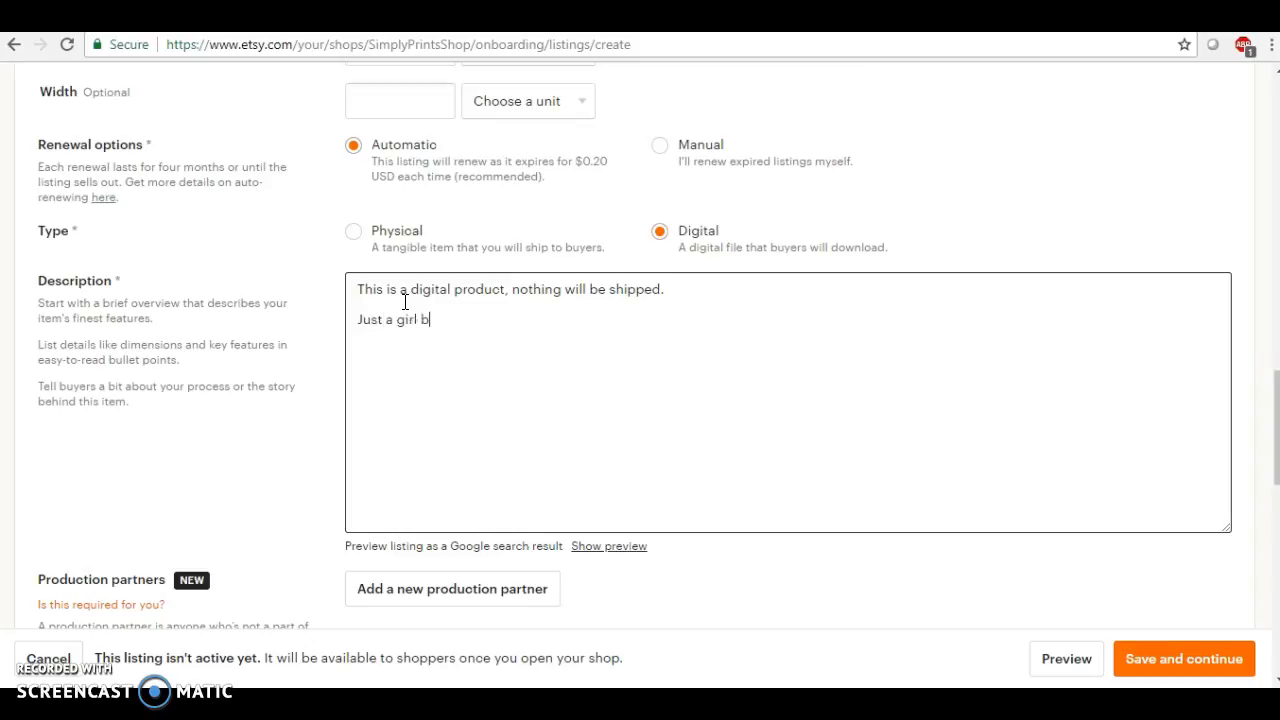
text(oss buy)
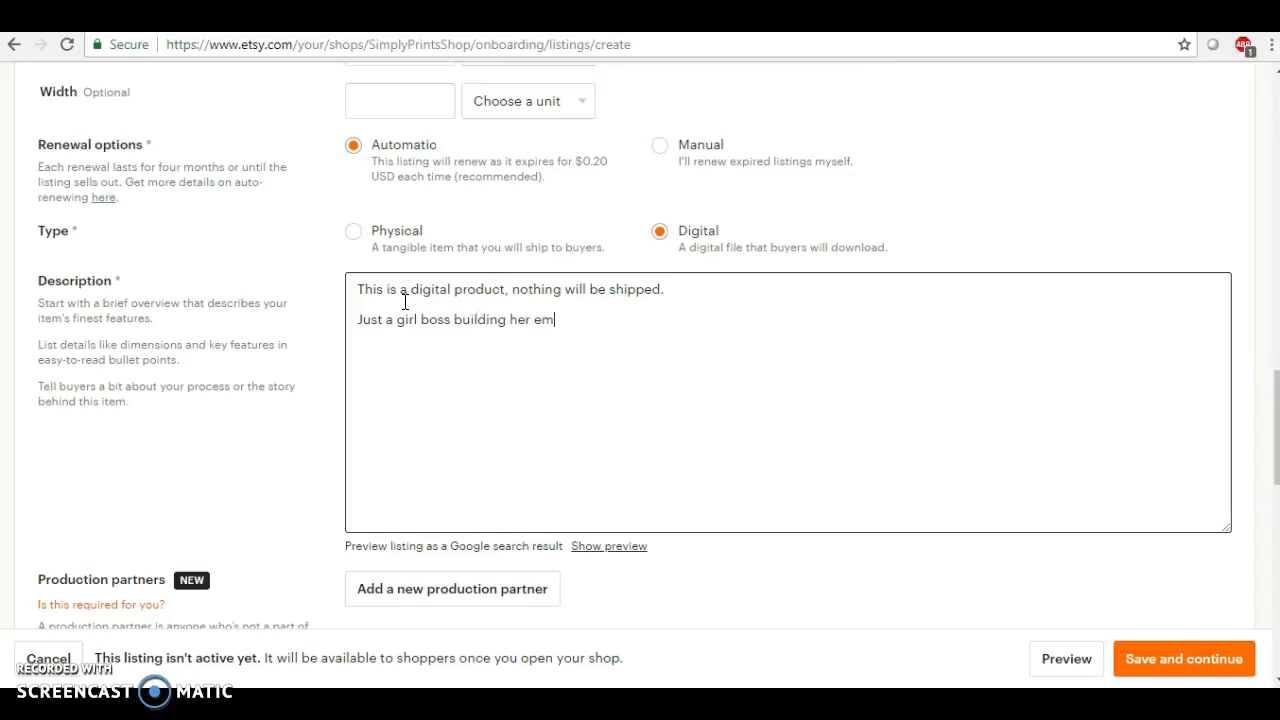
text(pire S)
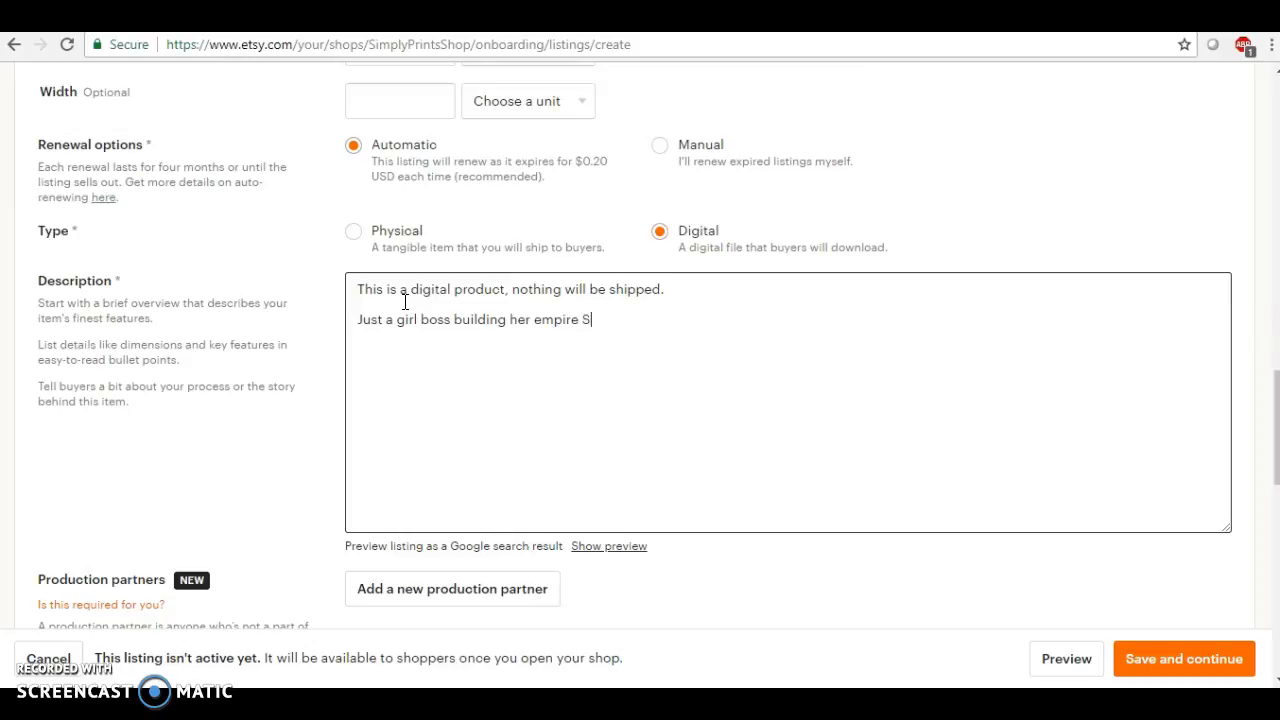
text(SVG file.  Also)
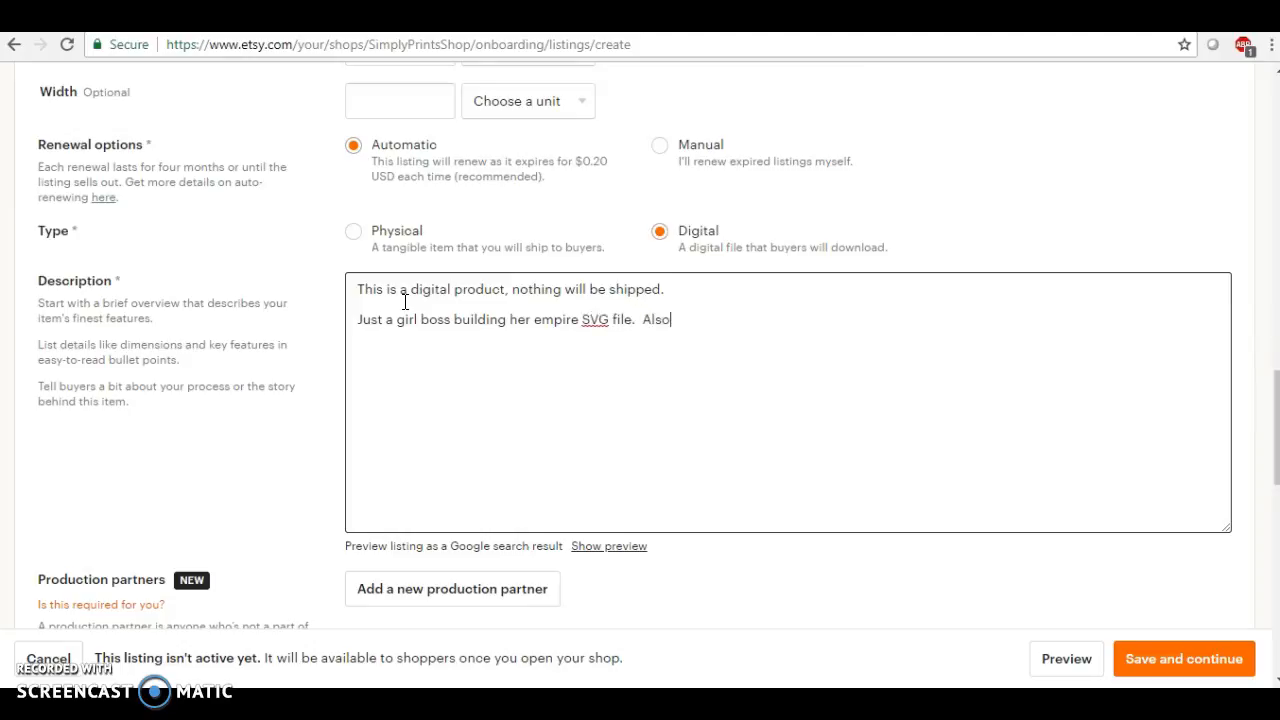
Finish the line with "Also includes PNG & JPG", correcting typos along the way.
text(includes)
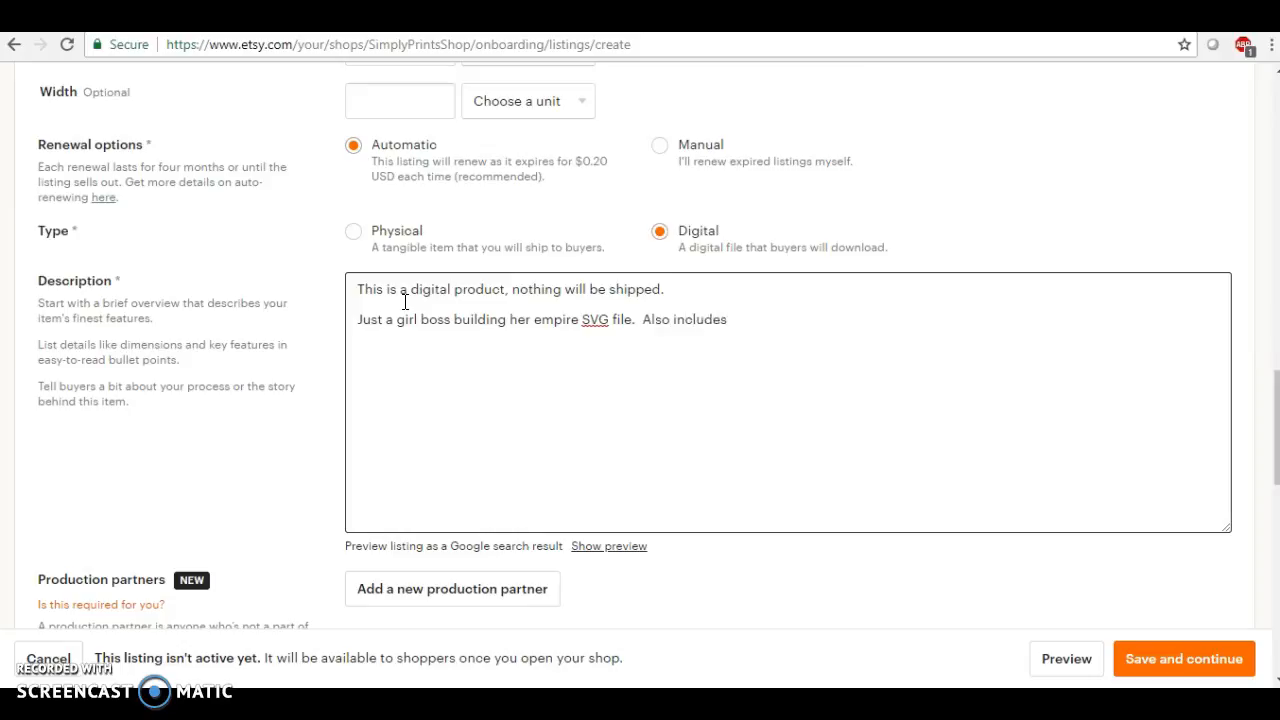
text(P)
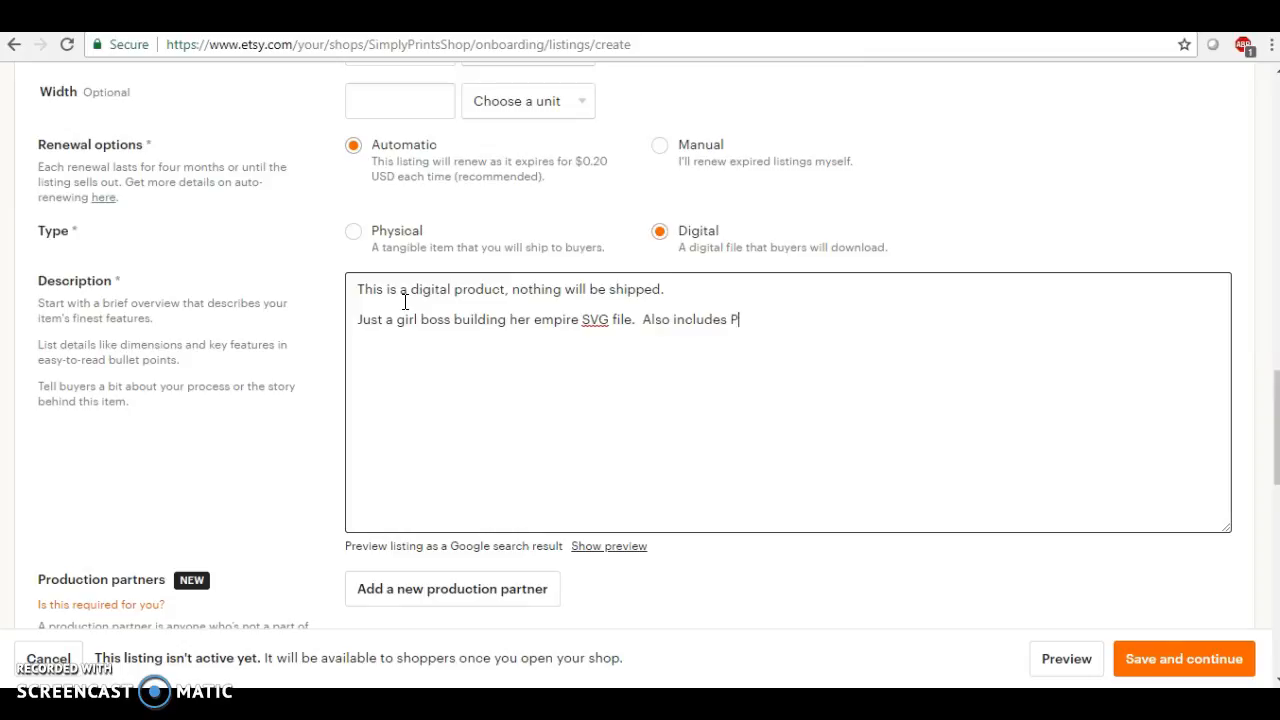
text(NG, S)
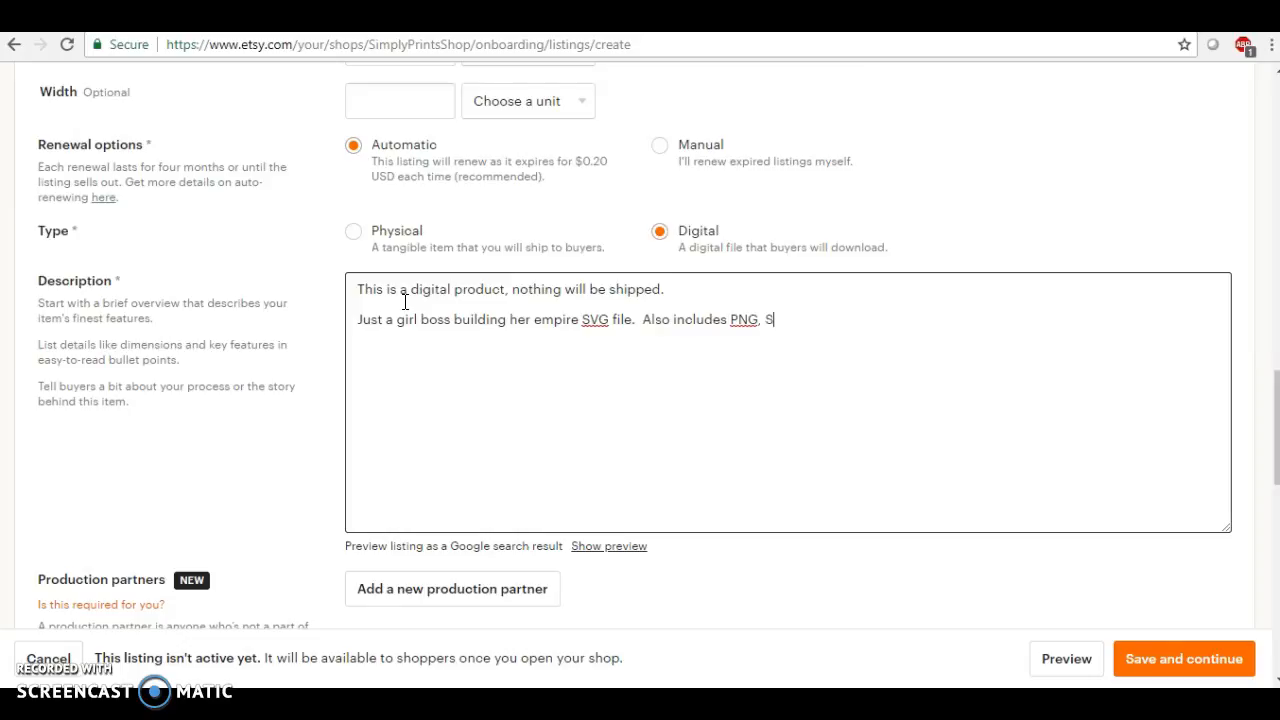
key(backspace)
text(JpG)
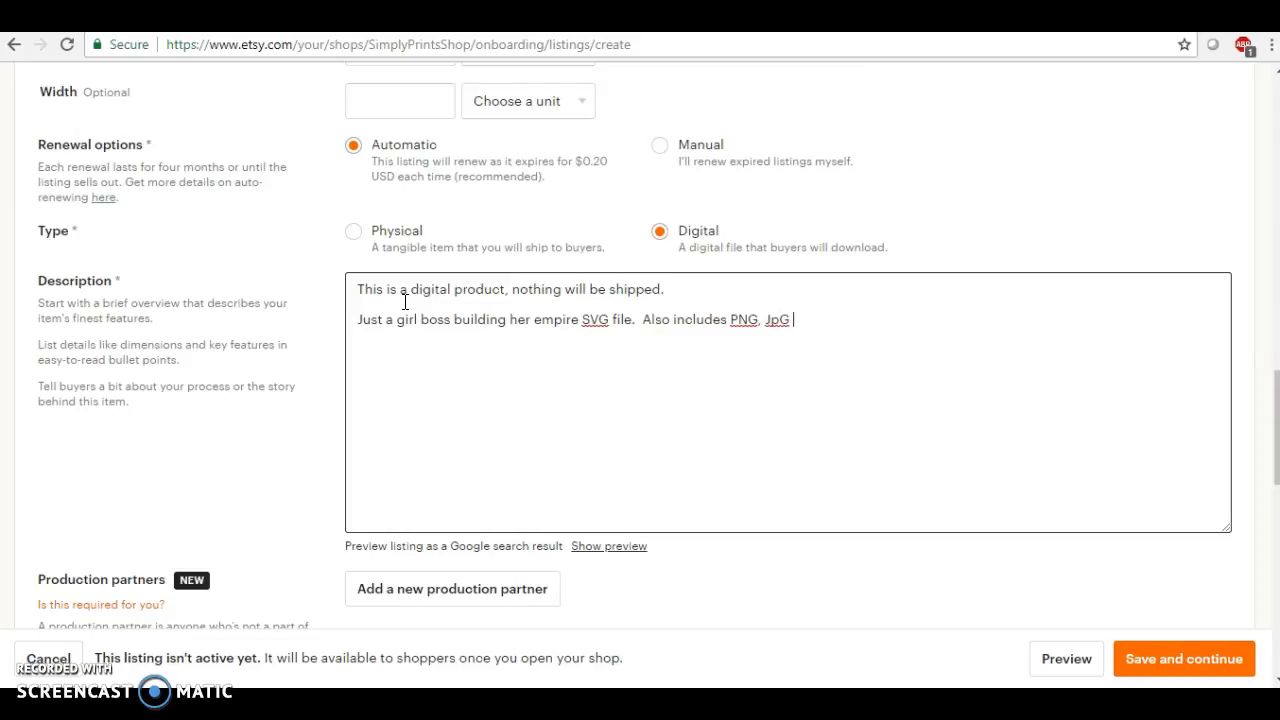
text(and)
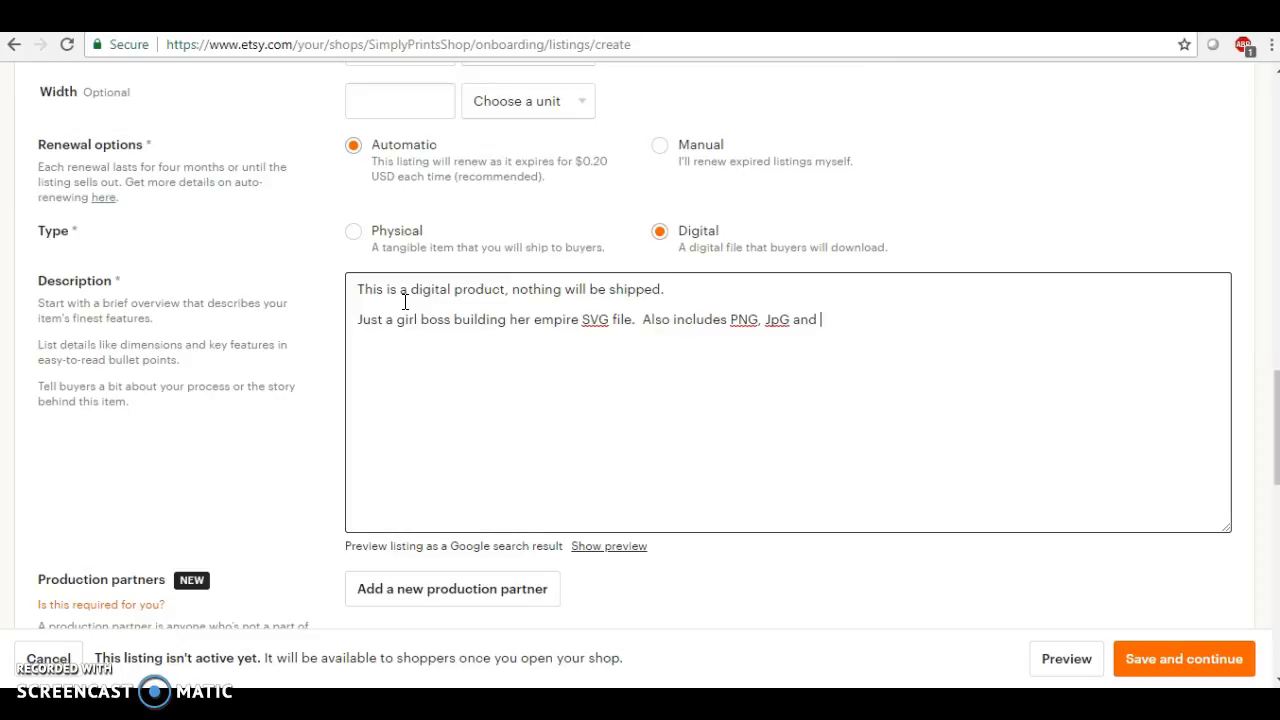
key(Backspace)
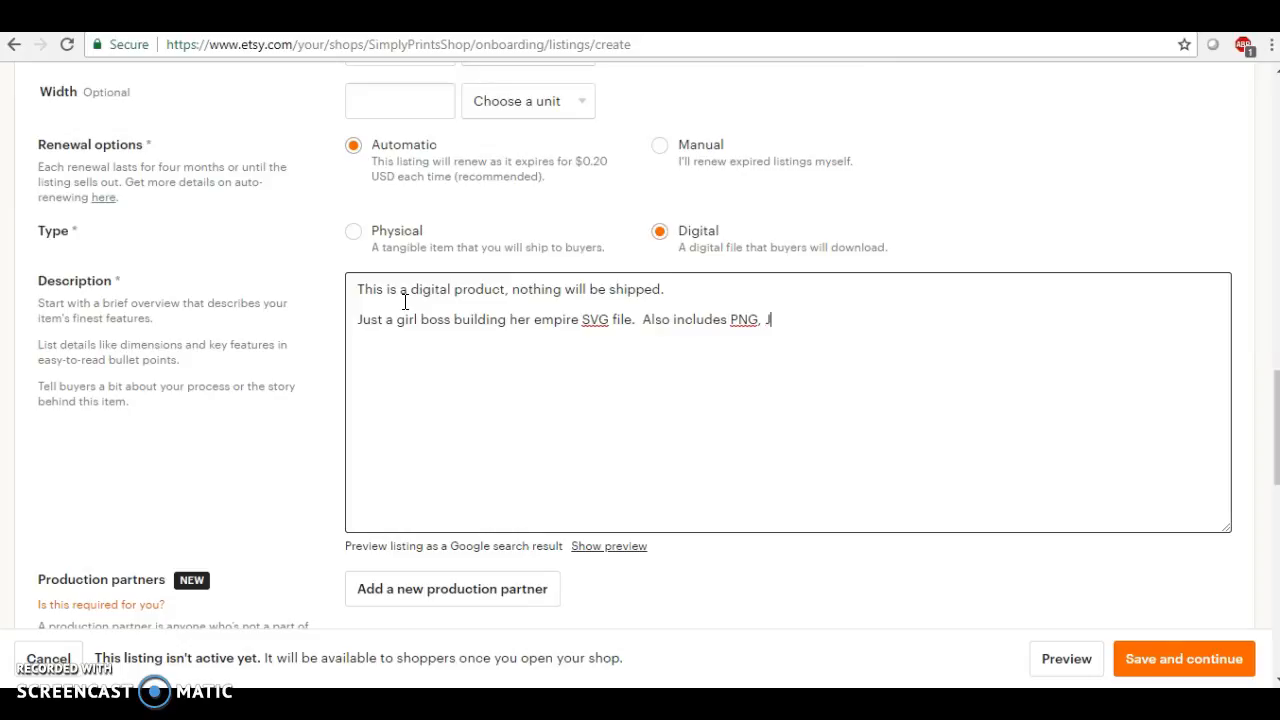
key(Backspace)
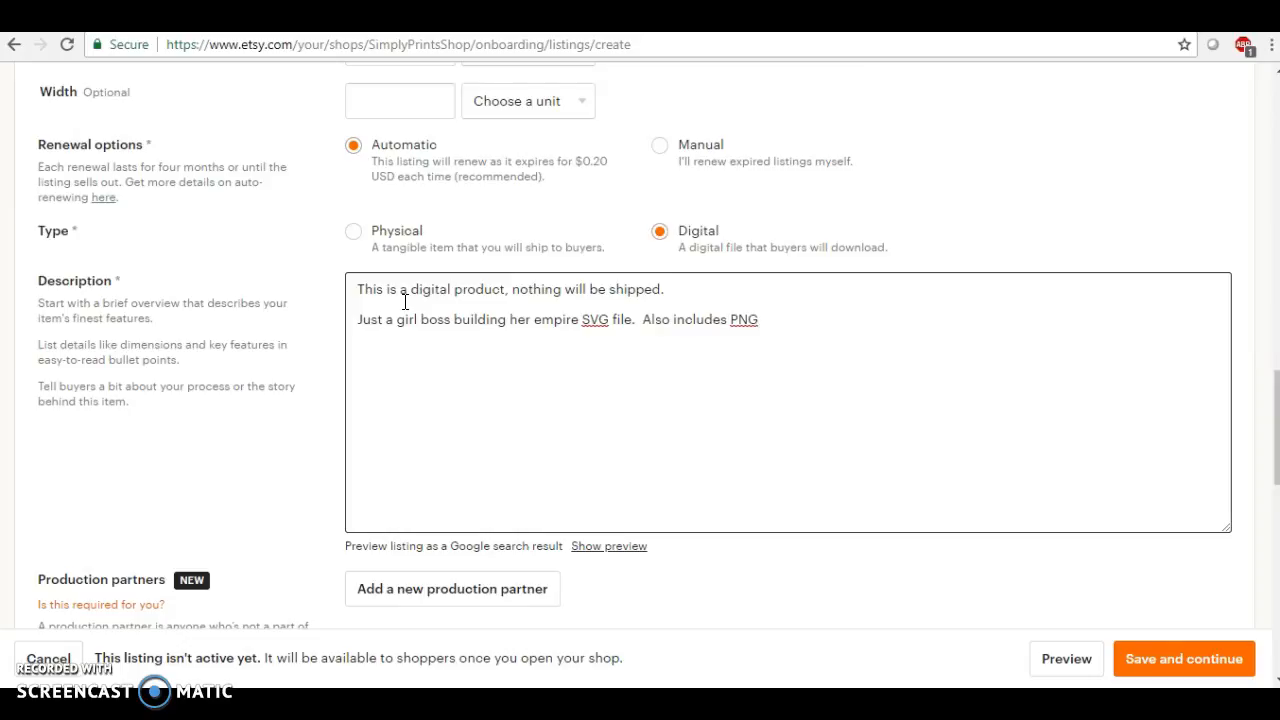
text(&)
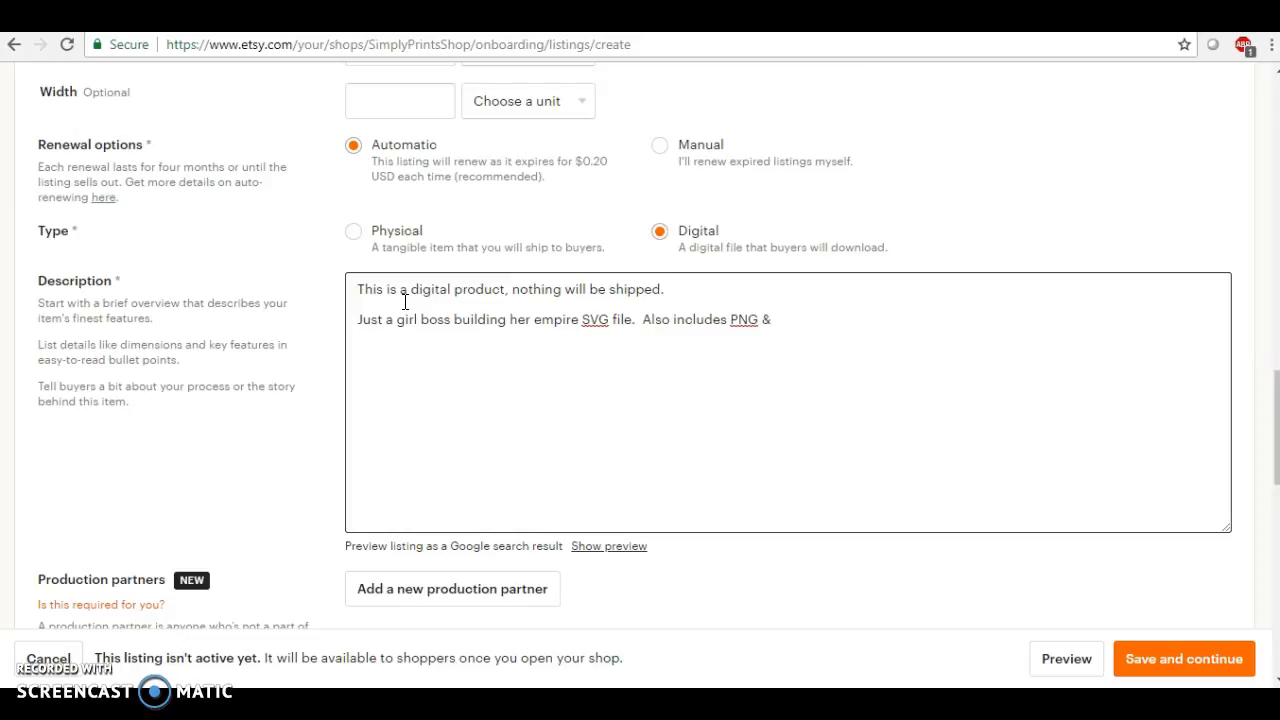
text(JPG.)
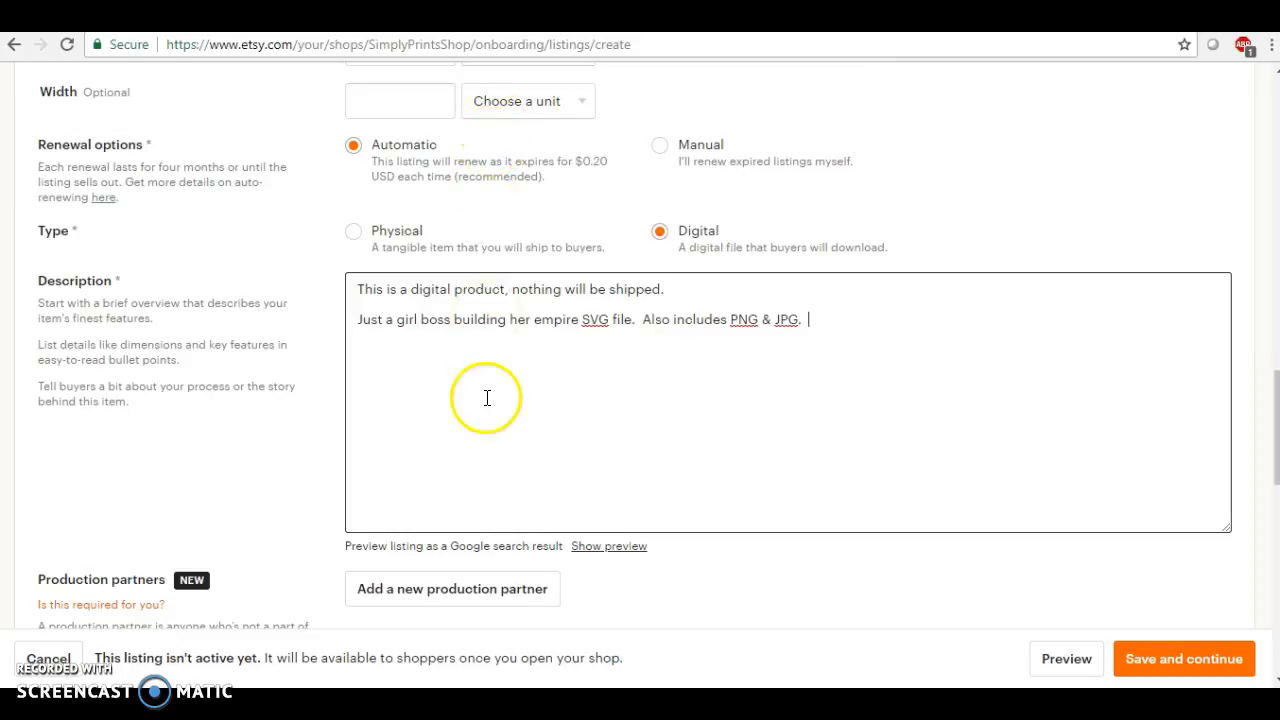
mouse_move(588, 408)
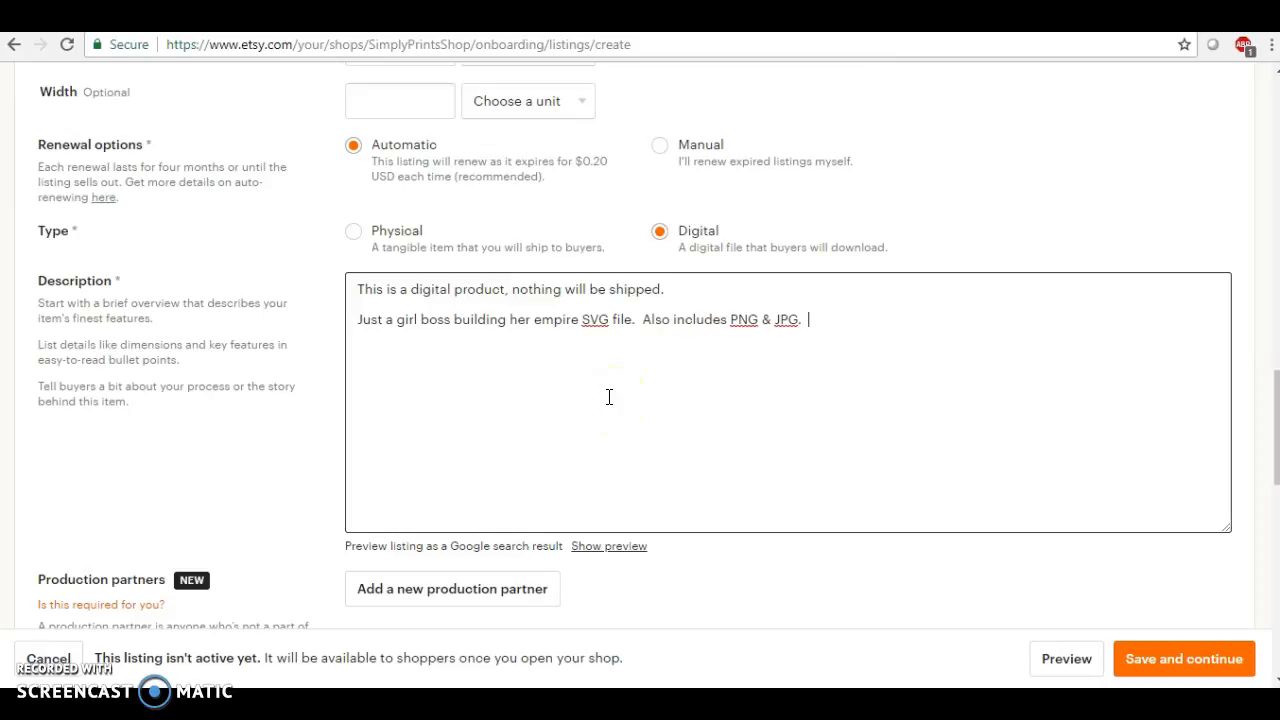
Scroll the listing form down past the description to the Tags section.
scroll(down, 3)
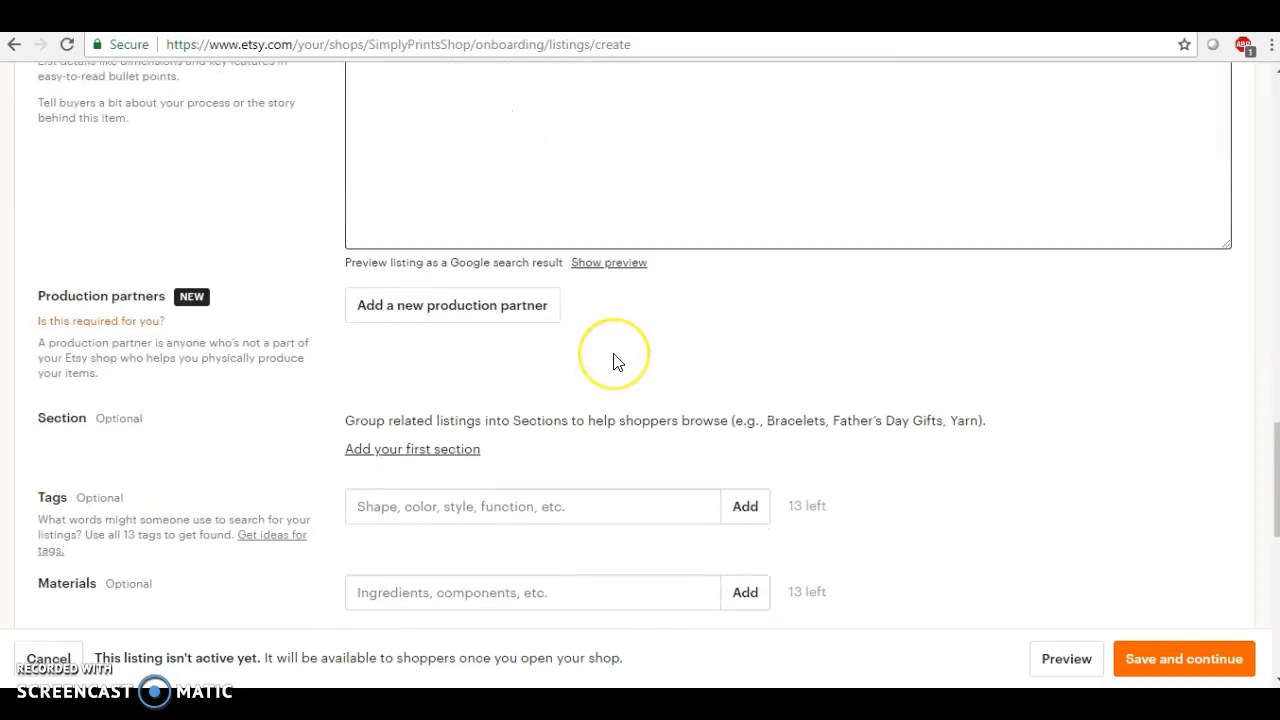
scroll(down, 3)
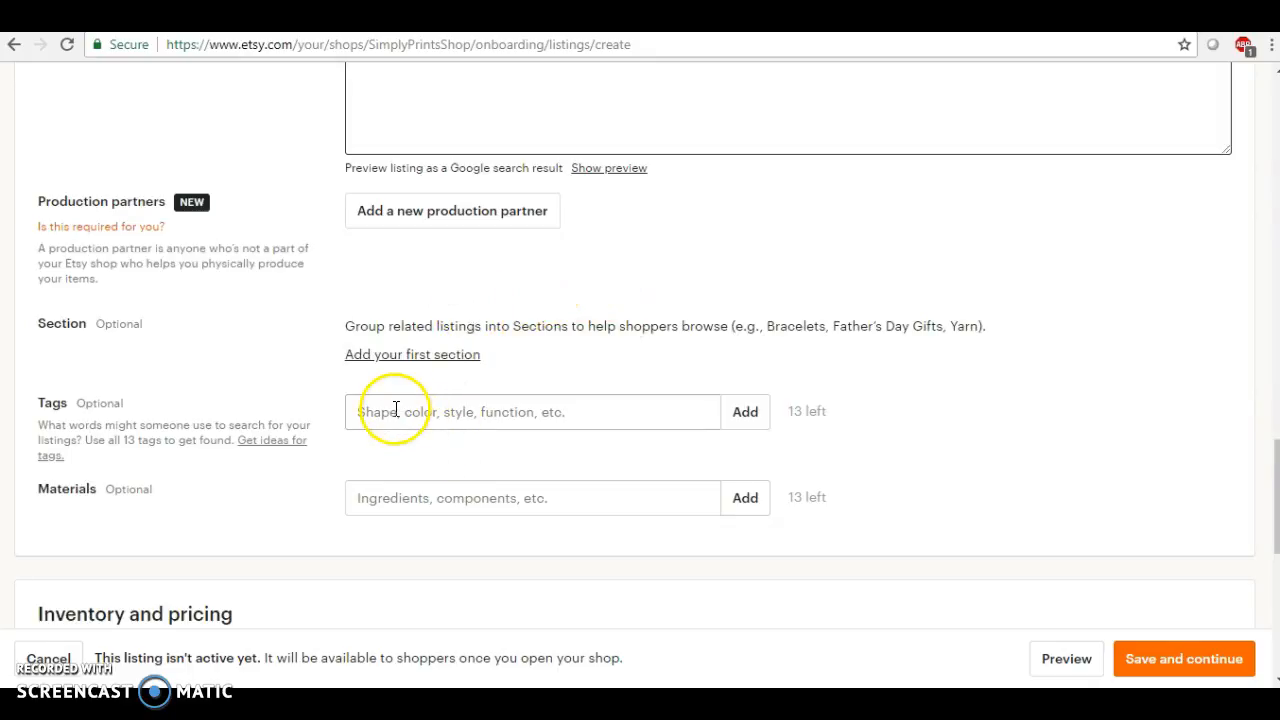
scroll(down, 3)
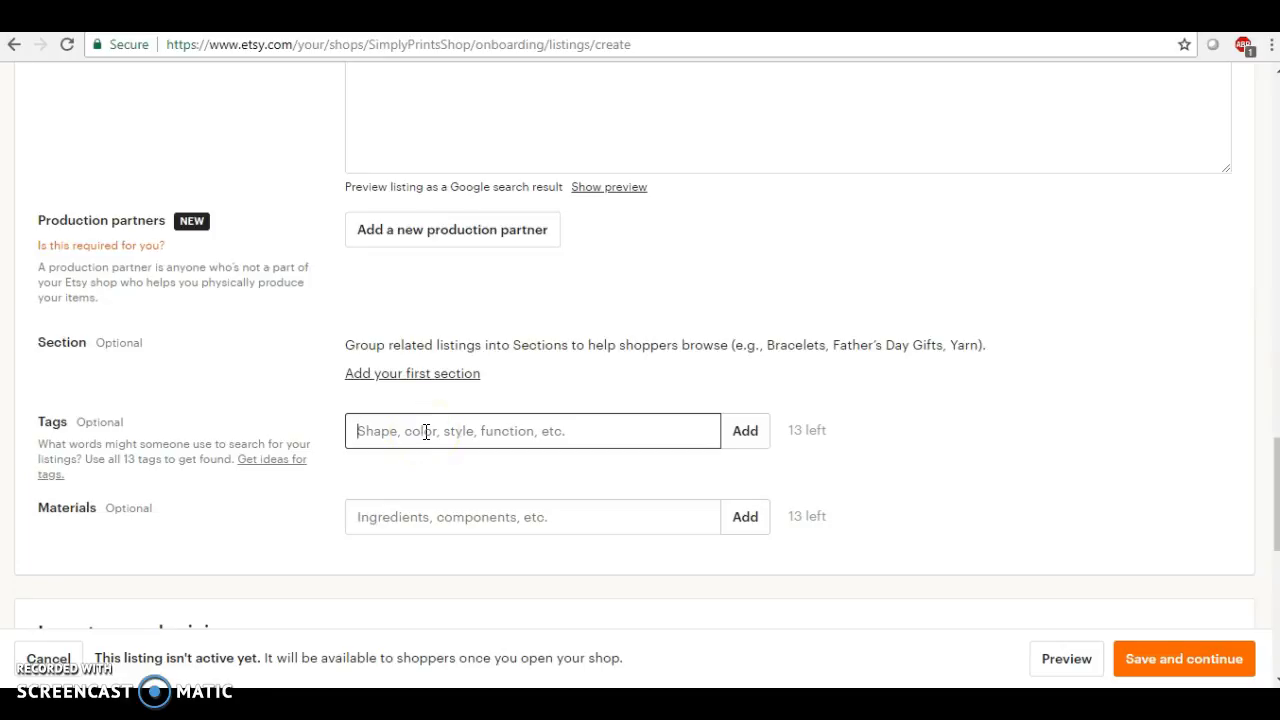
Enter the keywords "SVG, SVG file, circut cut files" into the Tags box.
text(sv)
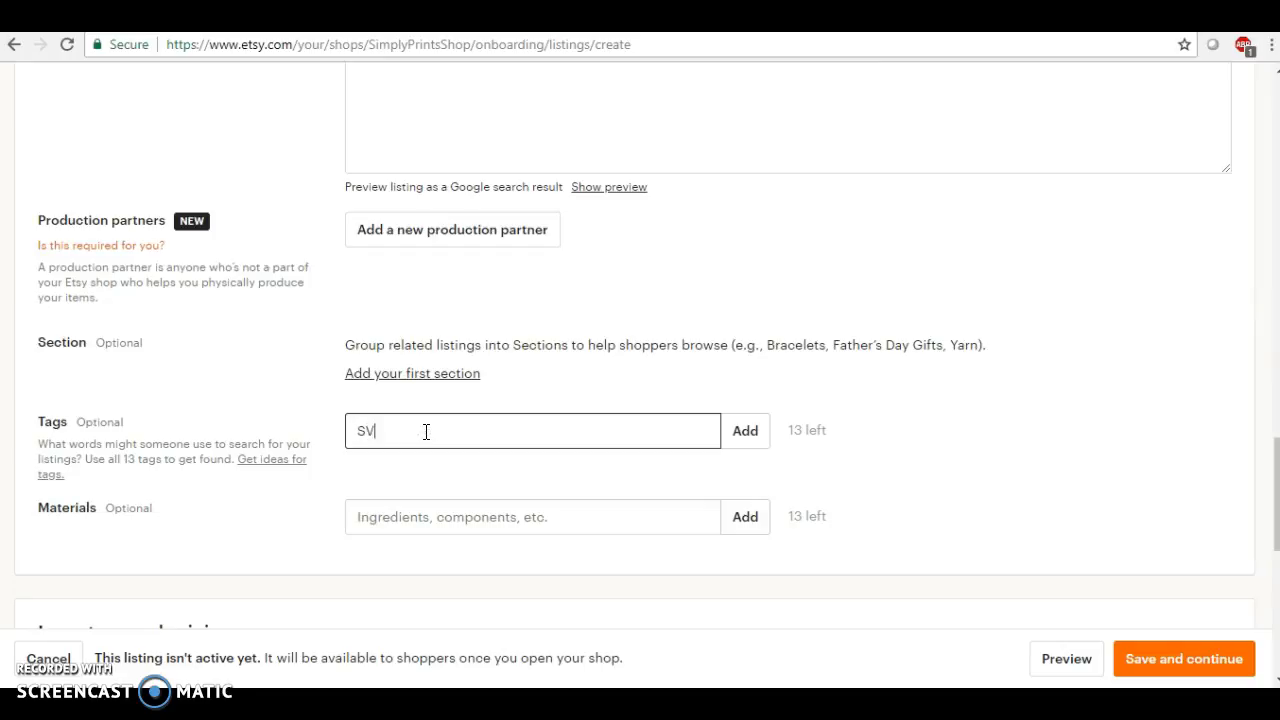
text(G)
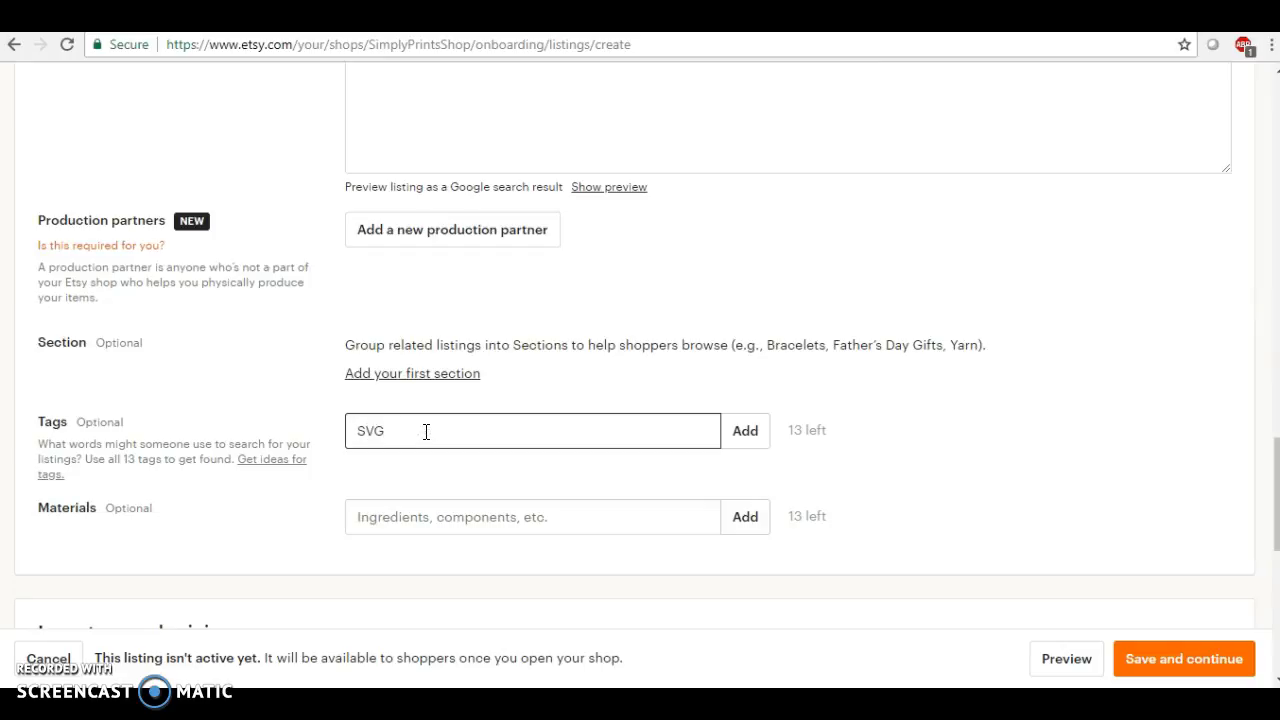
text(, SVG file,)
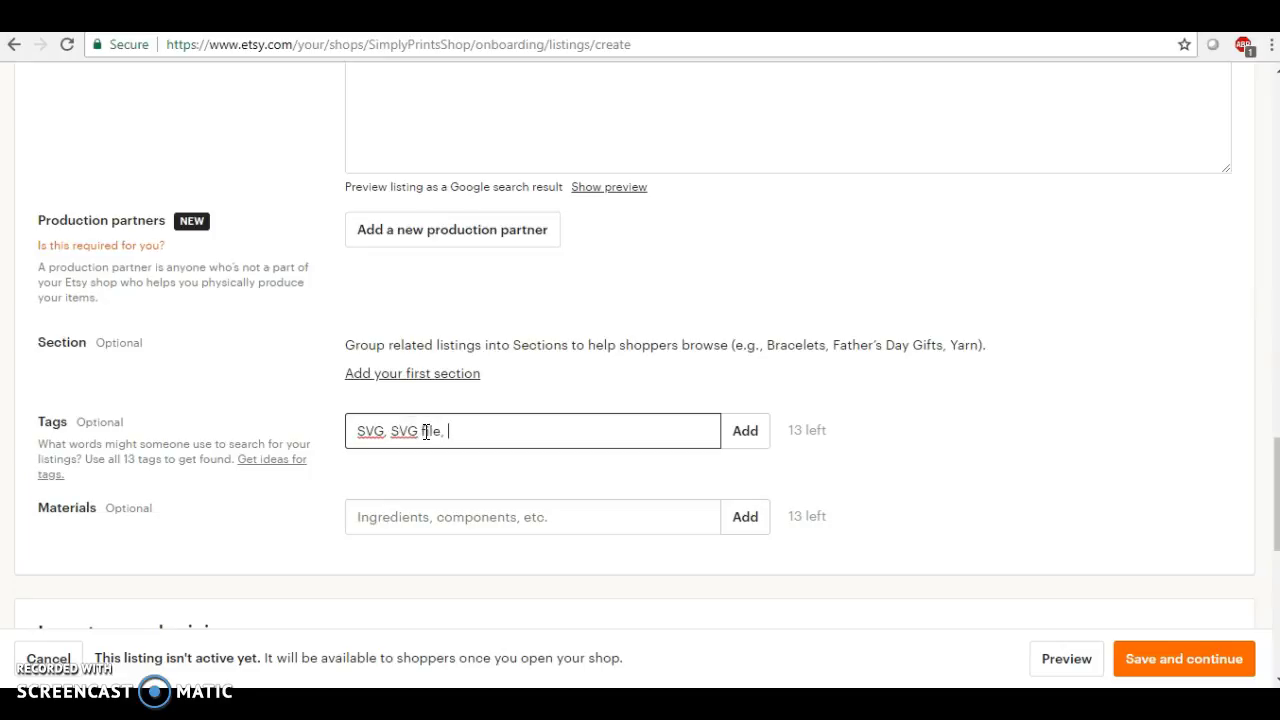
text(circut)
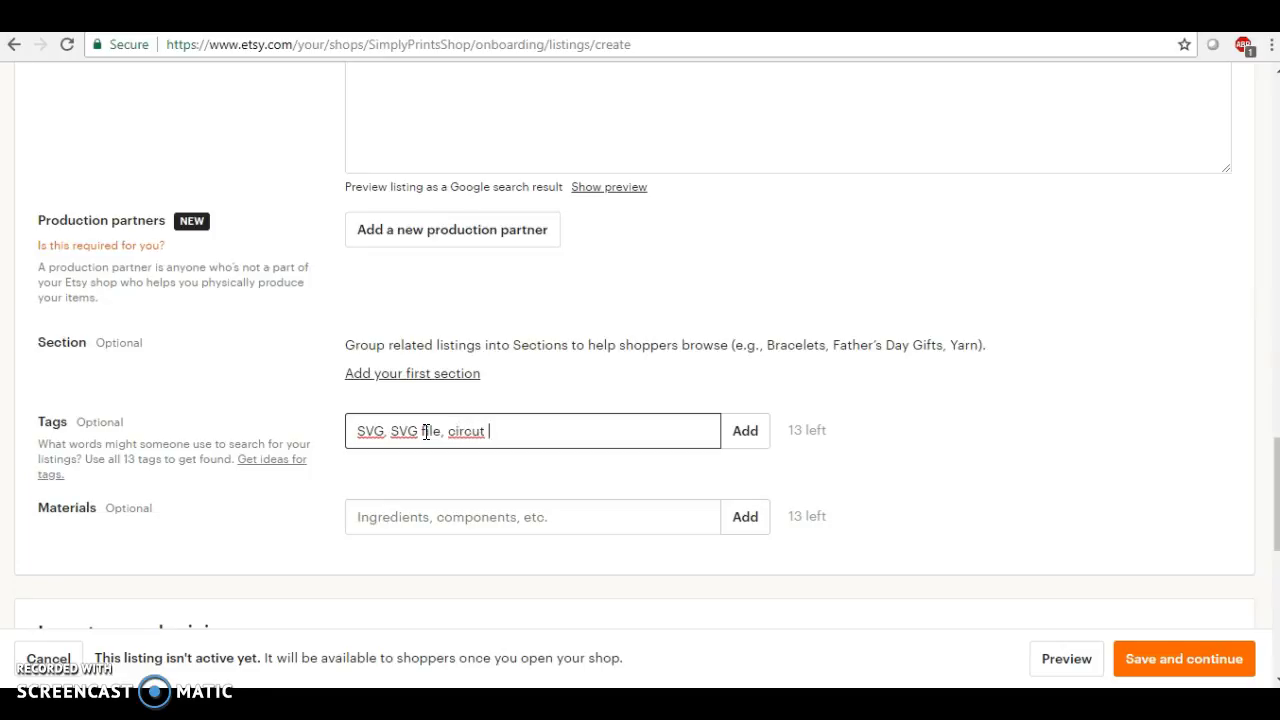
text(user)
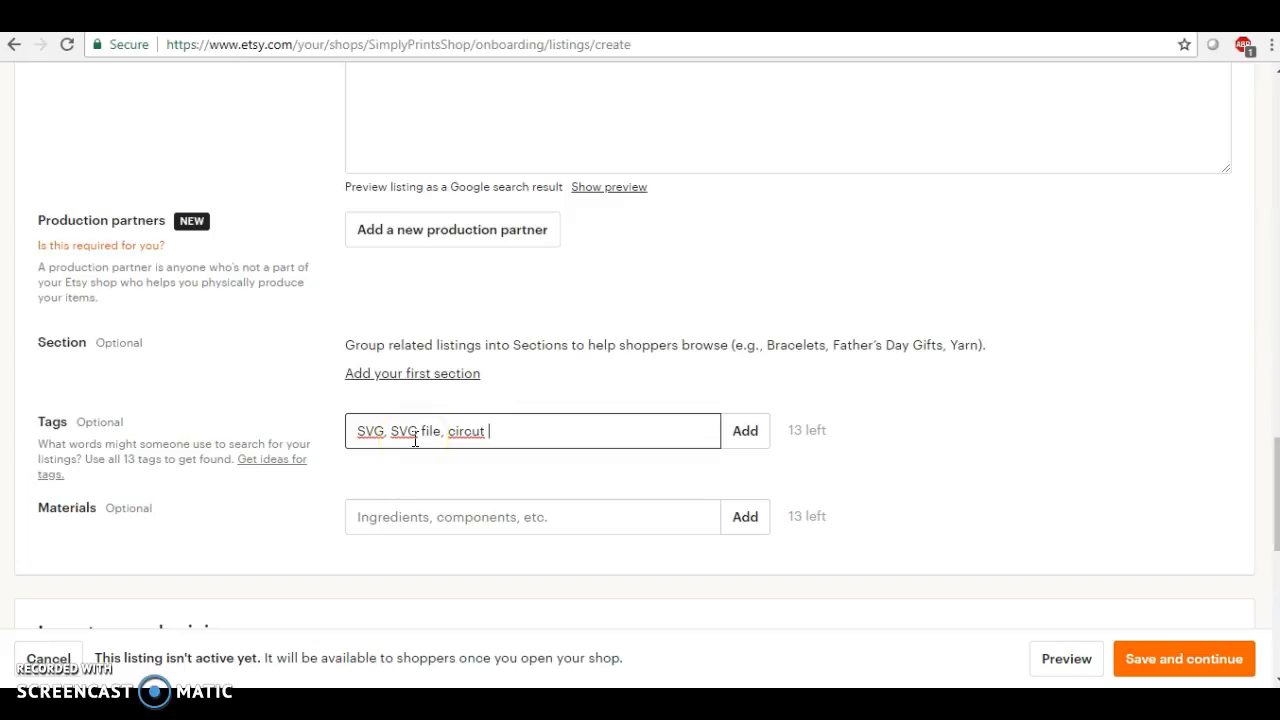
text(cut)
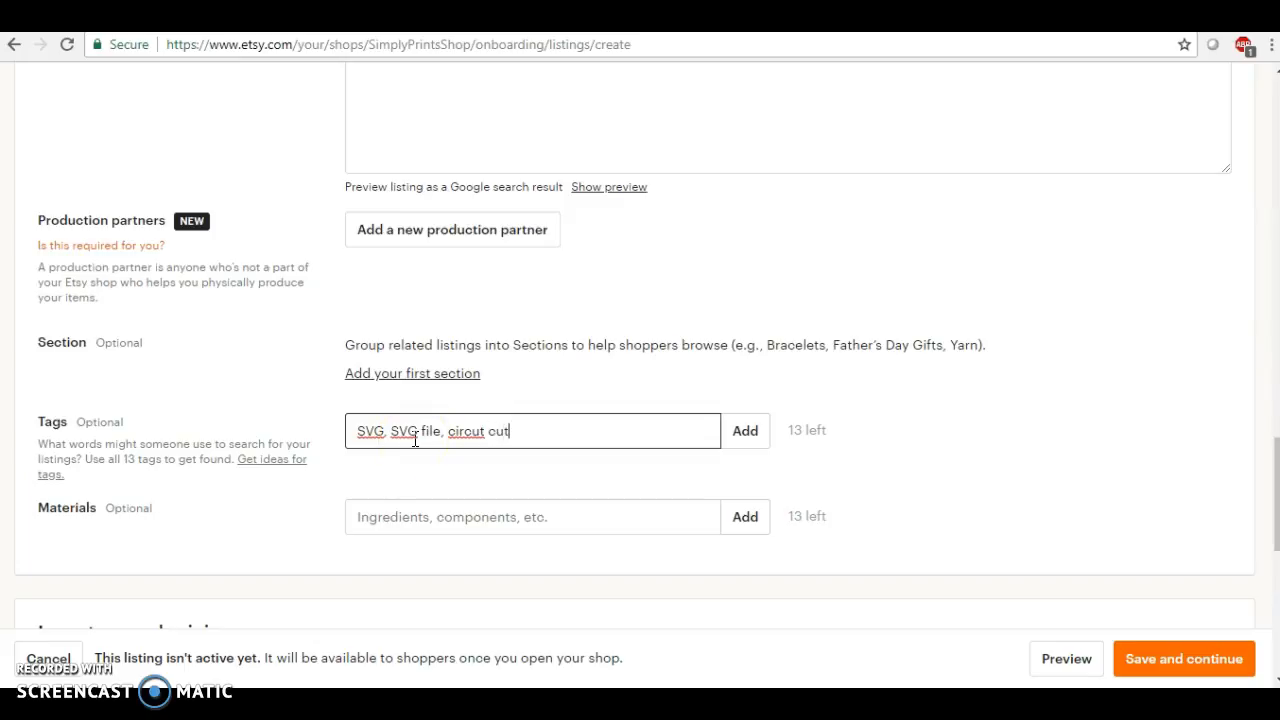
text(files,)
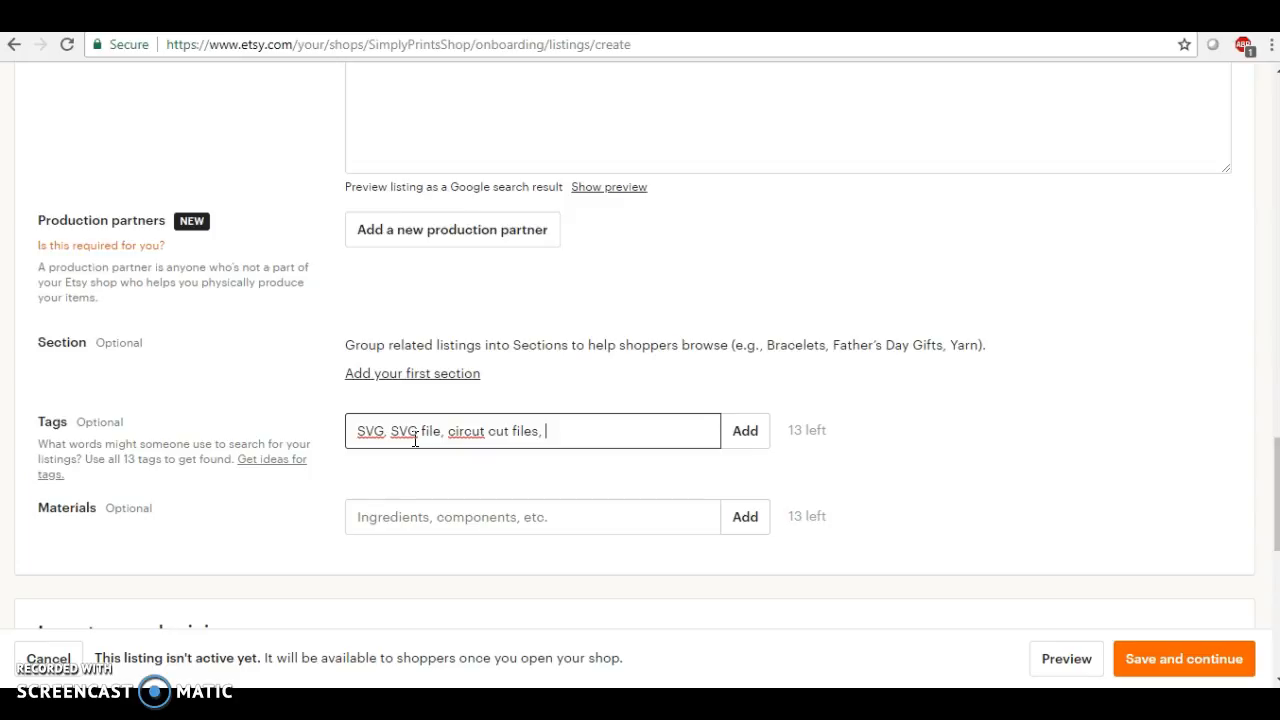
key(Backspace)
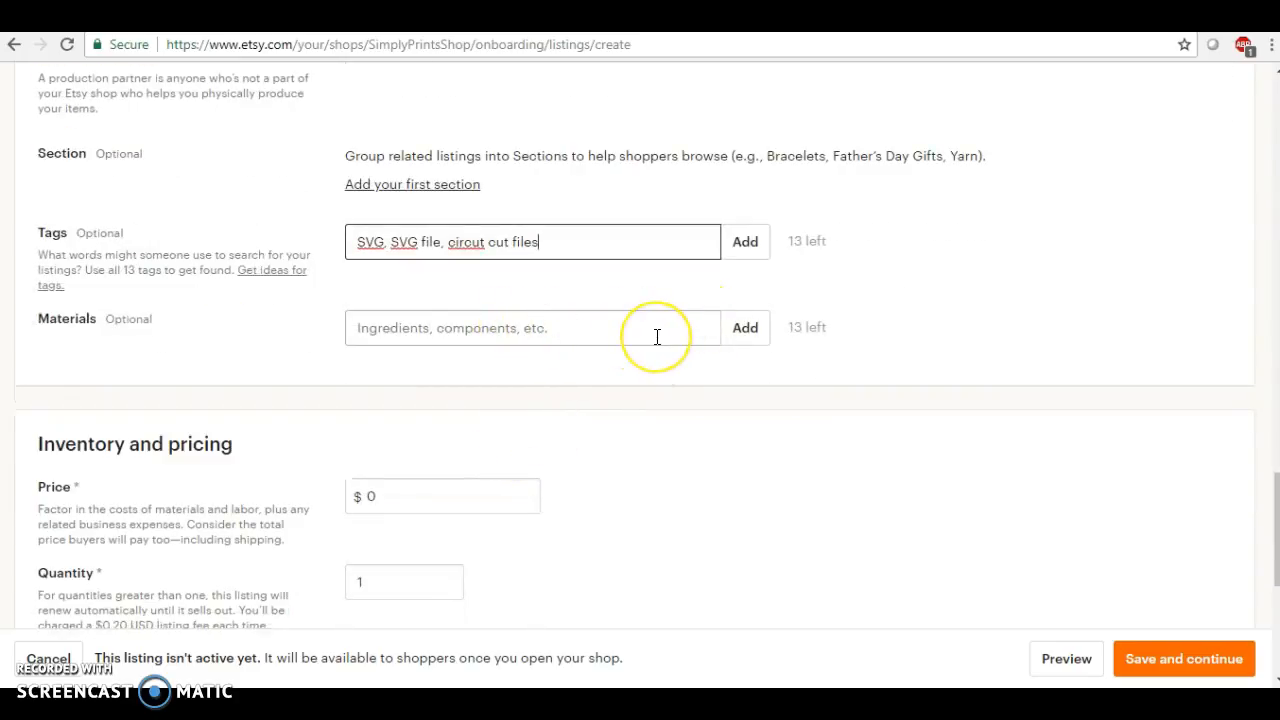
Set the listing price to 3.00 and the quantity to 999 under Inventory and pricing.
scroll(down, 3)
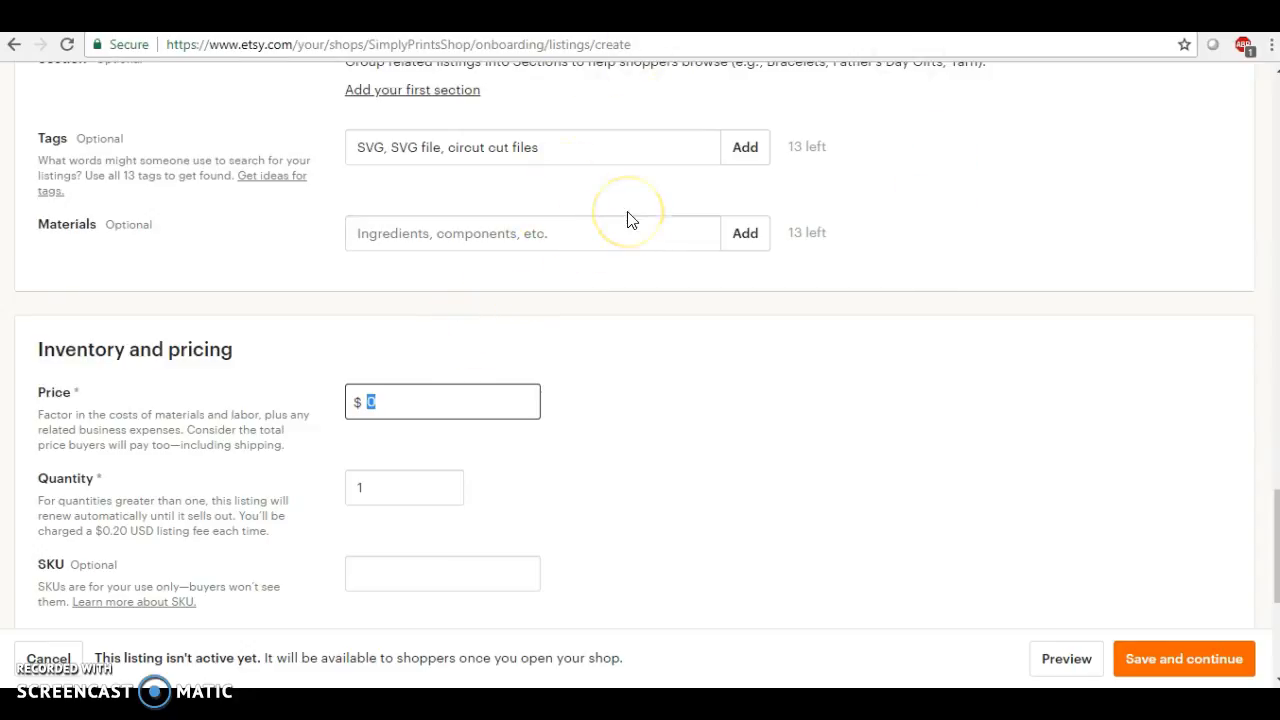
text(3.00)
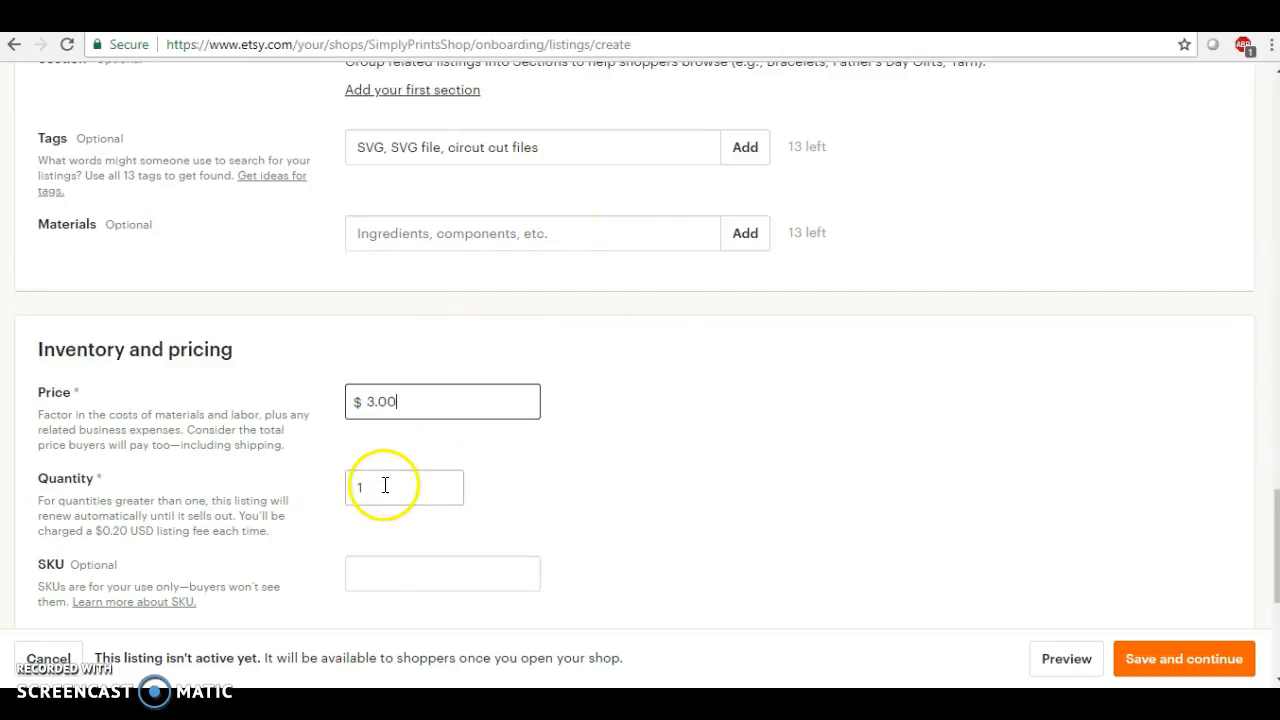
text(999)
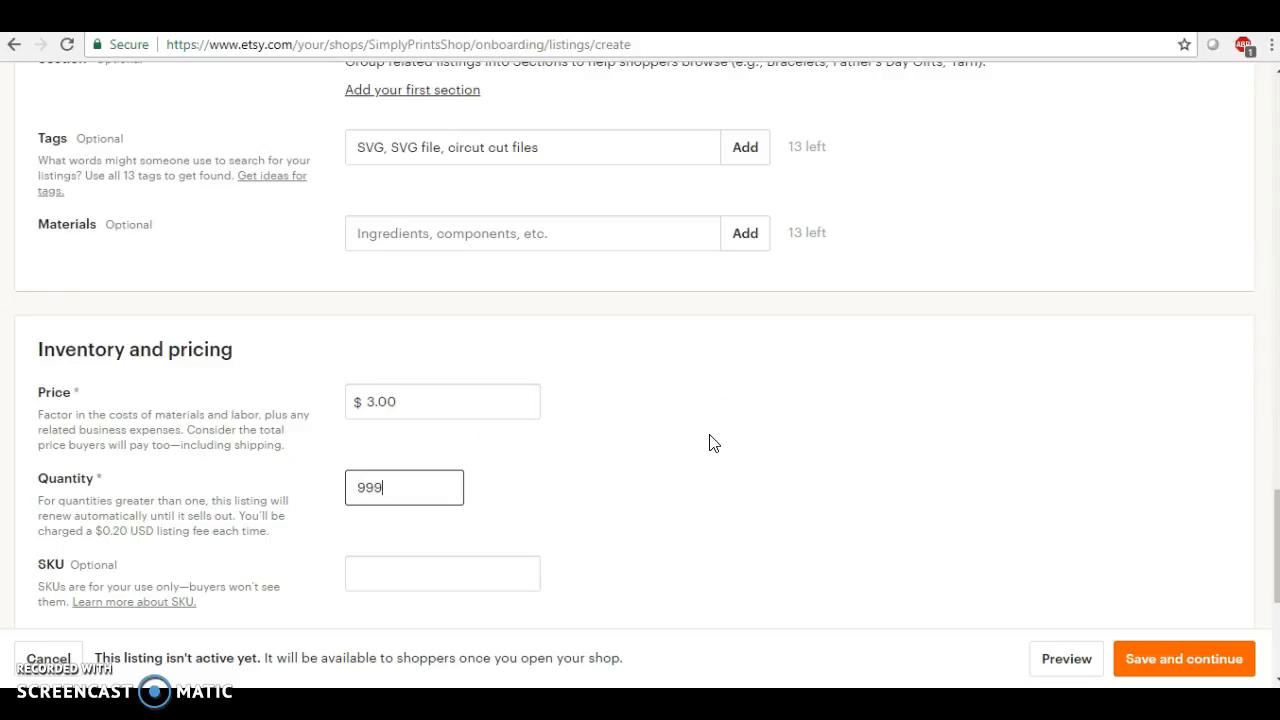
scroll(down, 3)
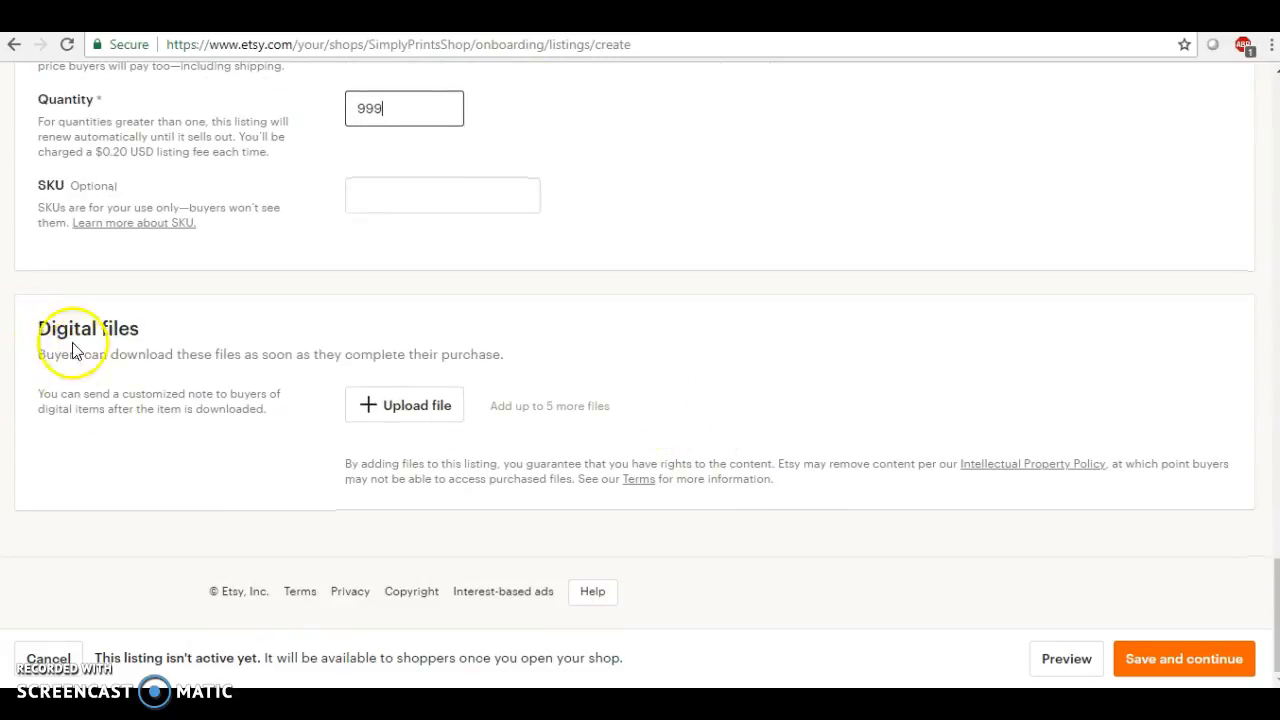
mouse_move(136, 292)
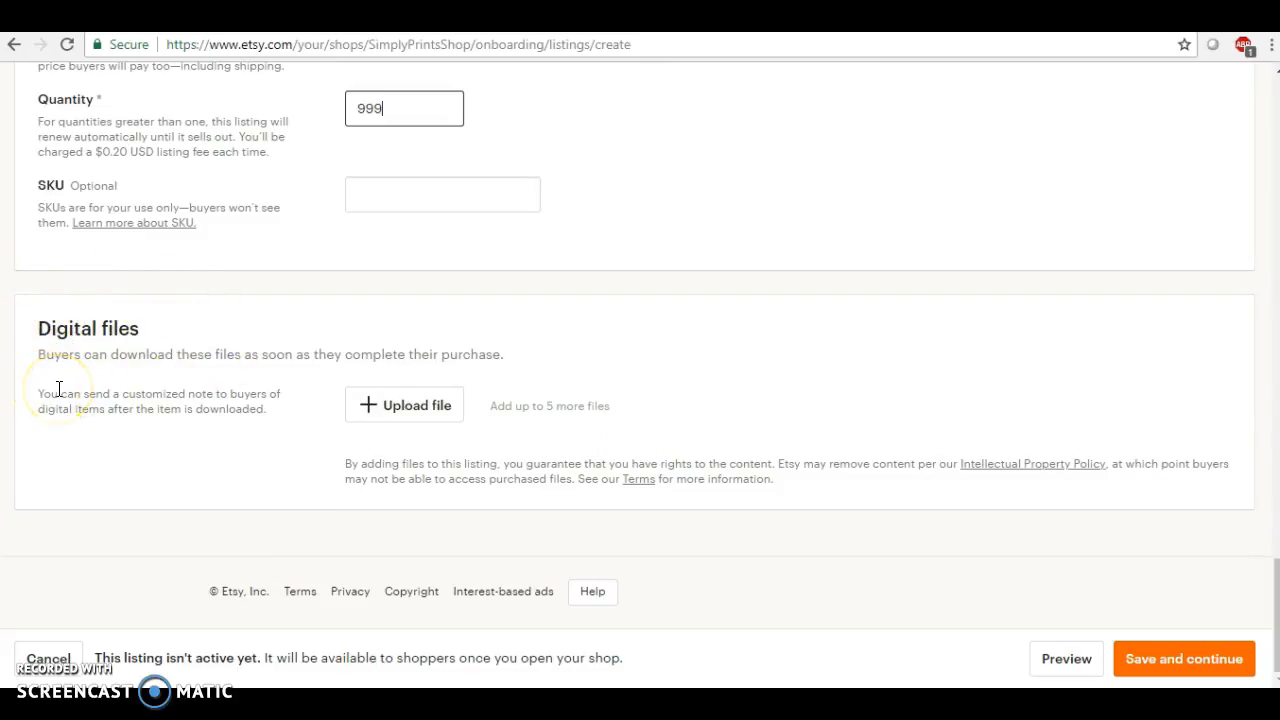
mouse_move(138, 384)
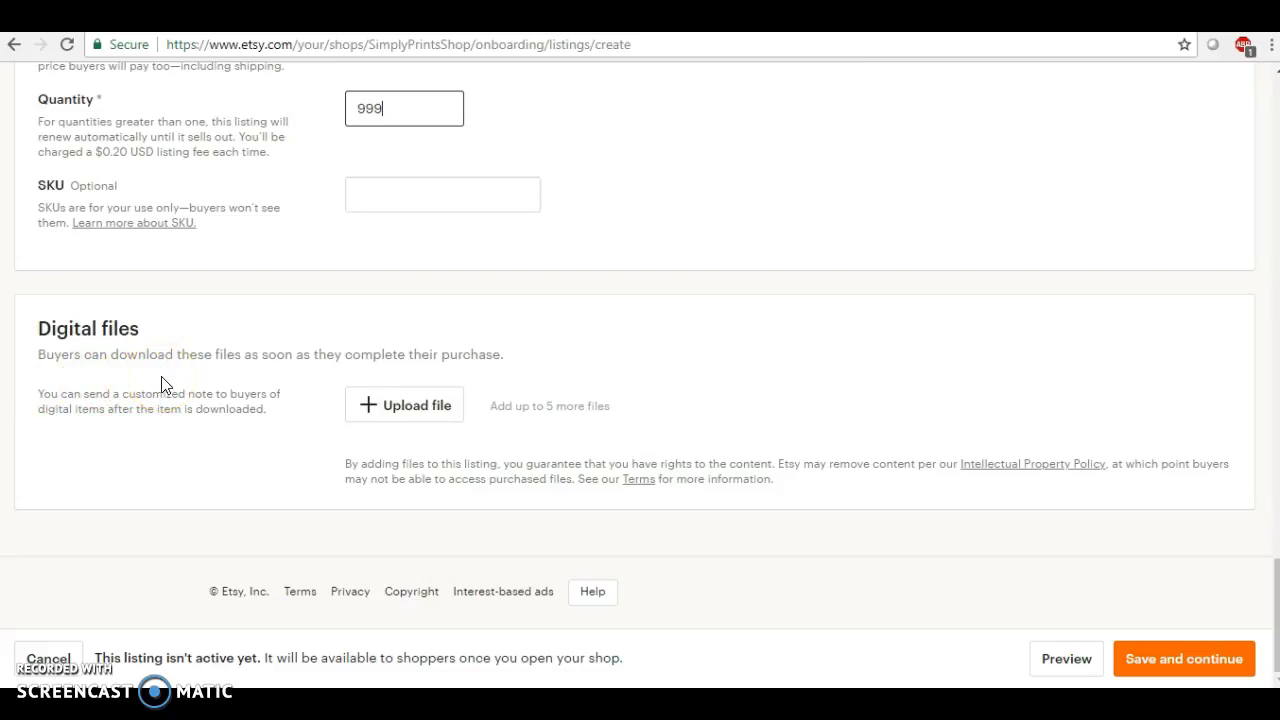
Upload justagirlboss.jpg as the first digital file.
click(404, 404)
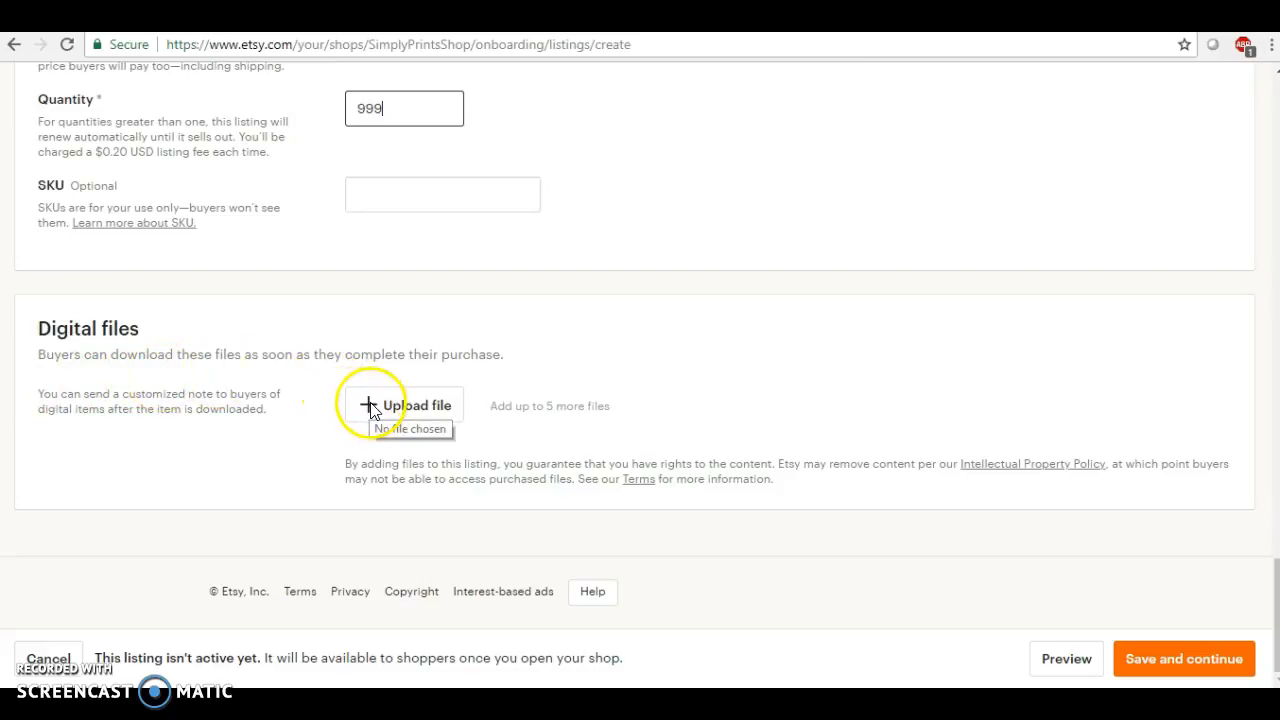
click(404, 404)
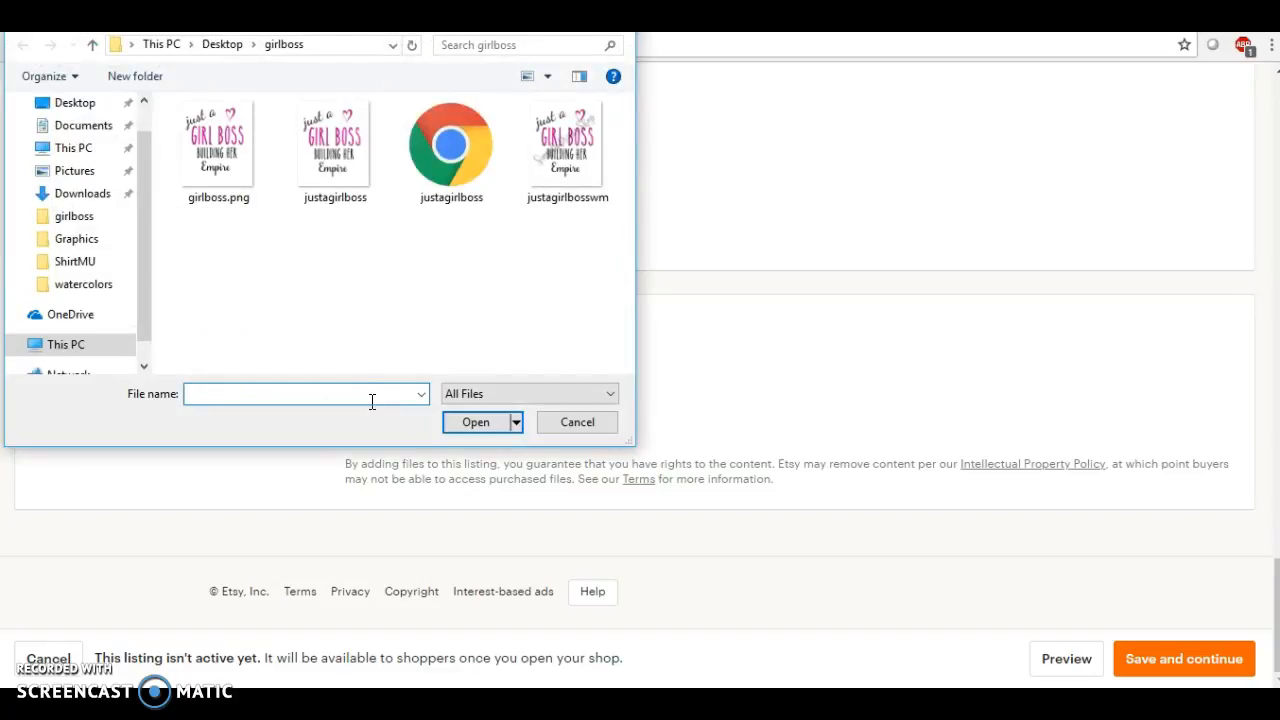
click(216, 144)
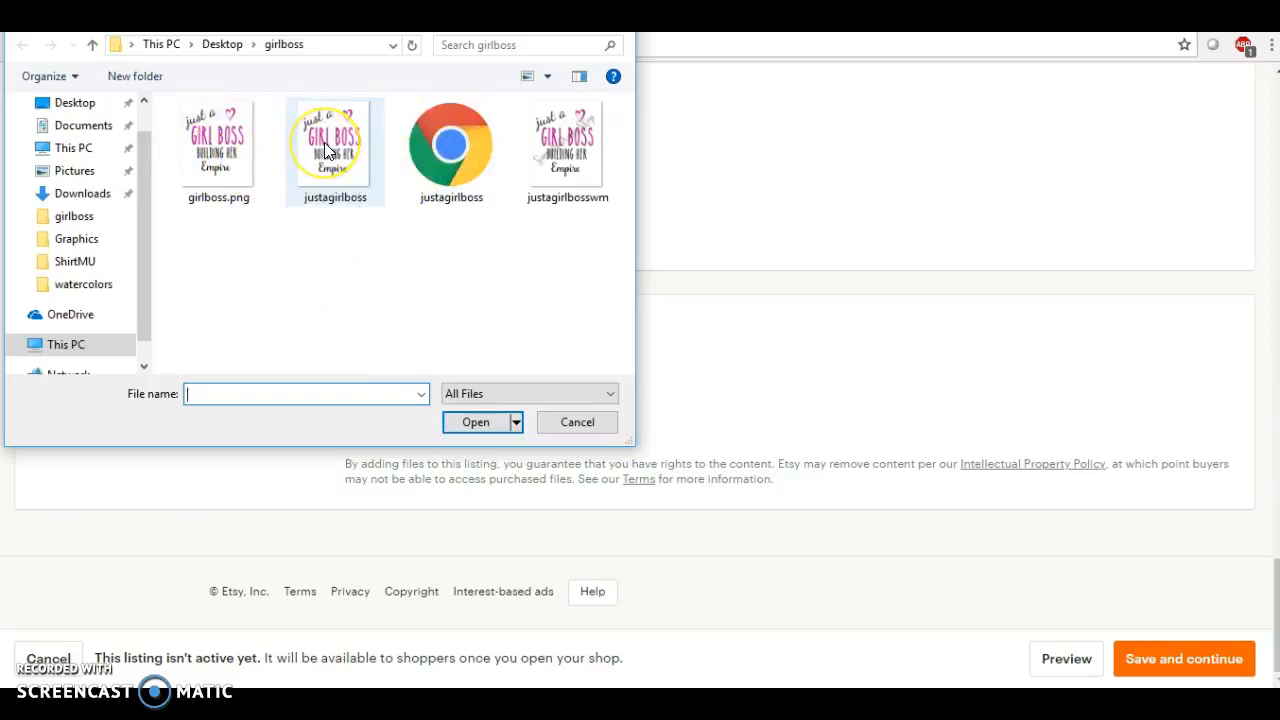
click(334, 150)
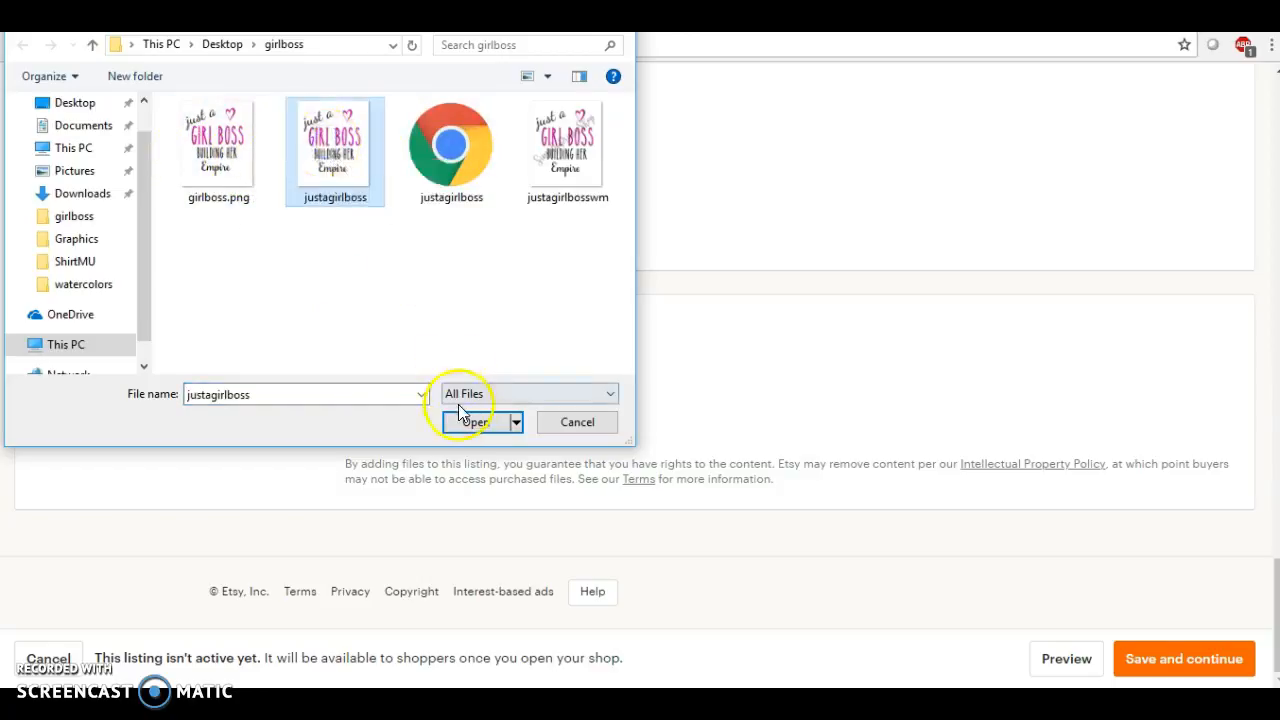
click(470, 420)
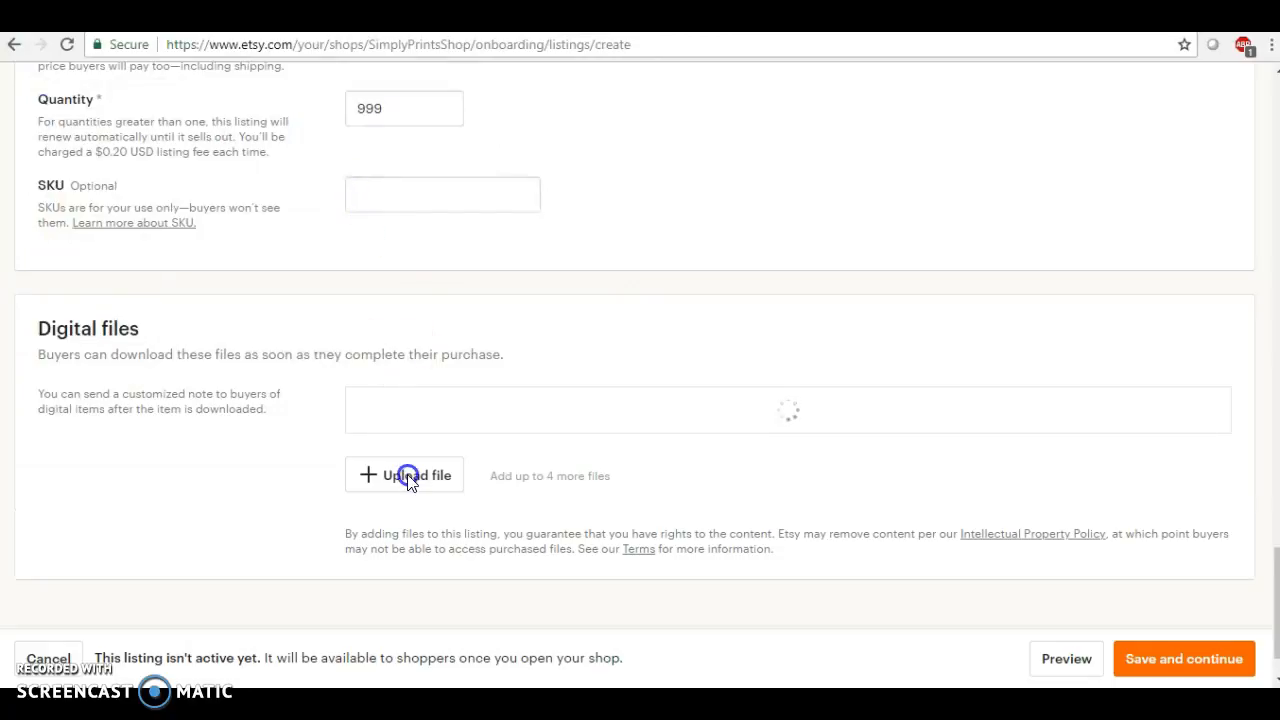
Upload the PNG and SVG versions, girlboss.png.png and justagirlboss.svg.
click(404, 476)
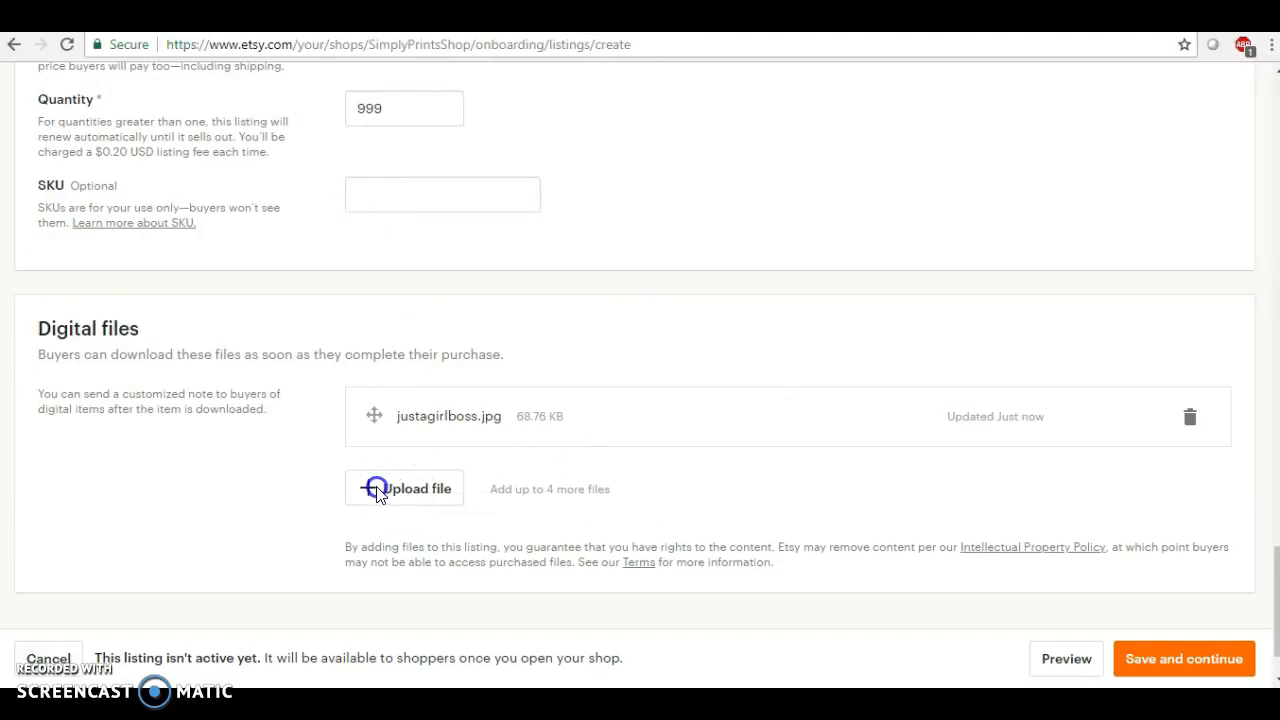
click(404, 488)
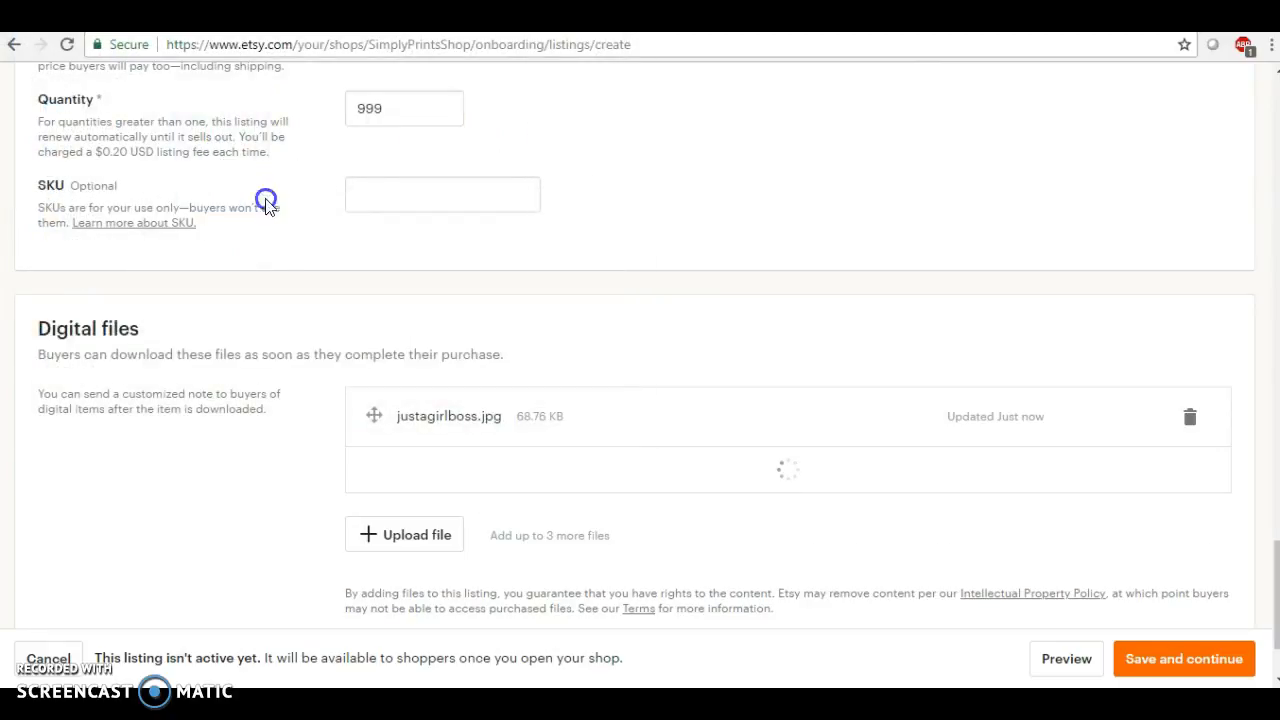
click(404, 536)
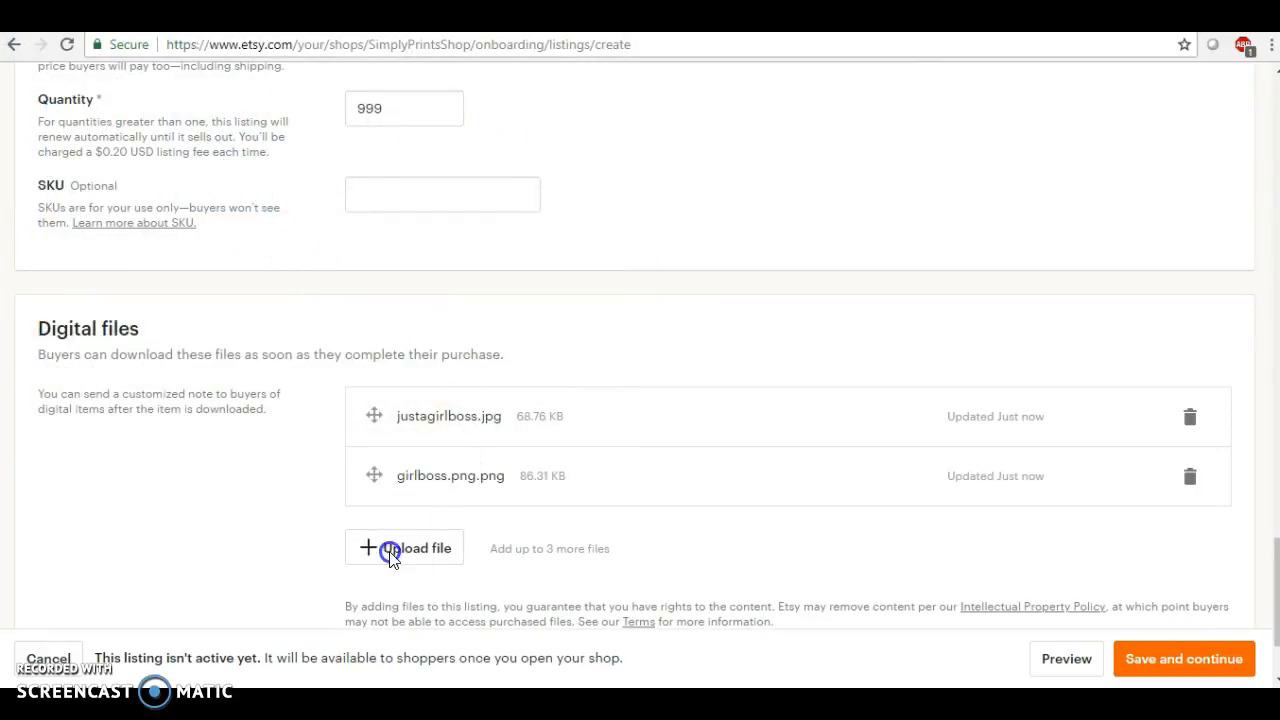
click(404, 548)
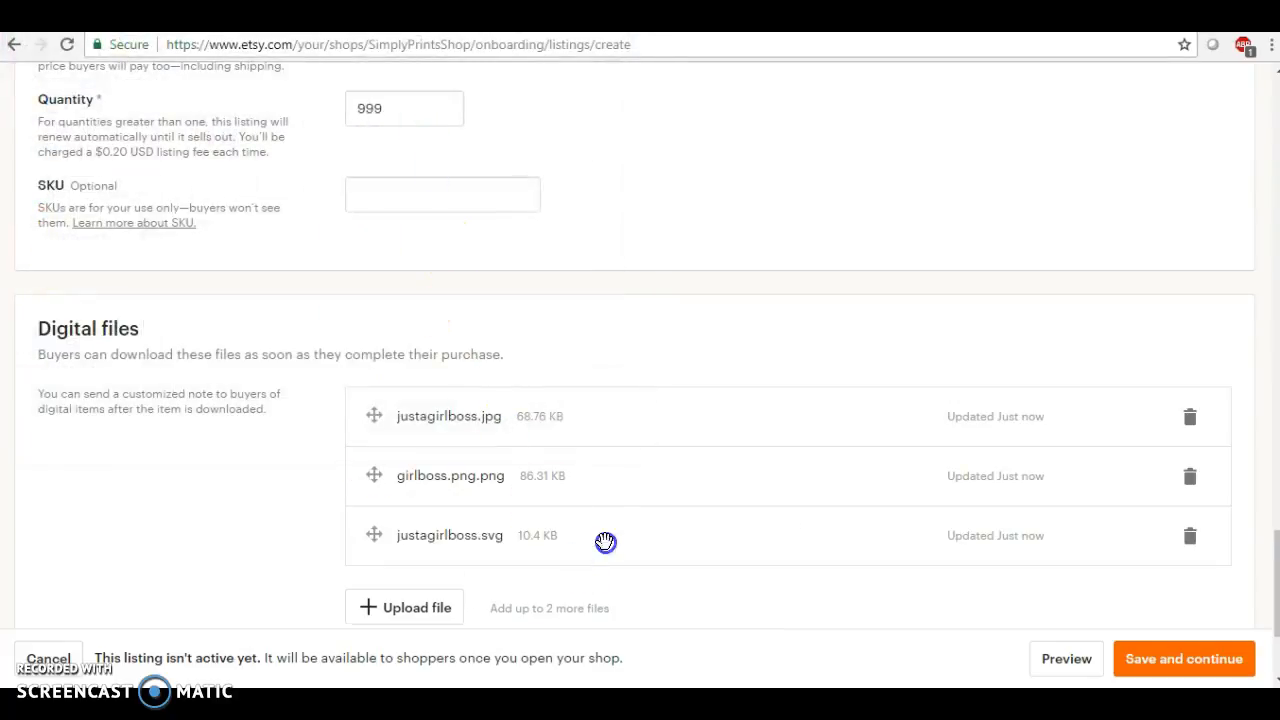
scroll(down, 3)
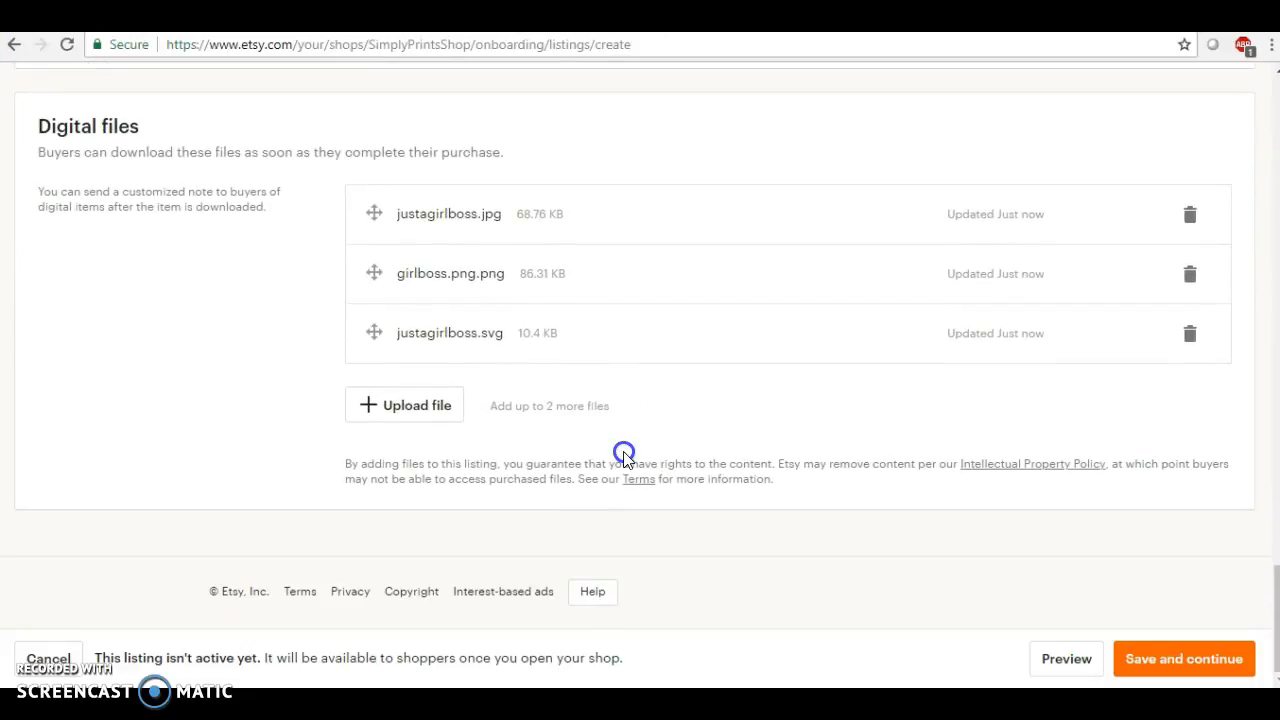
mouse_move(452, 442)
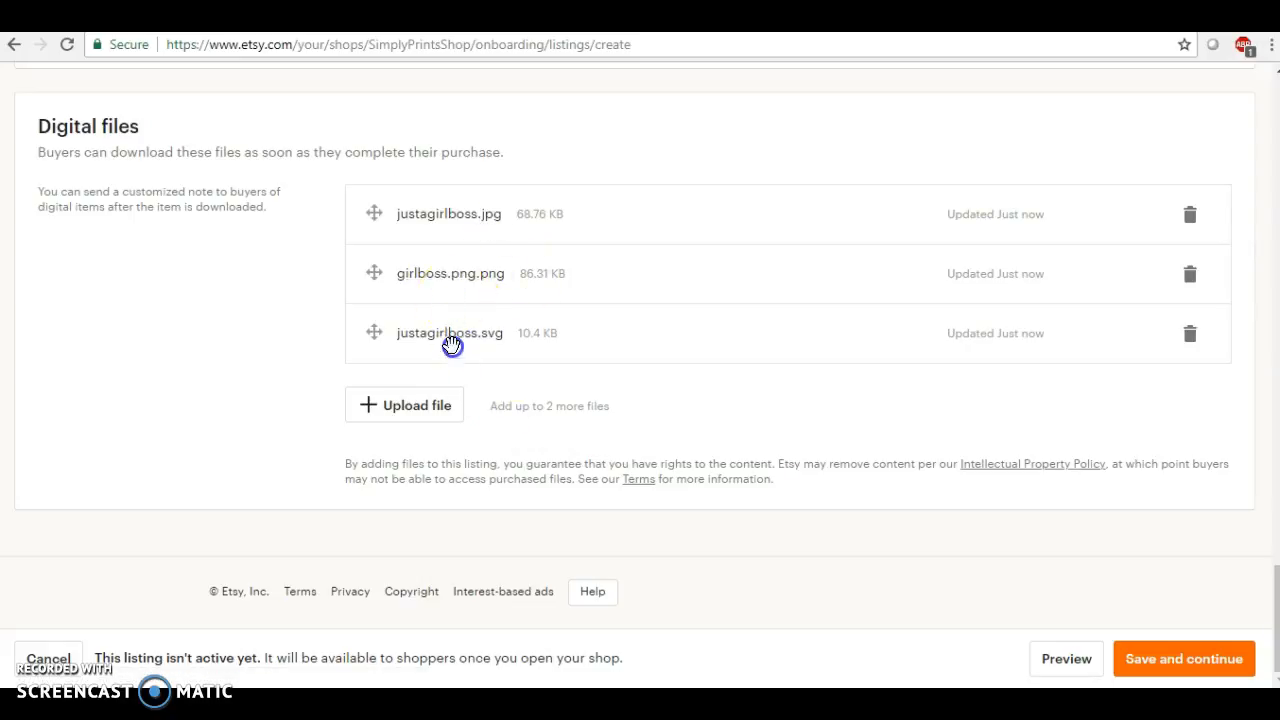
mouse_move(452, 362)
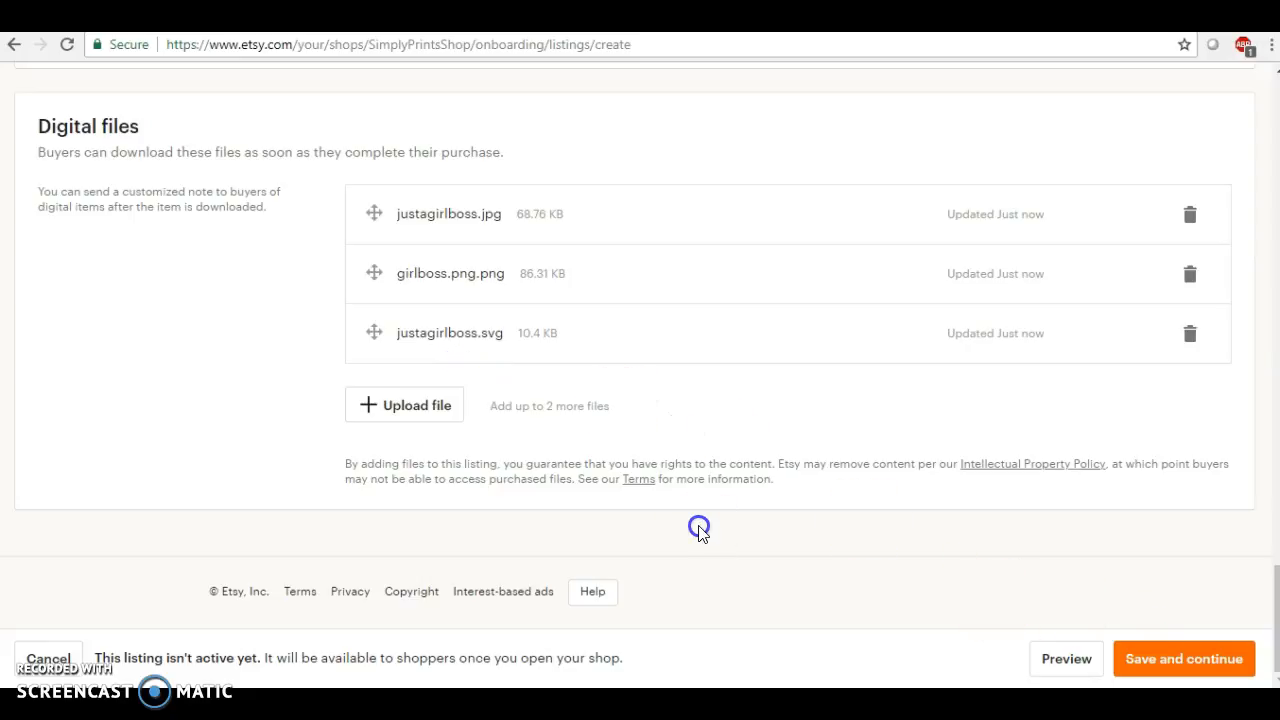
click(1184, 658)
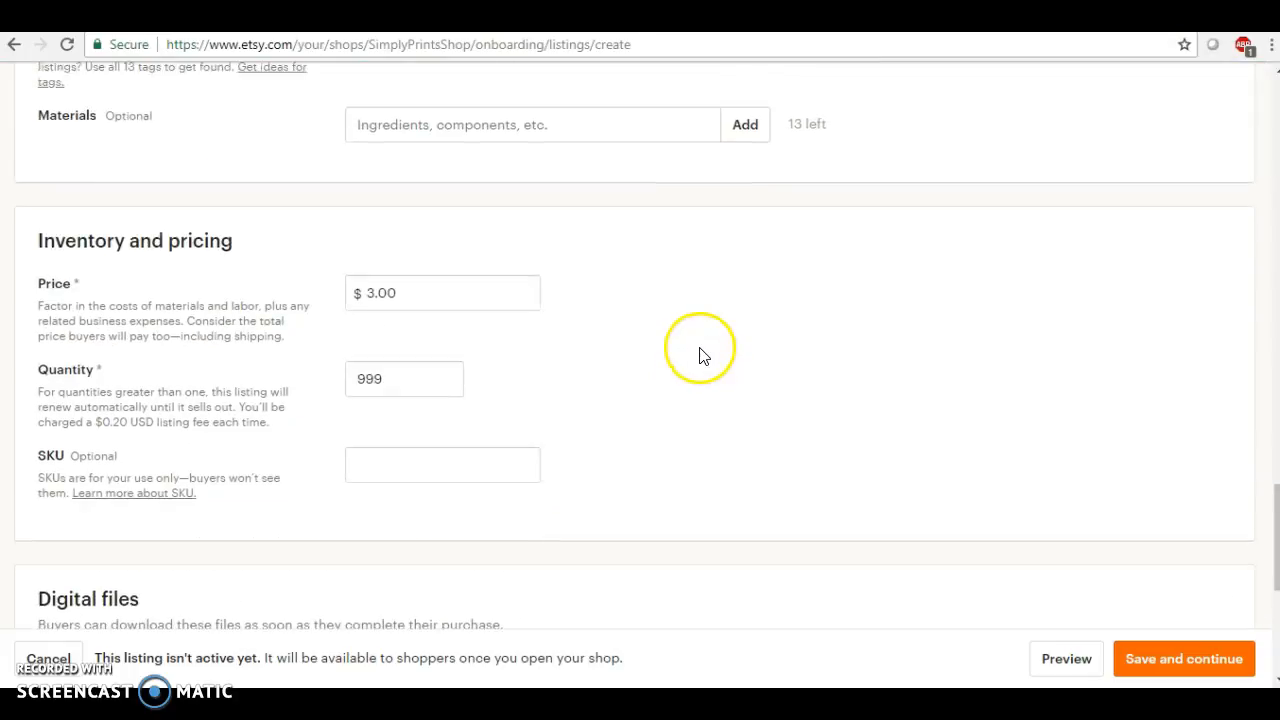
scroll(up, 3)
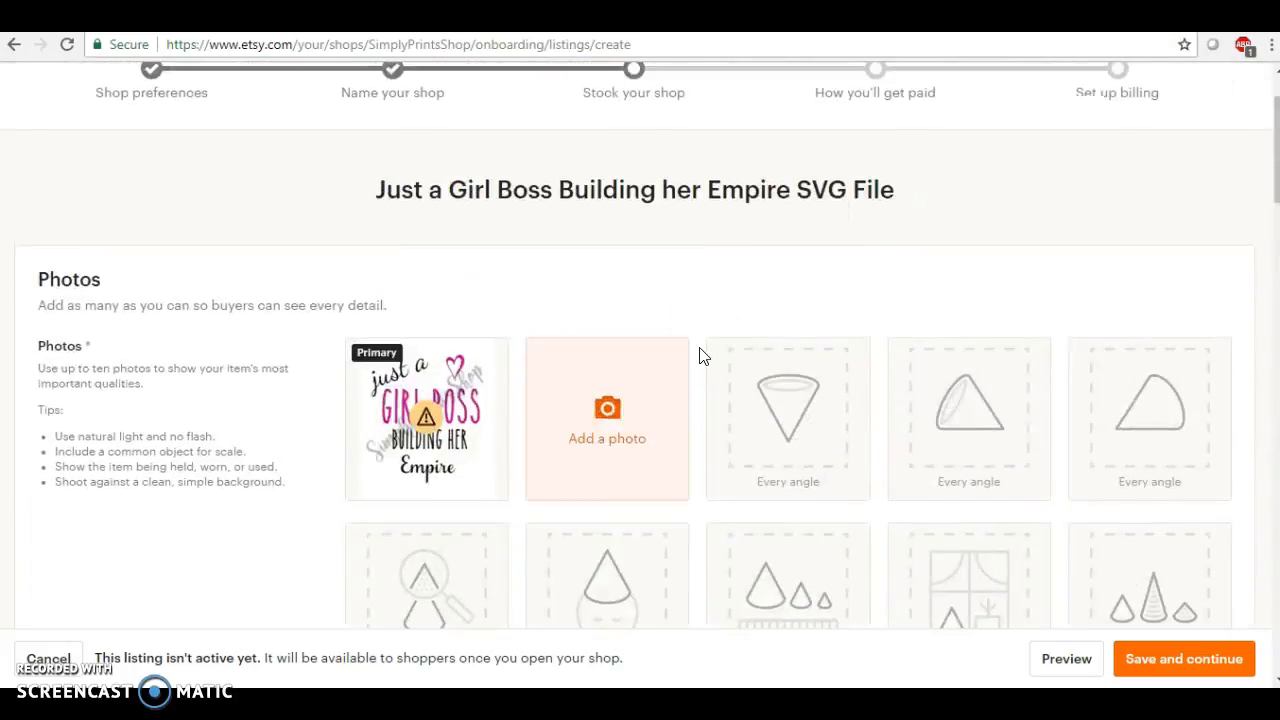
scroll(down, 3)
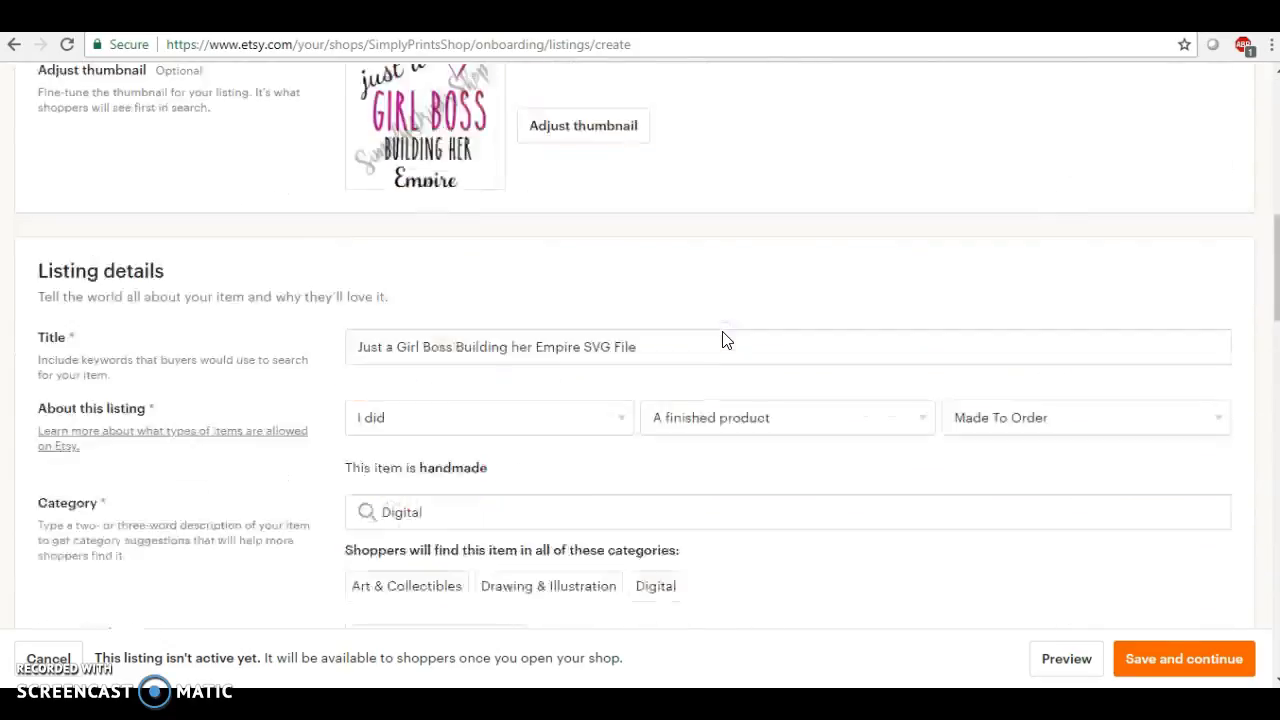
scroll(down, 3)
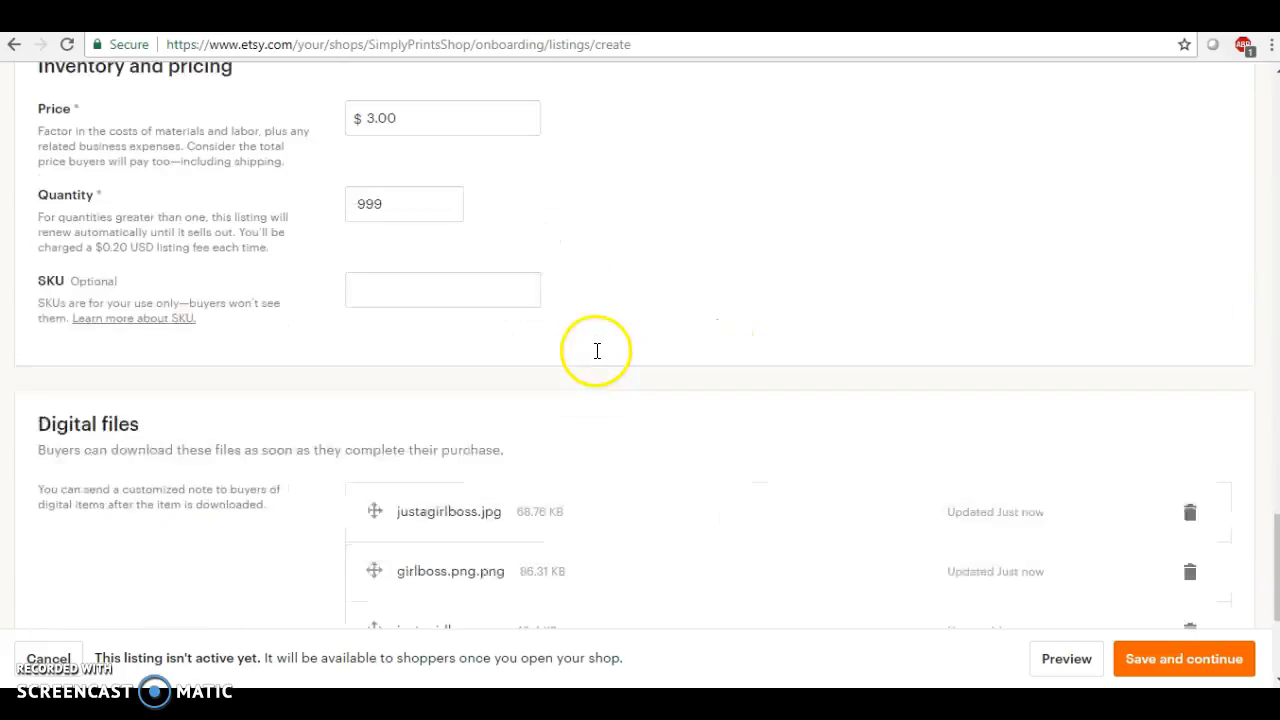
scroll(down, 3)
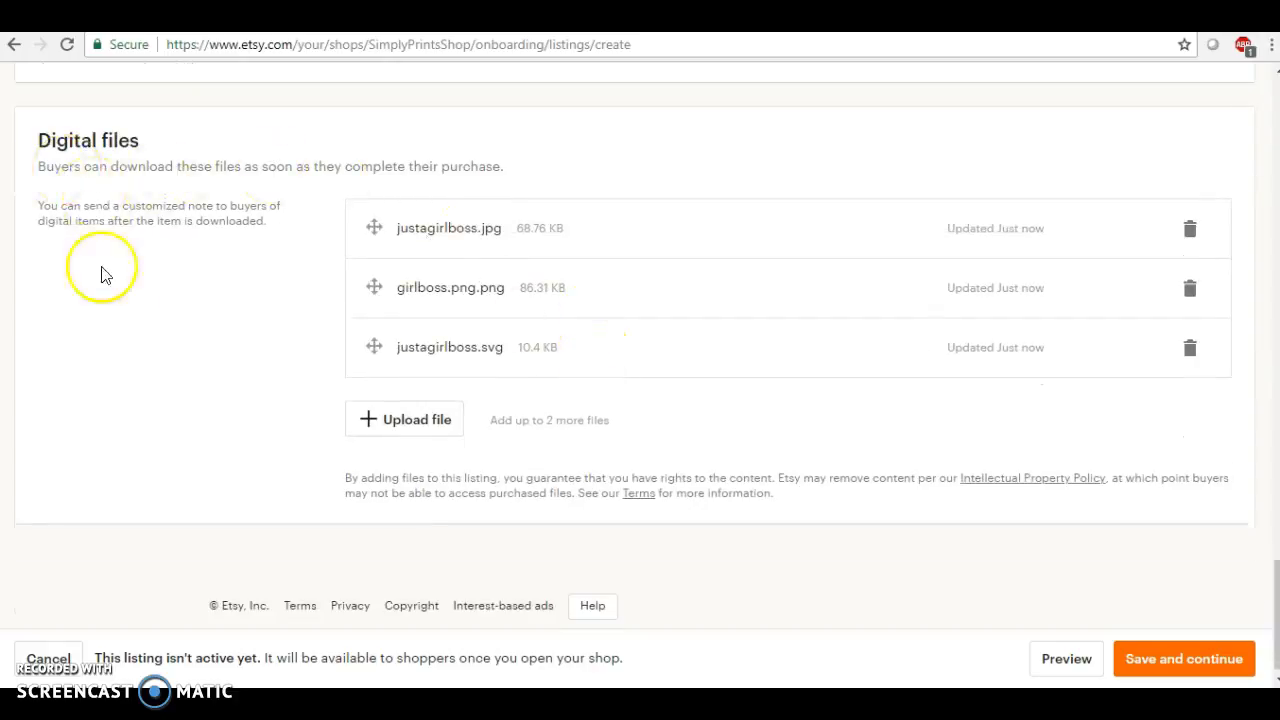
mouse_move(672, 414)
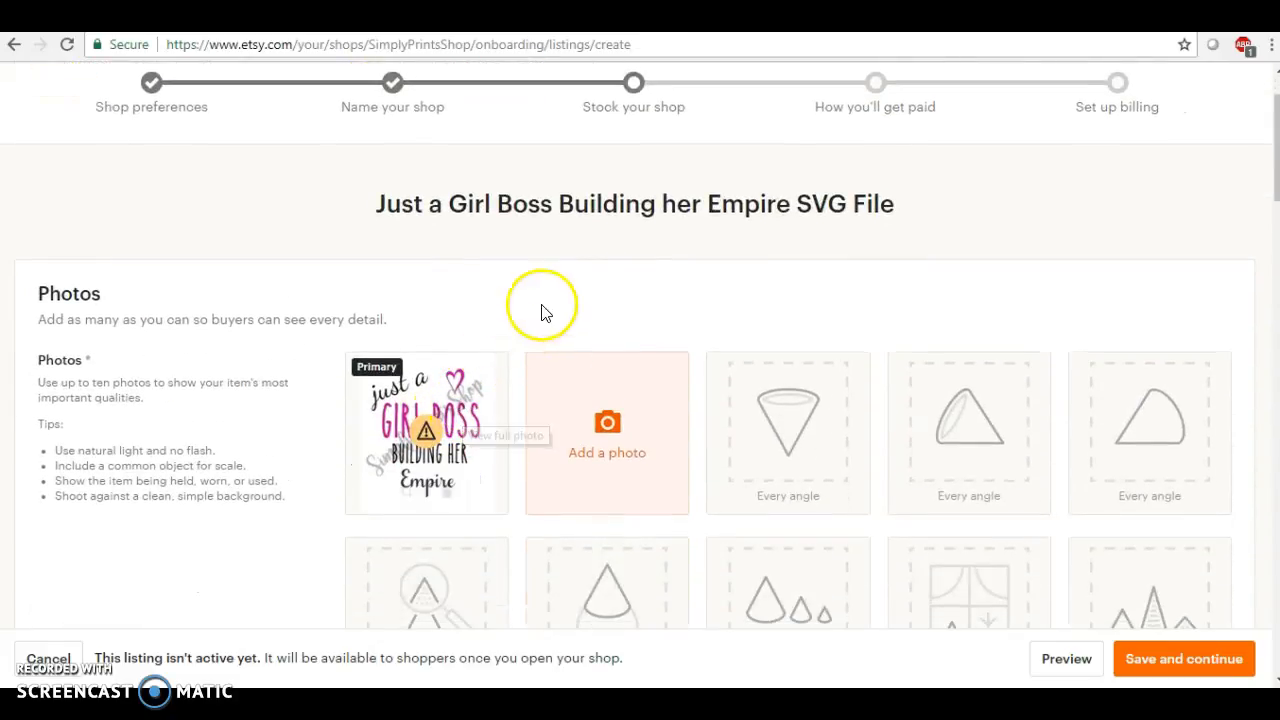
scroll(down, 3)
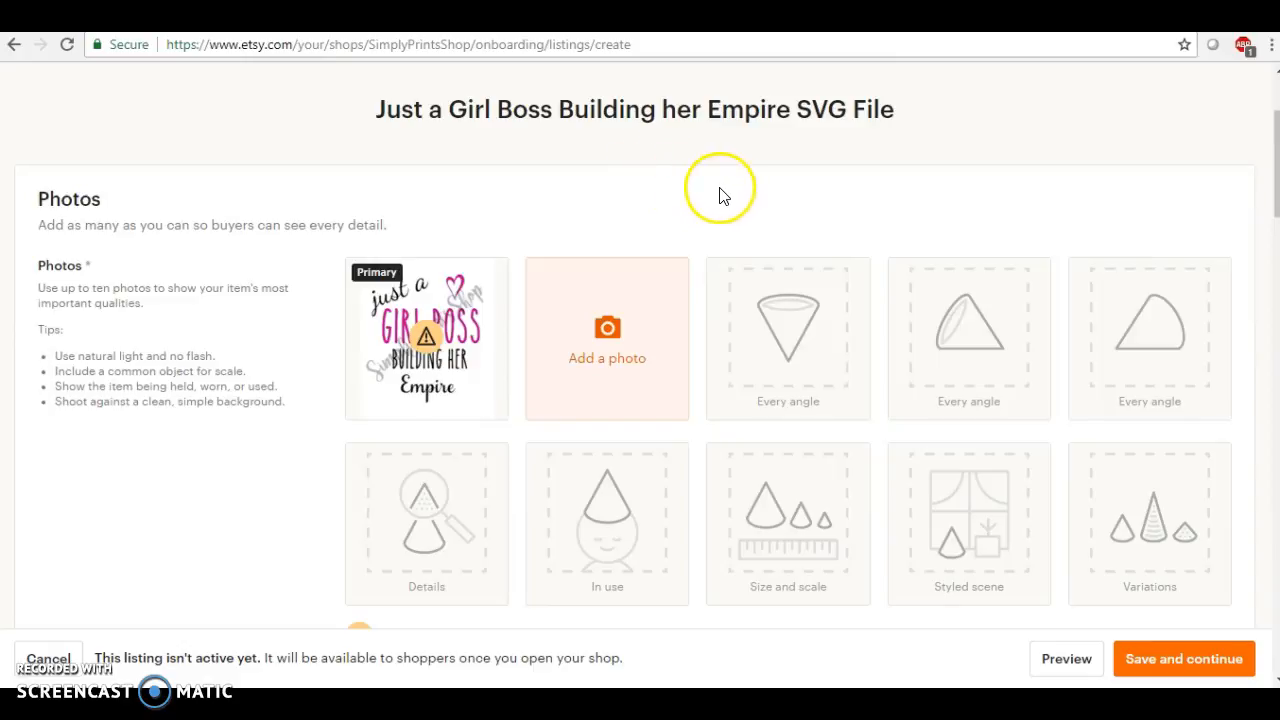
mouse_move(238, 558)
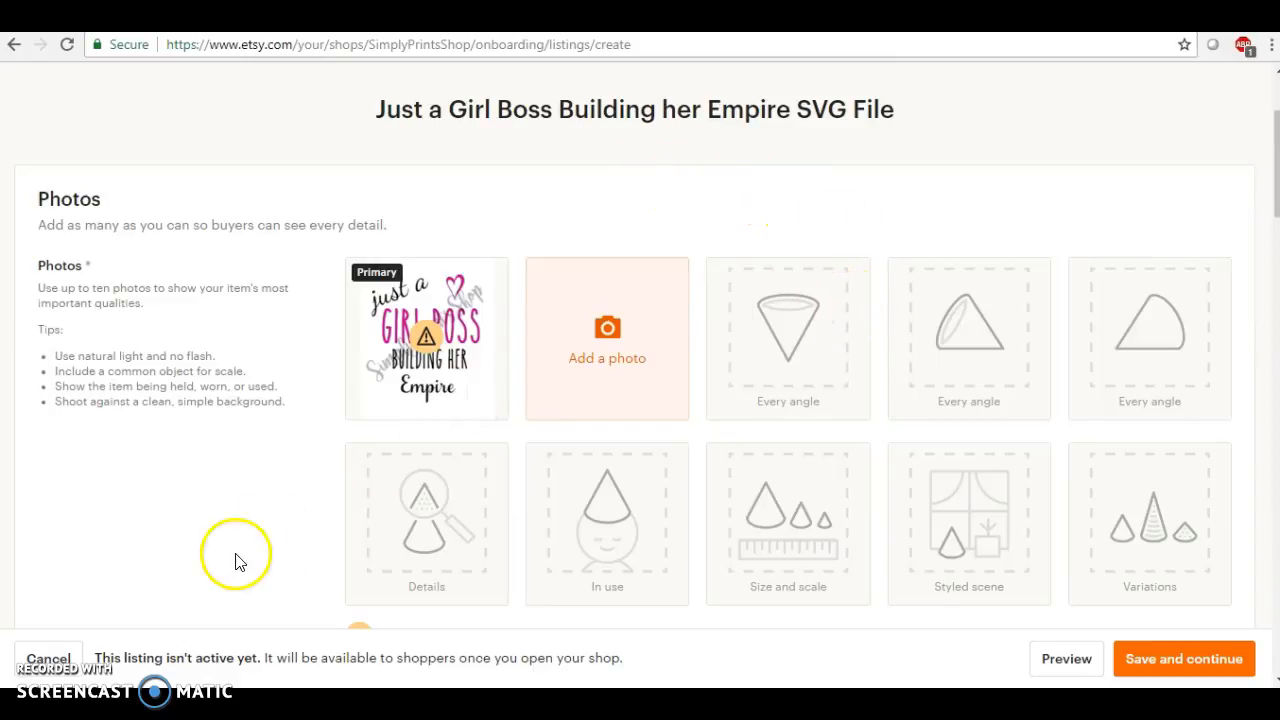